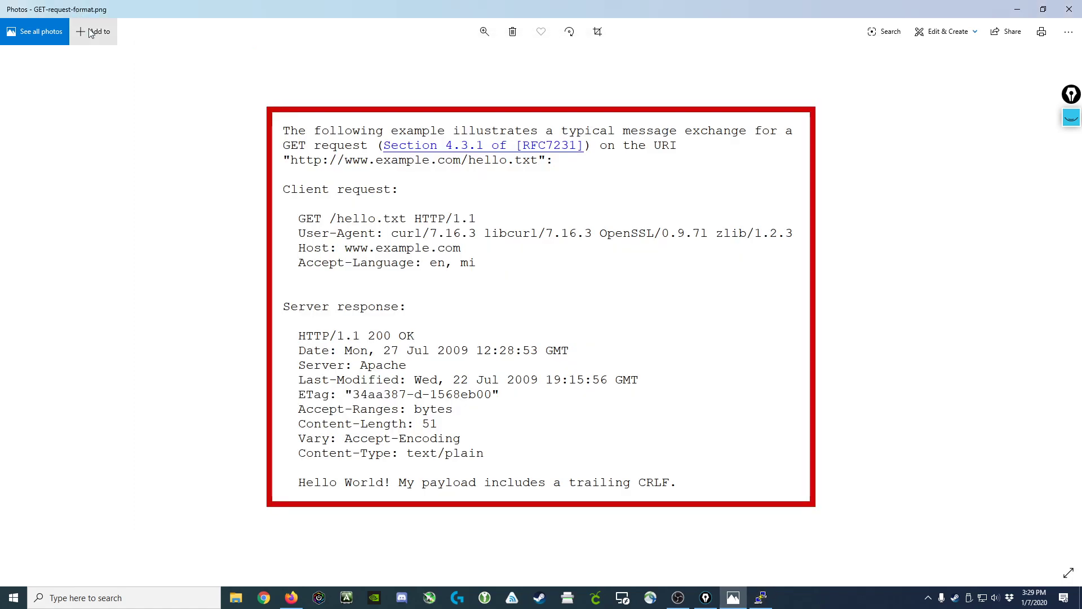
pyautogui.moveTo(353, 395)
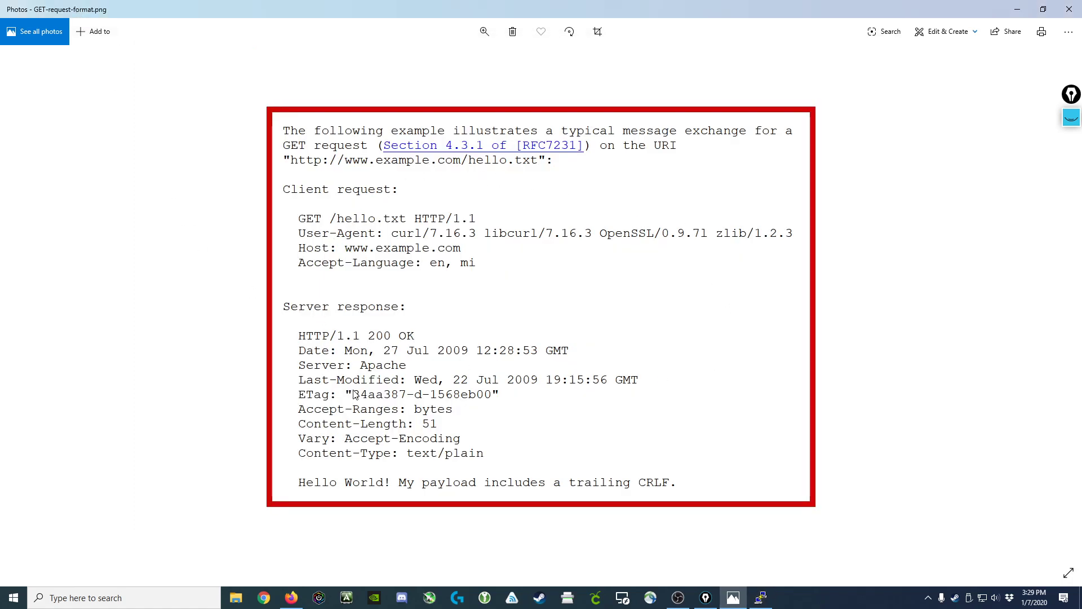
pyautogui.moveTo(337, 325)
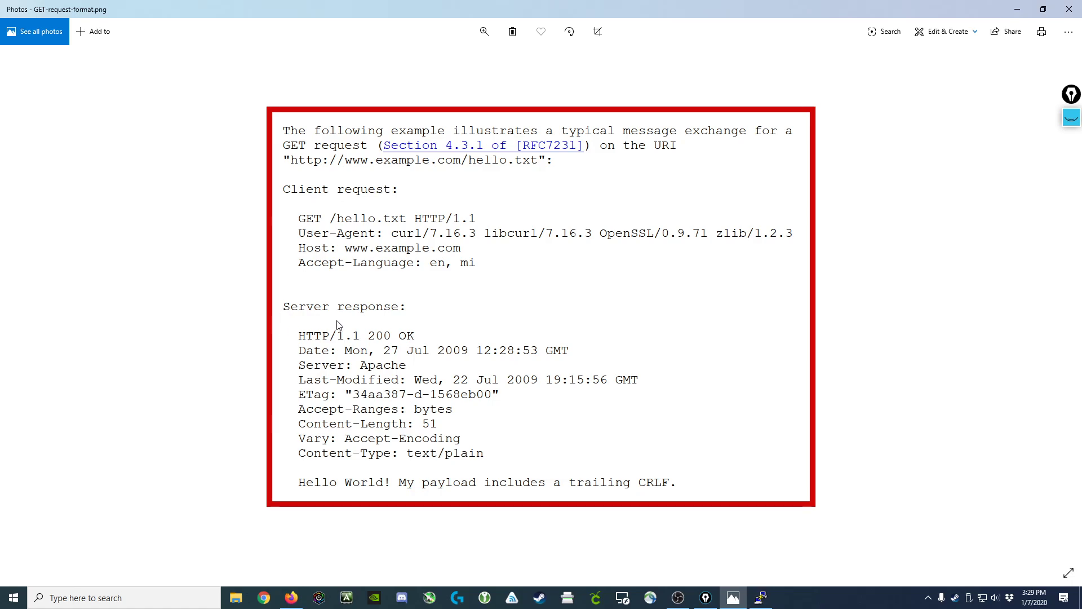
pyautogui.moveTo(1072, 117)
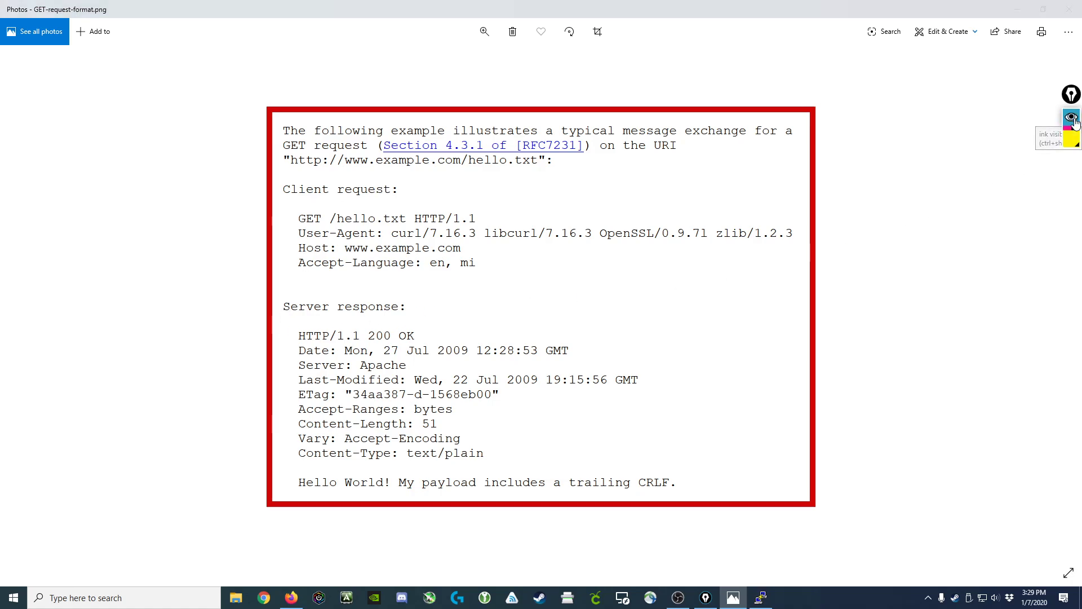
# Step: Bring up the screen annotation toolbar over the GET request format image
pyautogui.click(1071, 117)
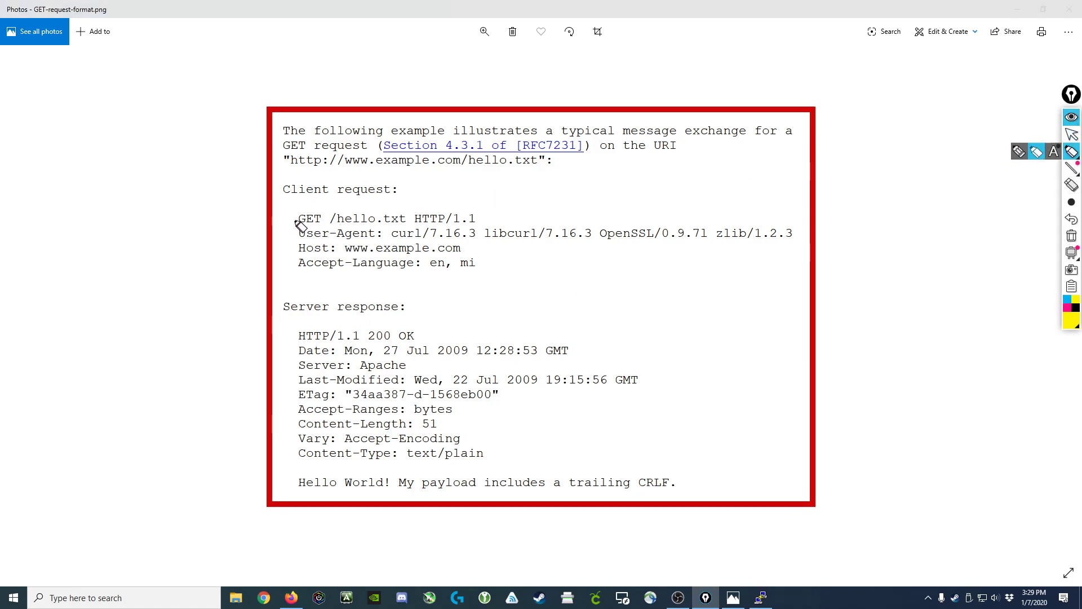
pyautogui.moveTo(306, 227)
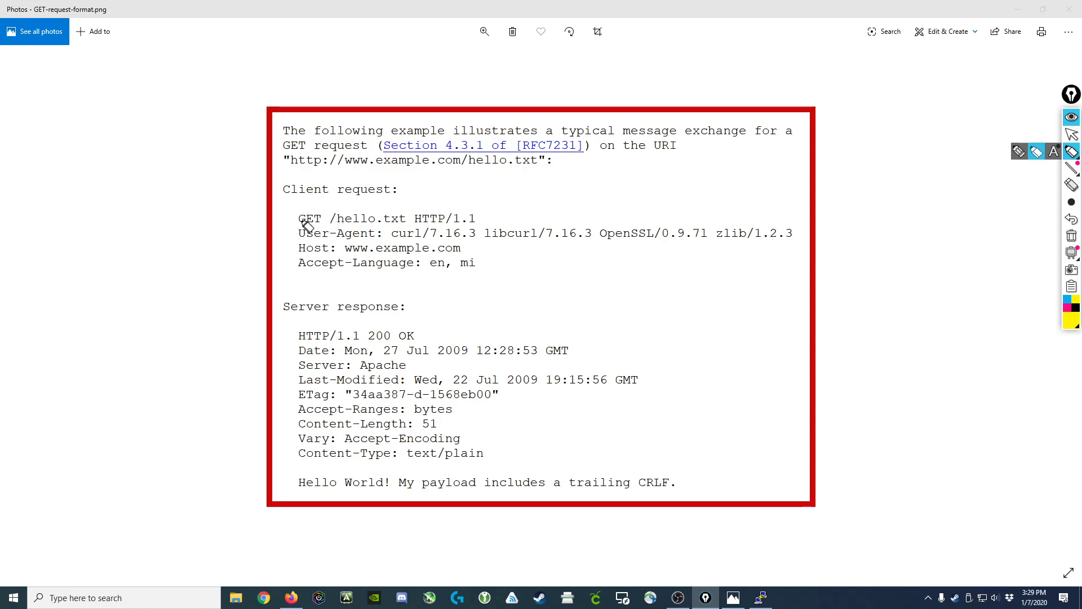
pyautogui.moveTo(410, 223)
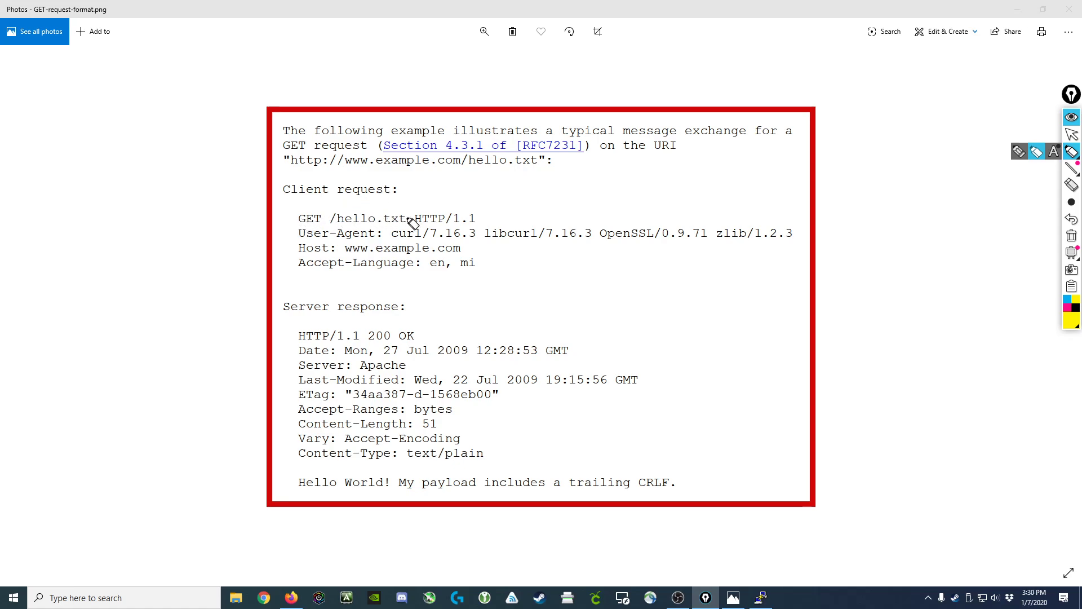
pyautogui.moveTo(336, 269)
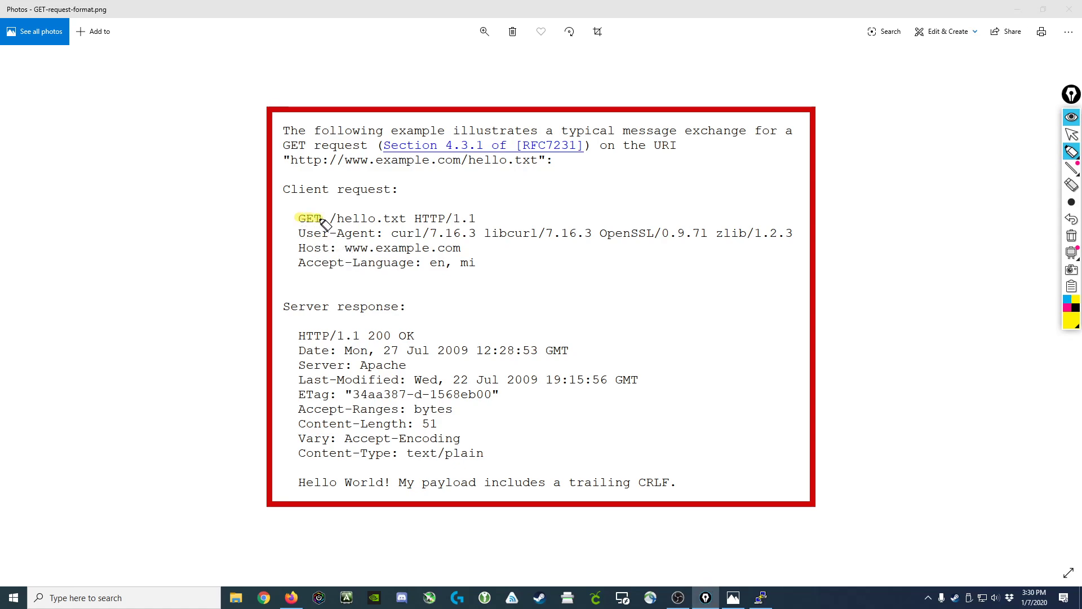
pyautogui.moveTo(327, 232)
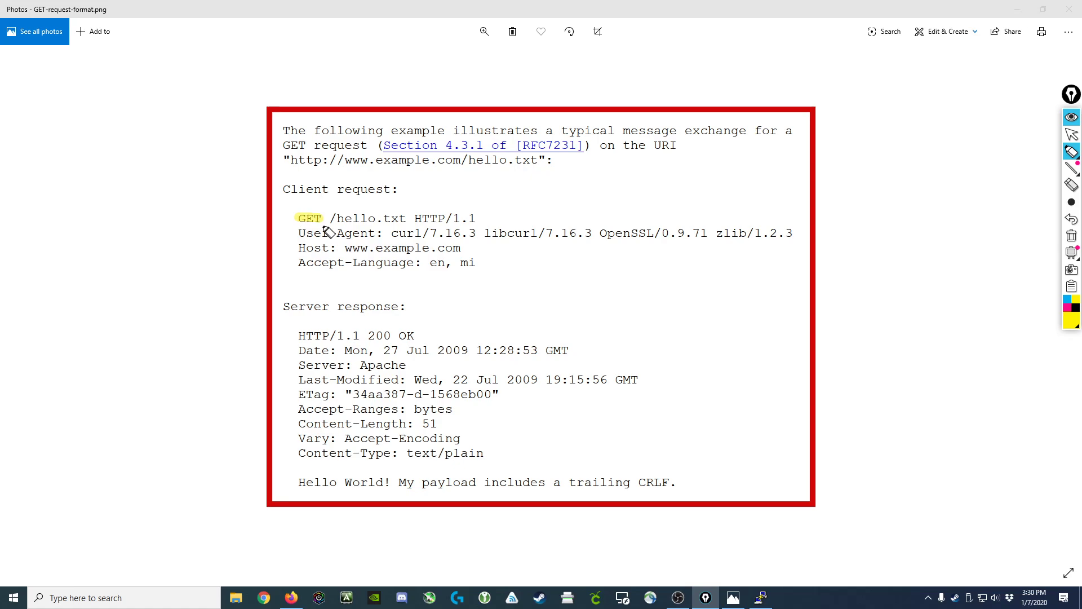
pyautogui.moveTo(338, 226)
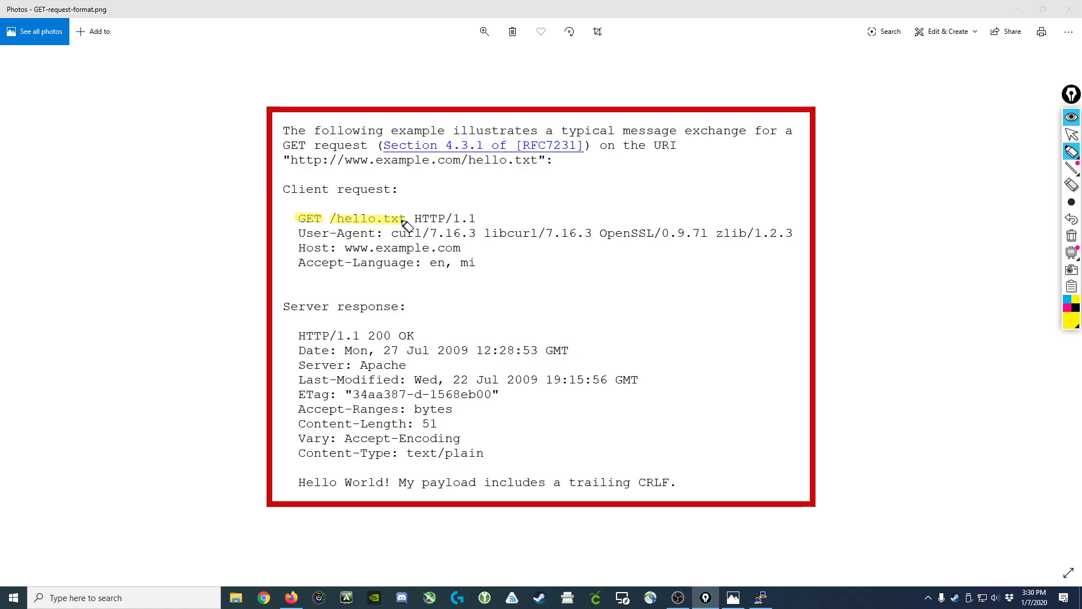
pyautogui.moveTo(419, 230)
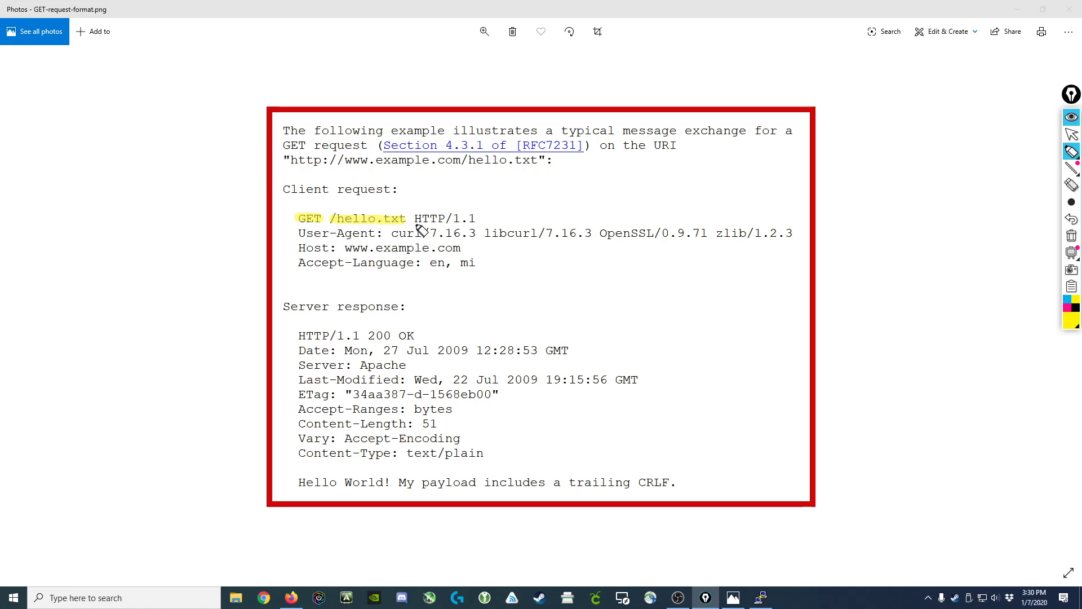
pyautogui.moveTo(423, 228)
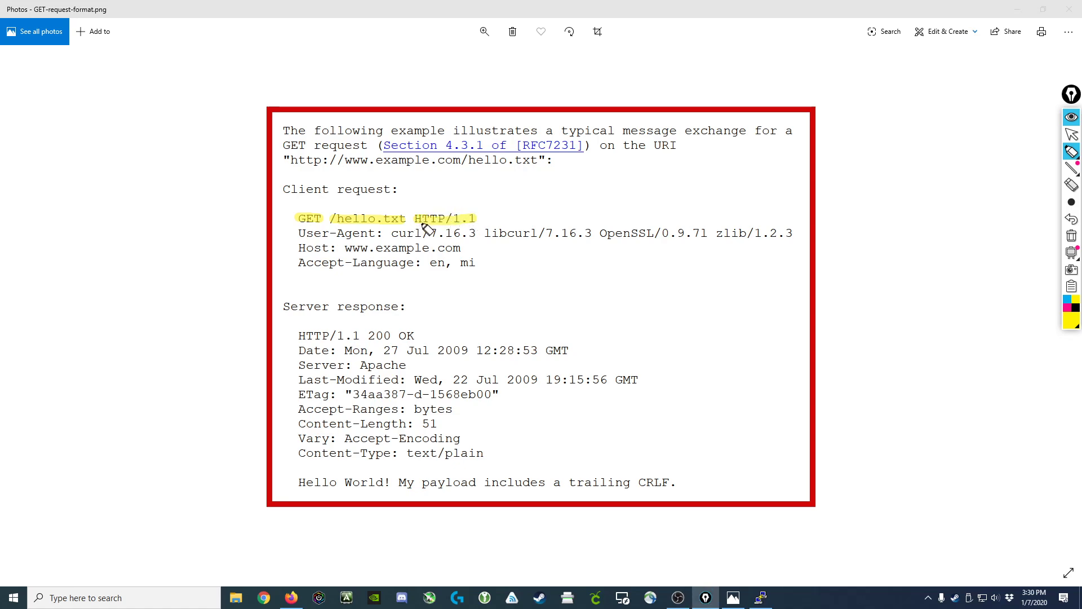
pyautogui.moveTo(476, 227)
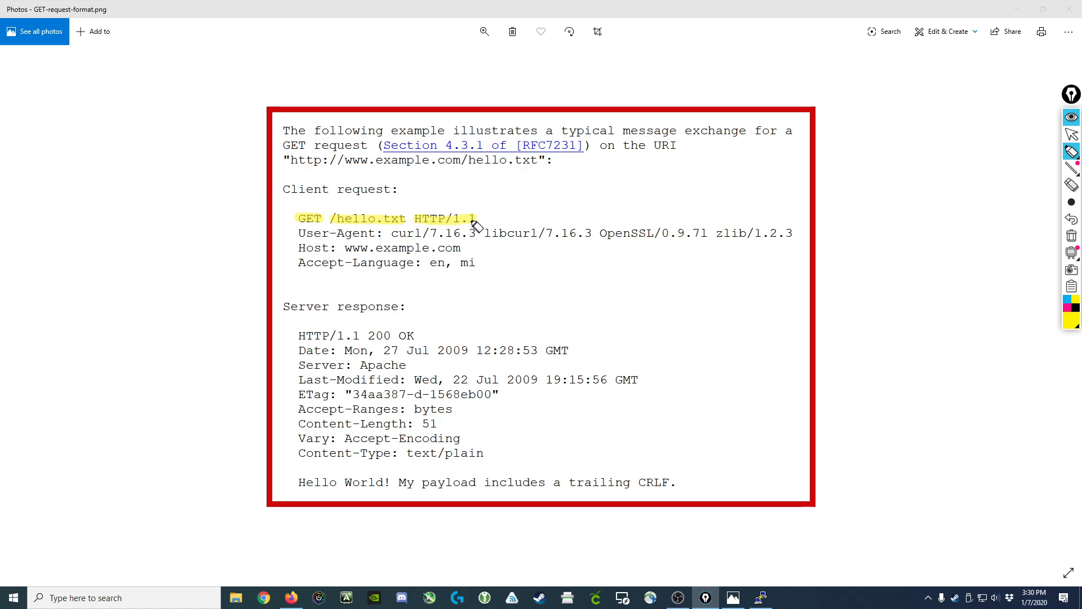
pyautogui.moveTo(407, 236)
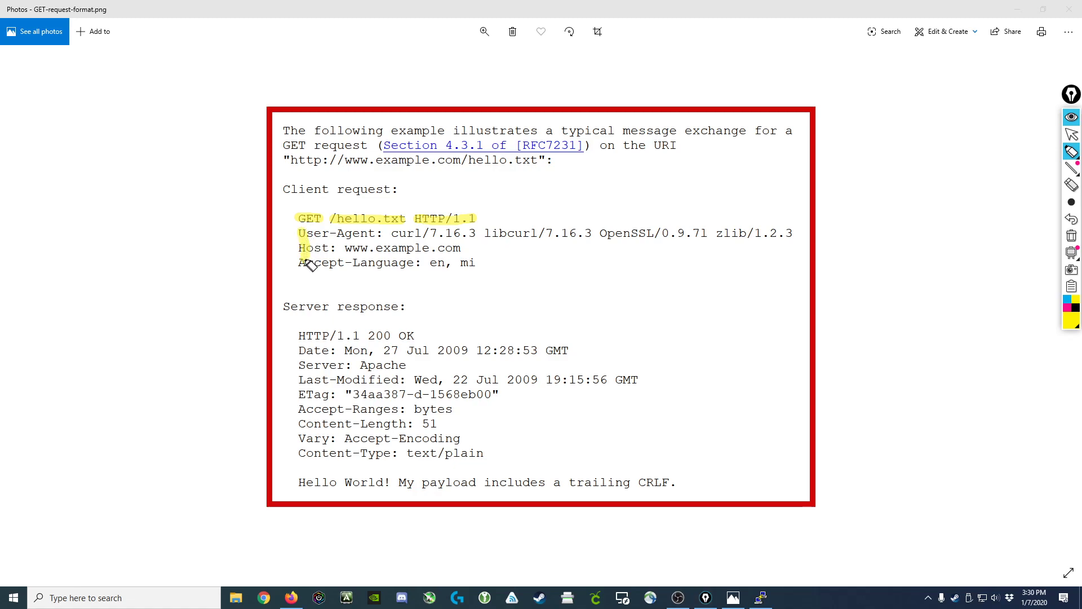
pyautogui.moveTo(377, 237)
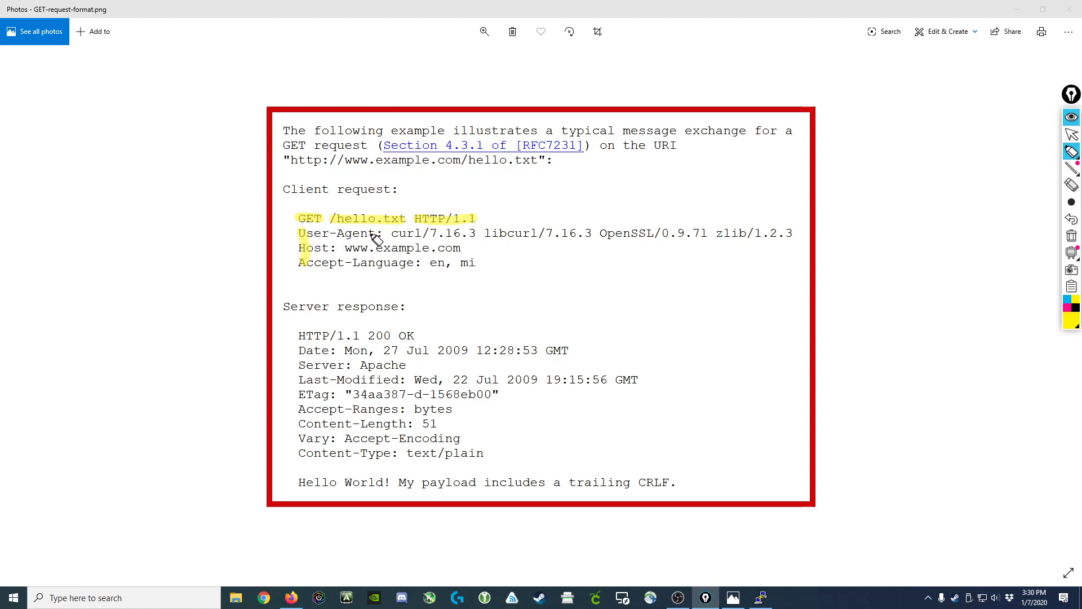
pyautogui.moveTo(708, 246)
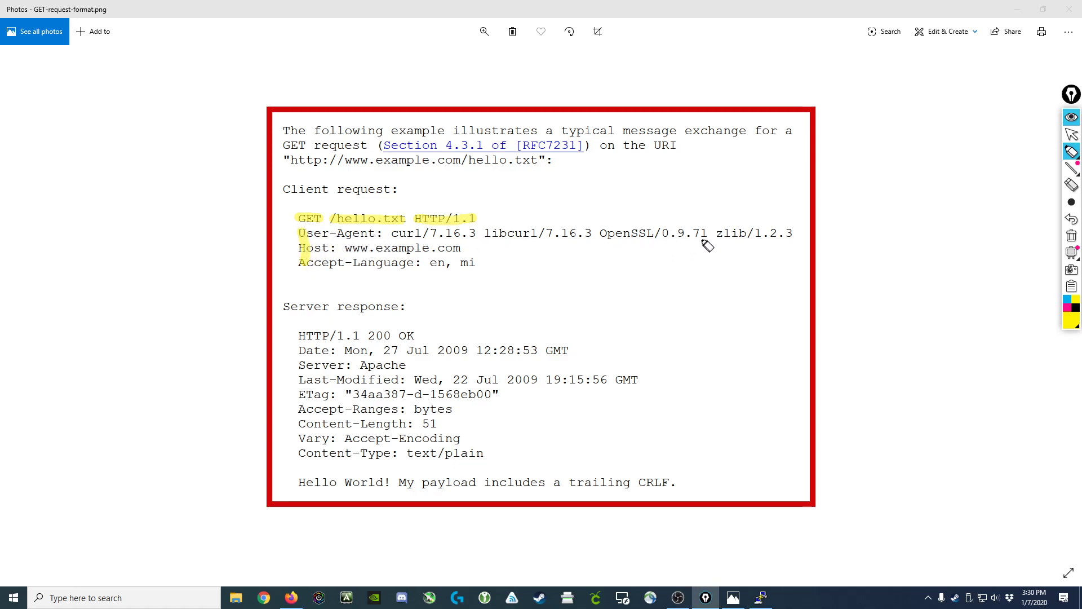
pyautogui.moveTo(747, 247)
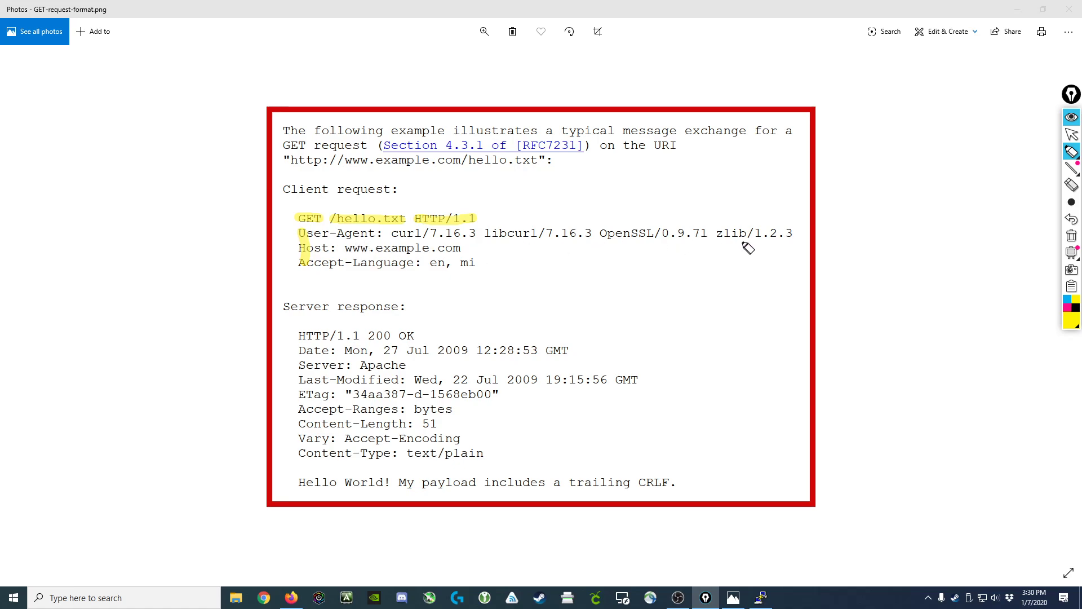
pyautogui.moveTo(364, 358)
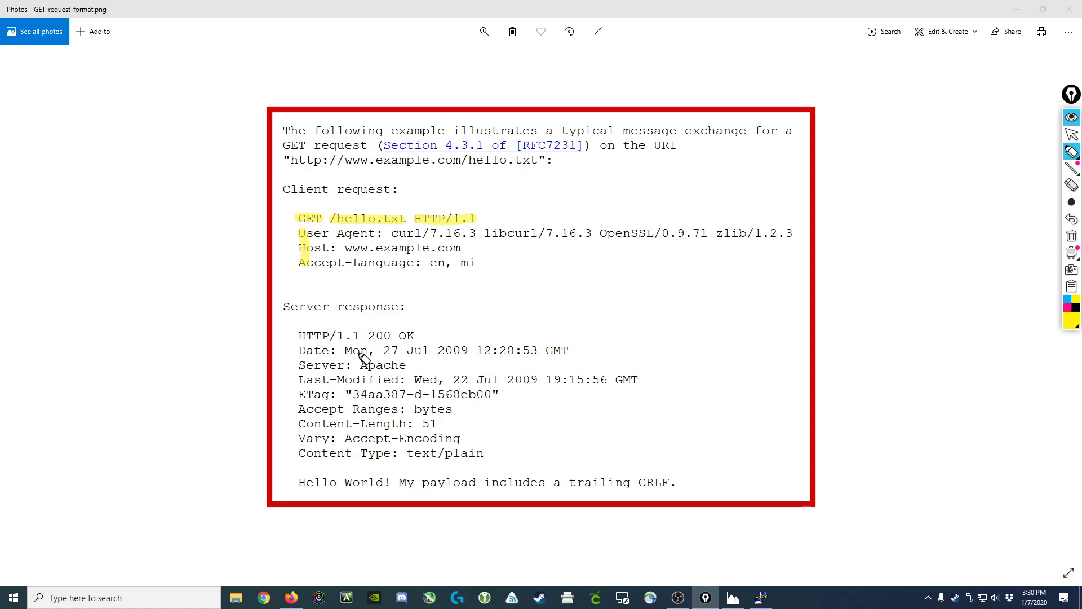
pyautogui.moveTo(685, 336)
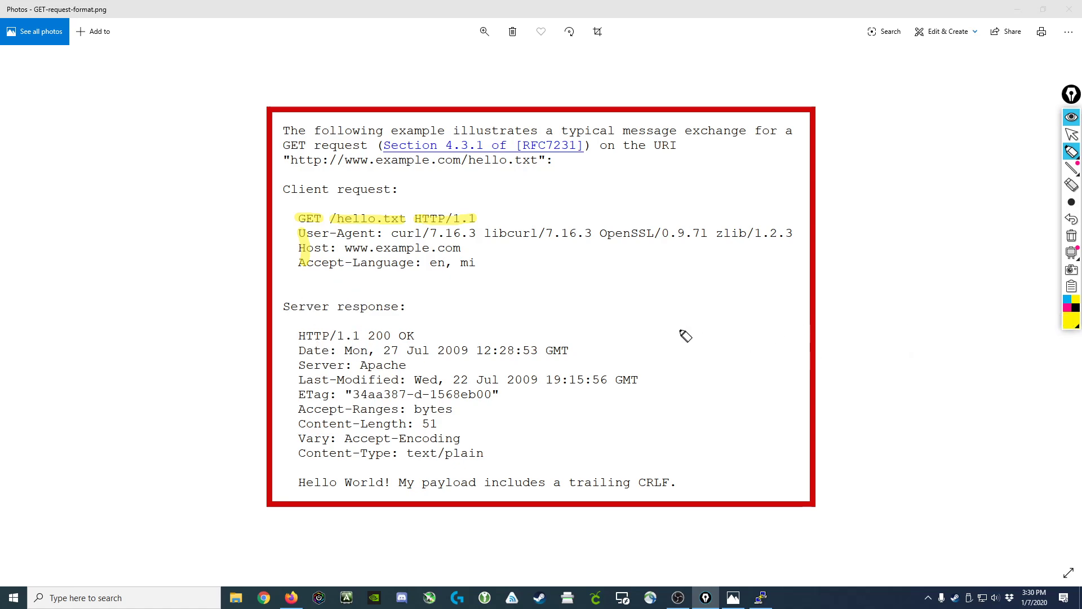
pyautogui.moveTo(433, 344)
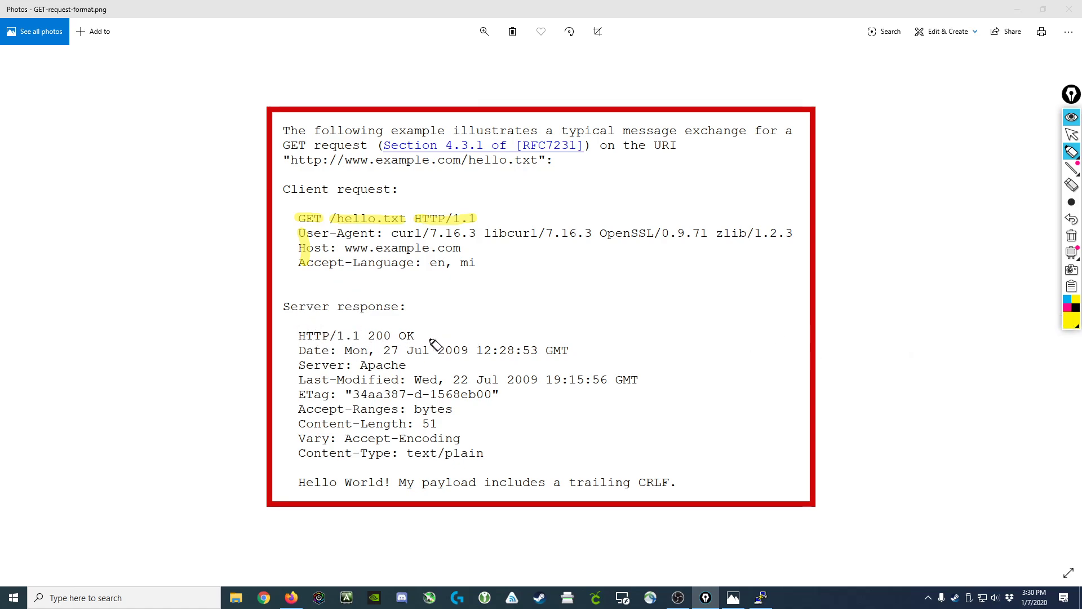
pyautogui.moveTo(309, 340)
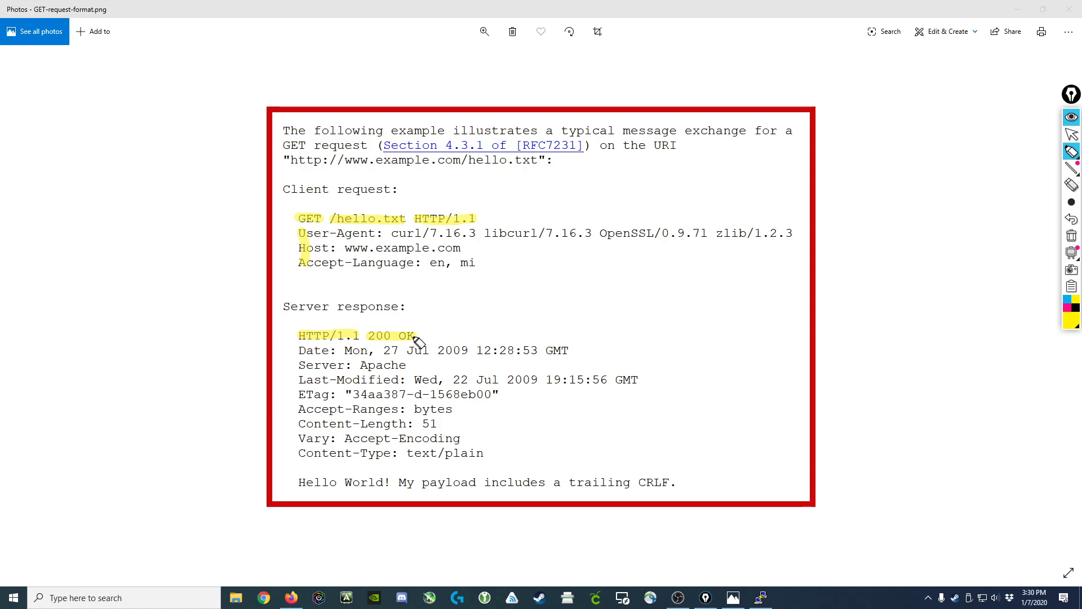
pyautogui.moveTo(383, 339)
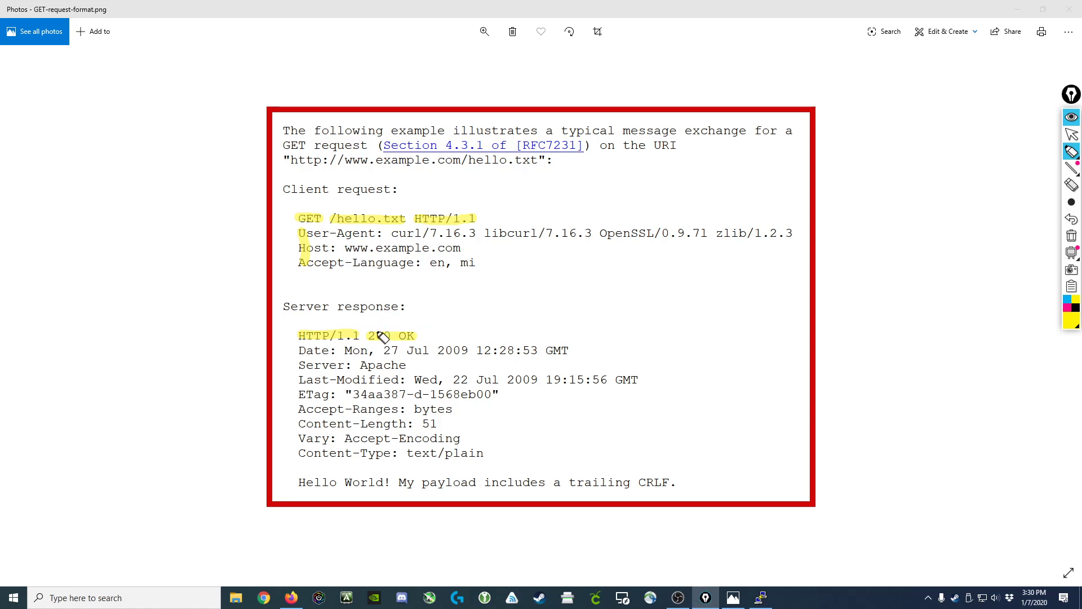
pyautogui.moveTo(382, 327)
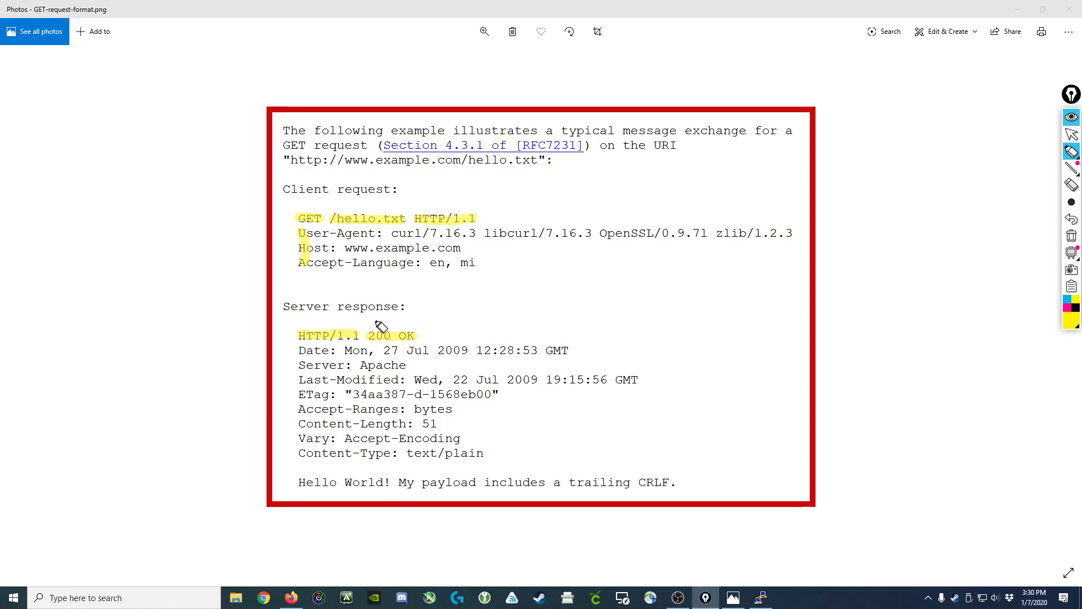
pyautogui.moveTo(378, 341)
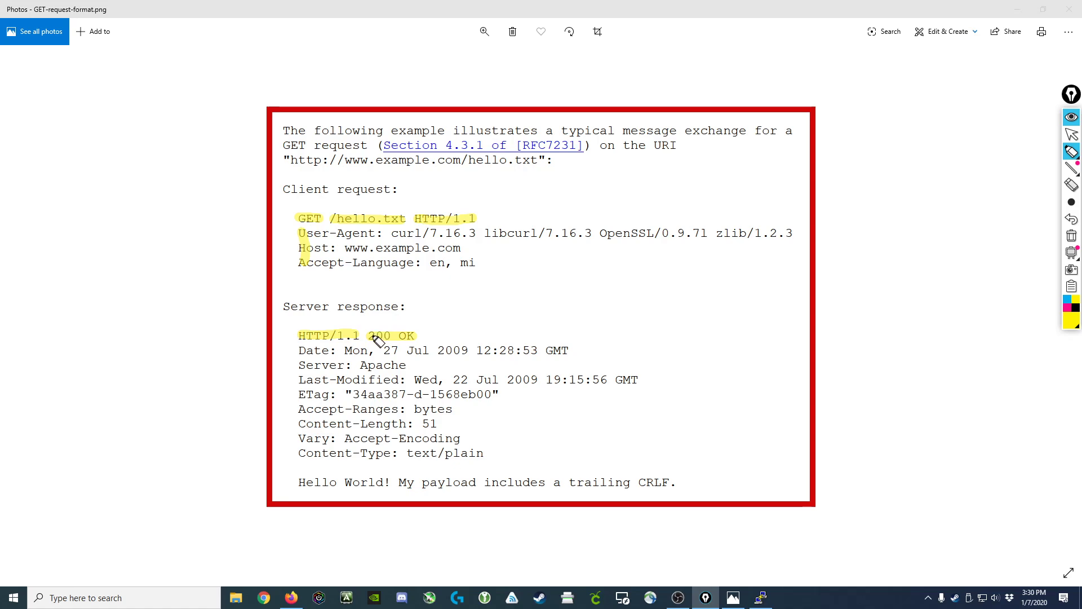
pyautogui.moveTo(378, 336)
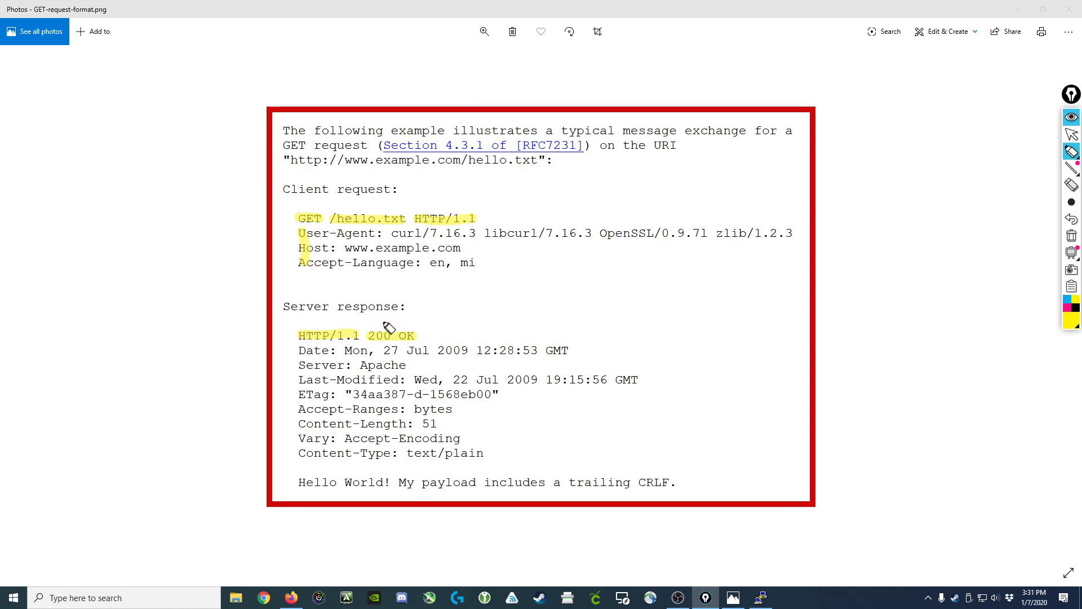
pyautogui.moveTo(403, 326)
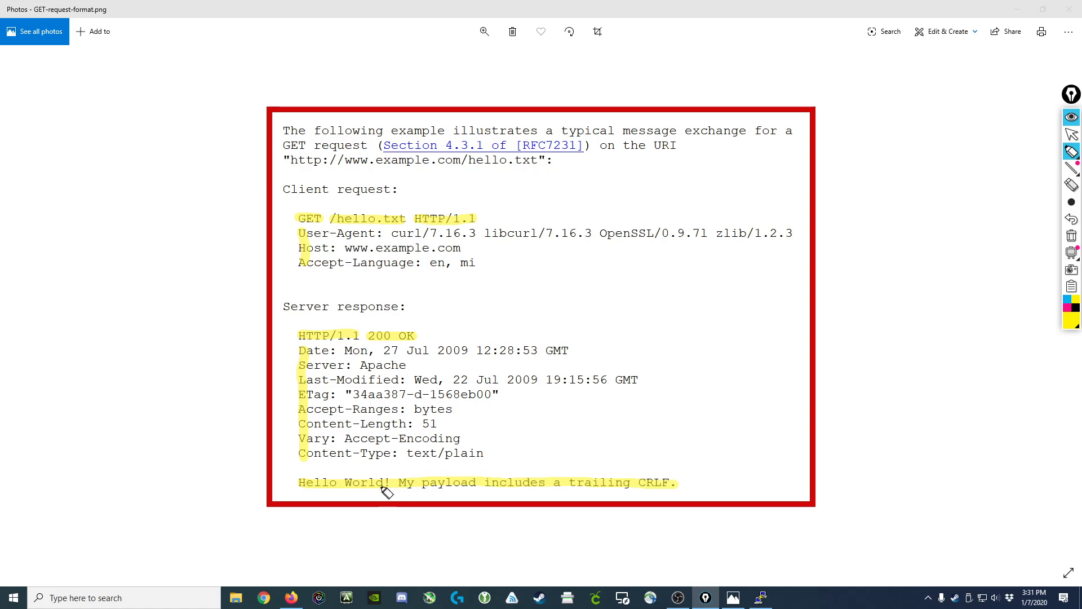
pyautogui.moveTo(659, 490)
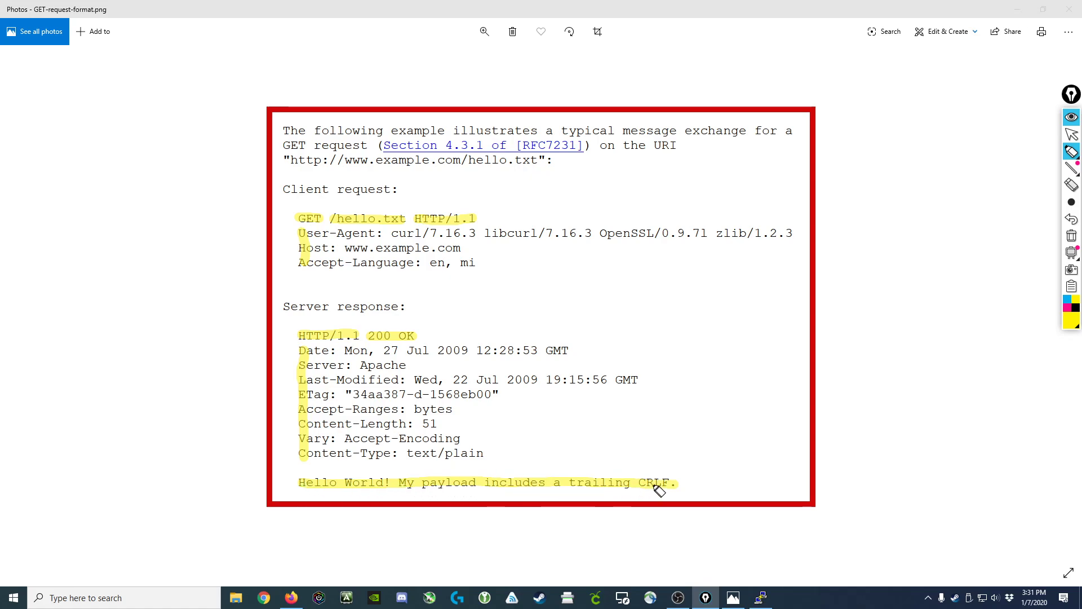
pyautogui.moveTo(582, 294)
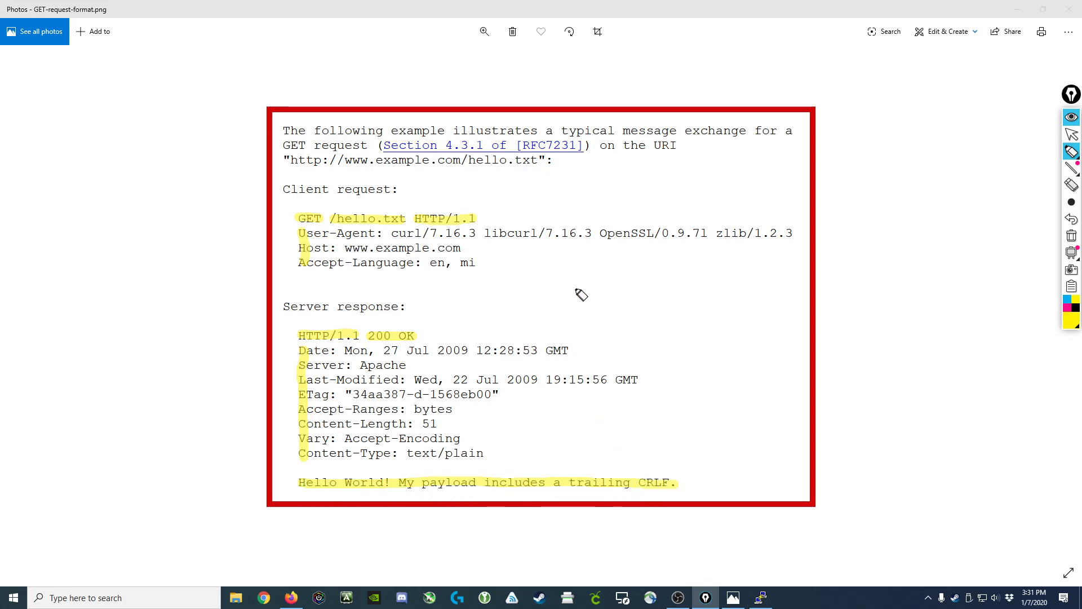
pyautogui.moveTo(318, 195)
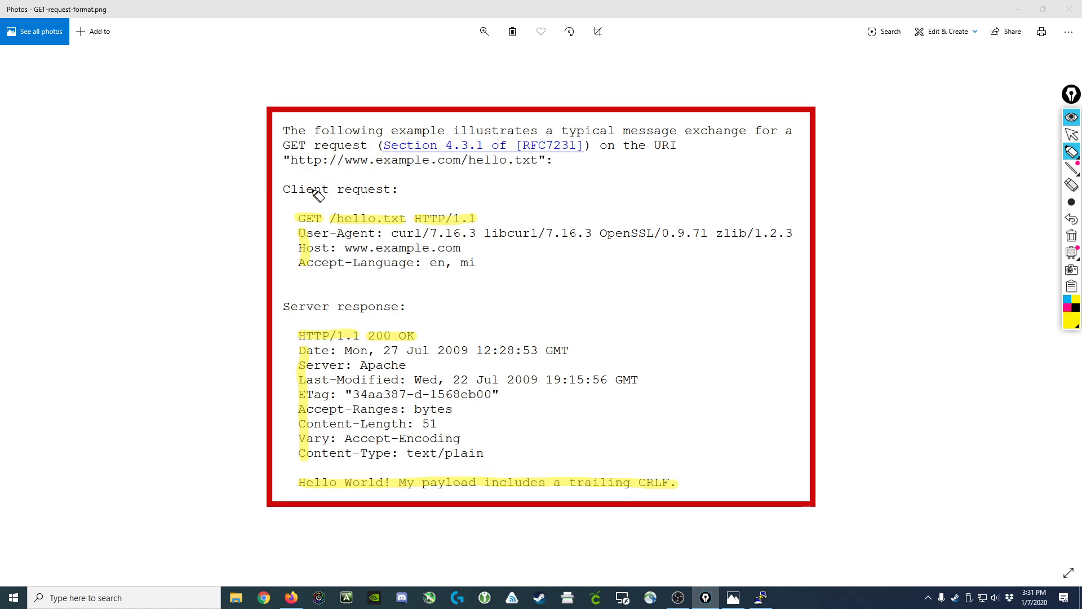
pyautogui.moveTo(352, 340)
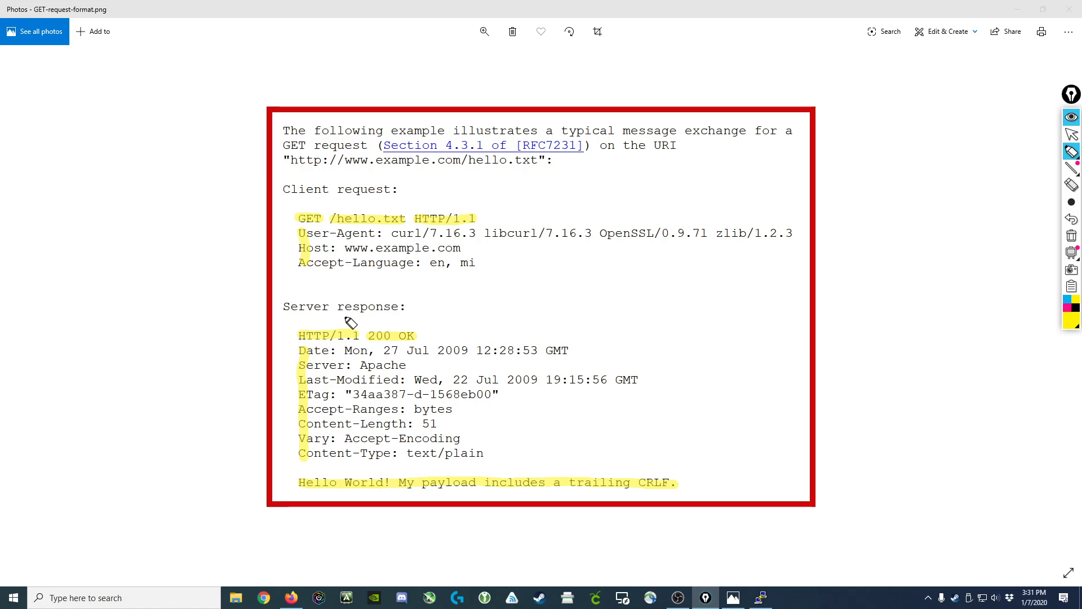
pyautogui.moveTo(447, 268)
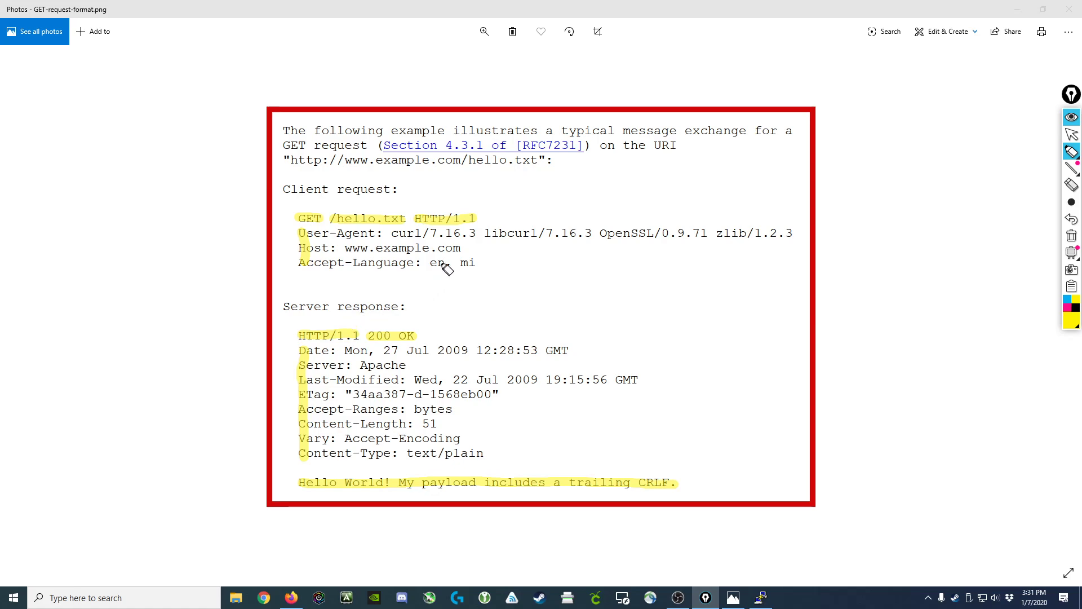
pyautogui.moveTo(555, 182)
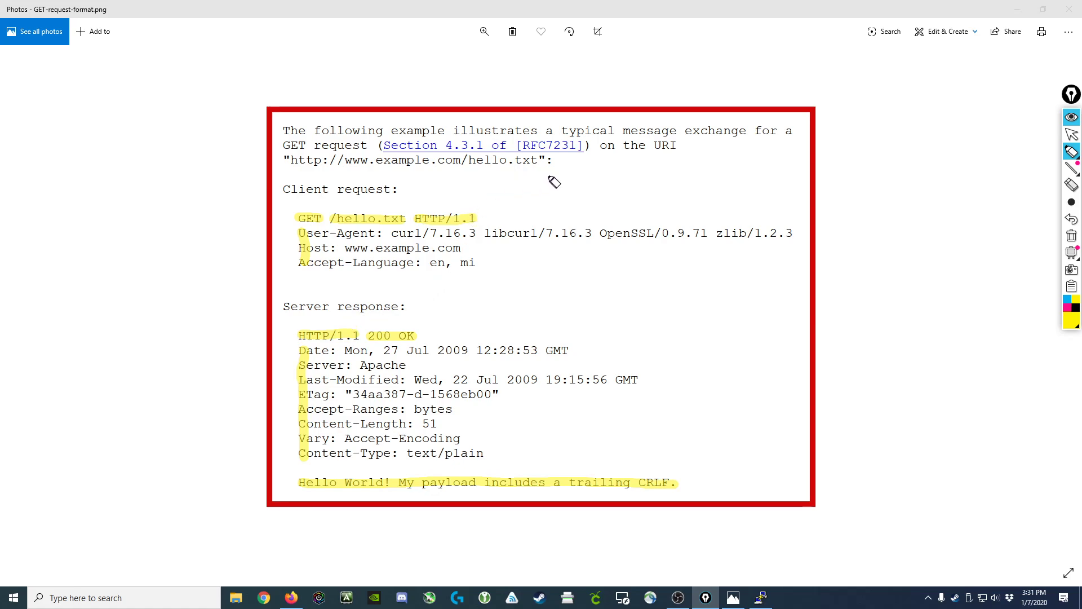
pyautogui.moveTo(315, 247)
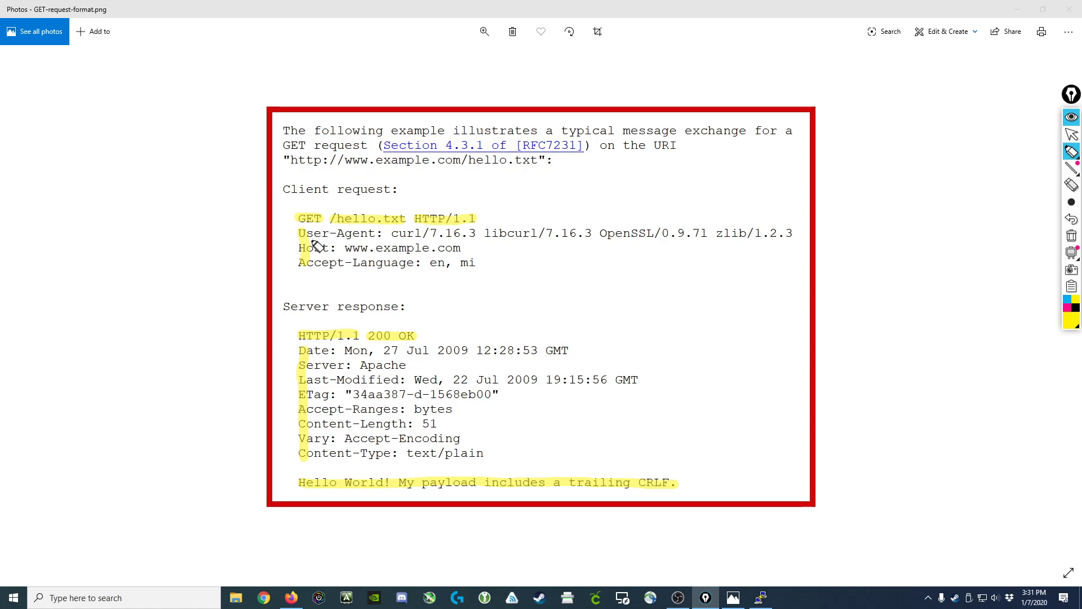
pyautogui.moveTo(406, 286)
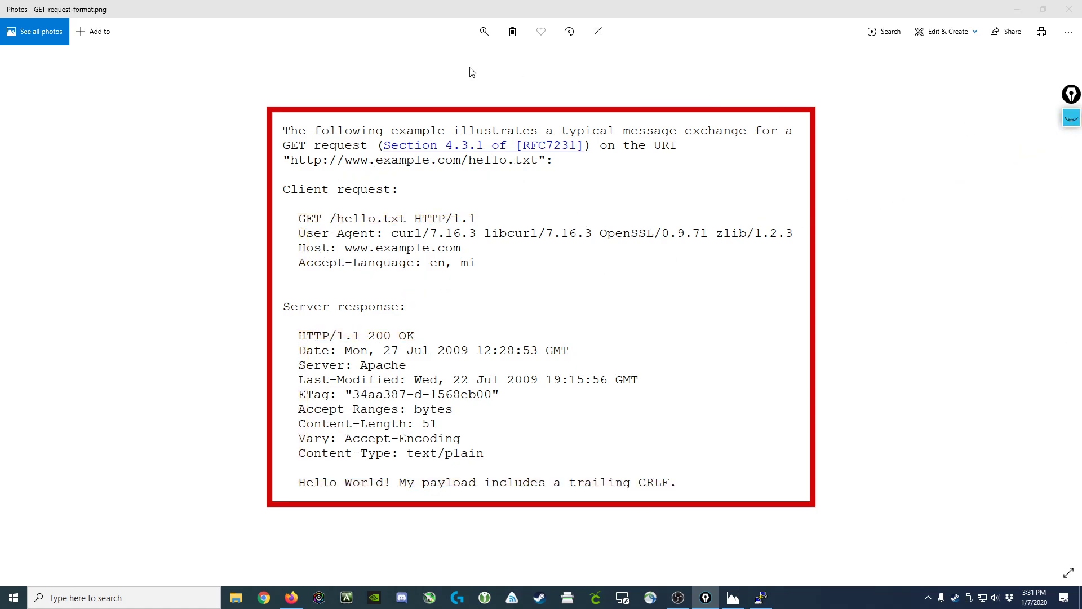
pyautogui.moveTo(338, 84)
pyautogui.write('vi raw_http.py')
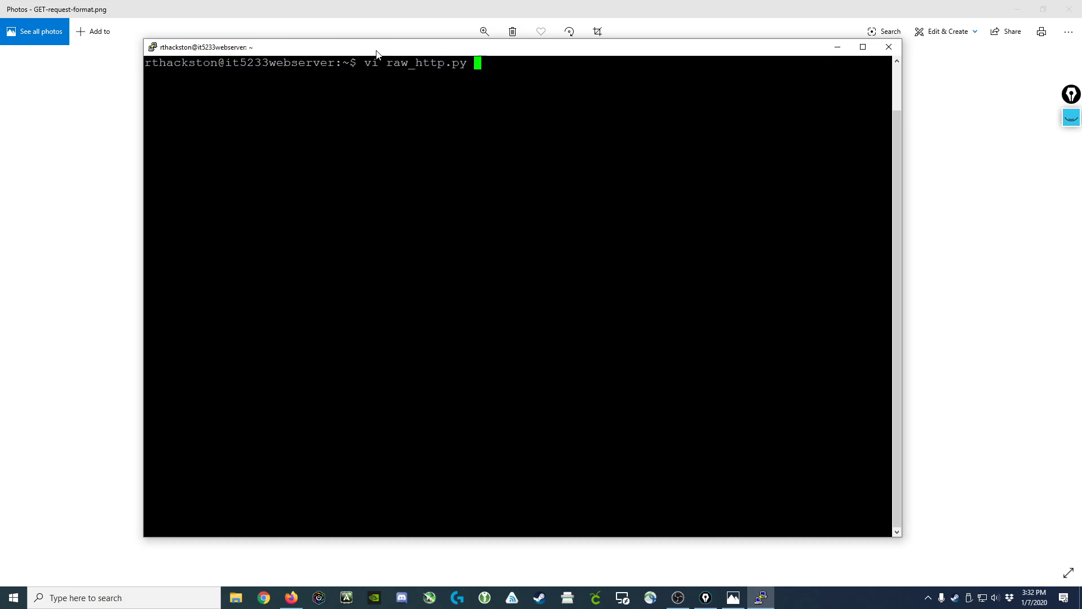
# Step: View raw_http.py from the top in vi and highlight the socket creation line in yellow
pyautogui.press('Return')
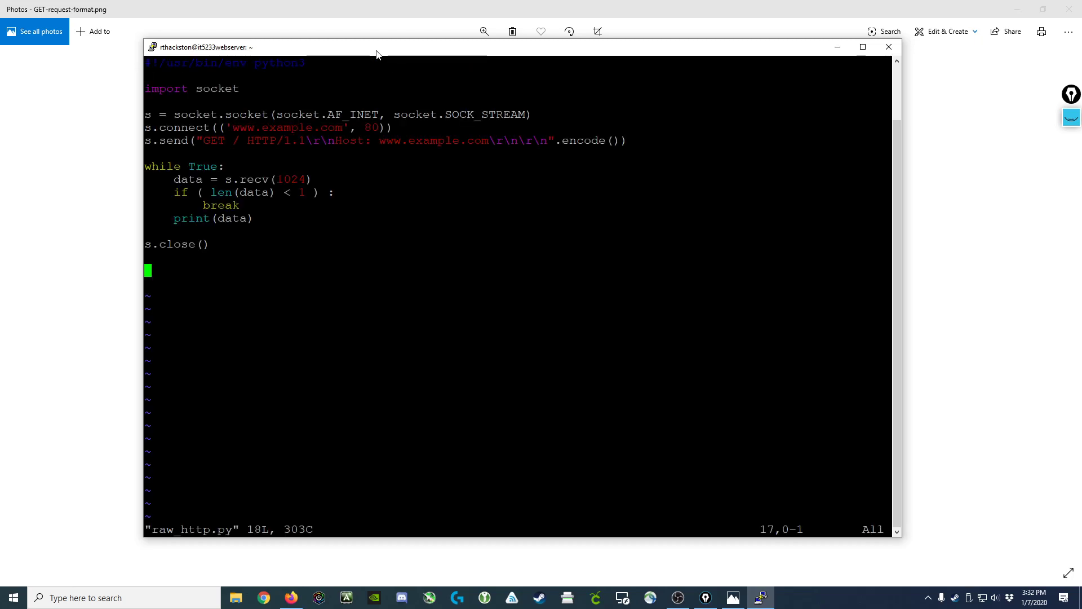
pyautogui.press('gg')
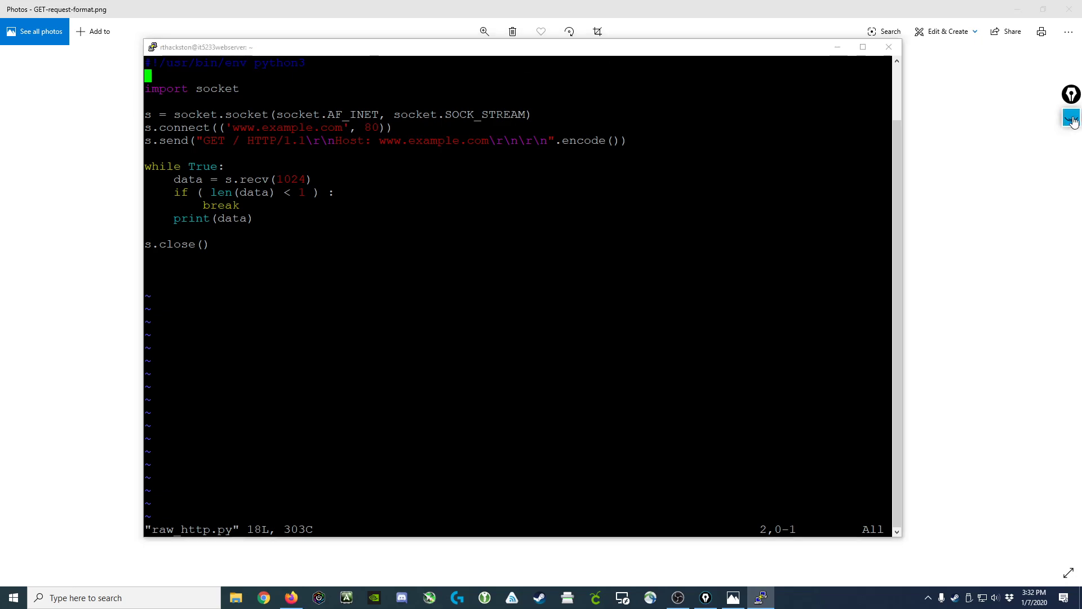
pyautogui.click(1071, 117)
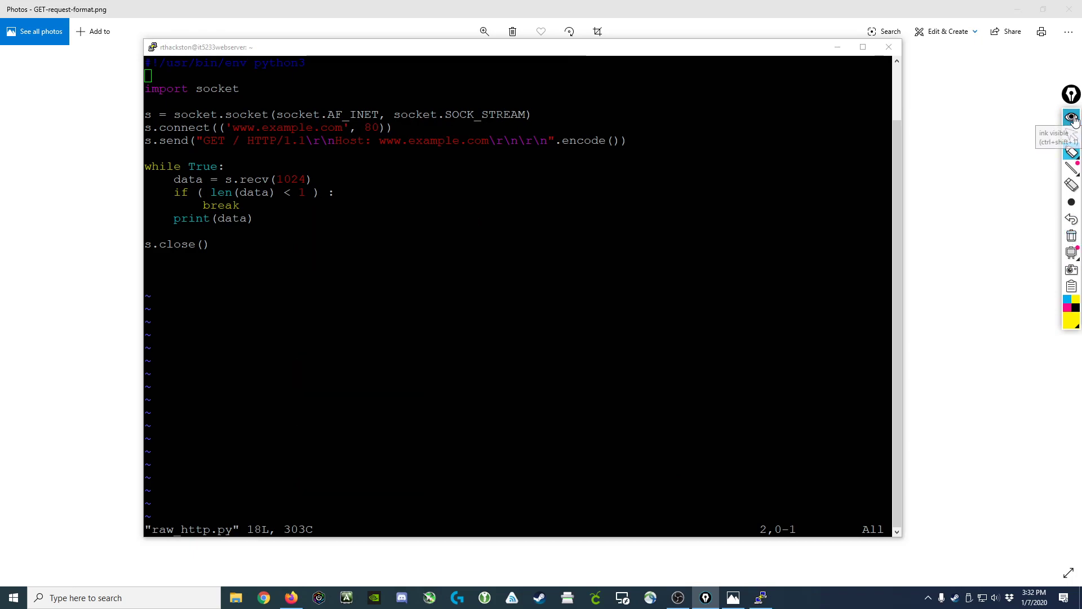
pyautogui.click(1072, 116)
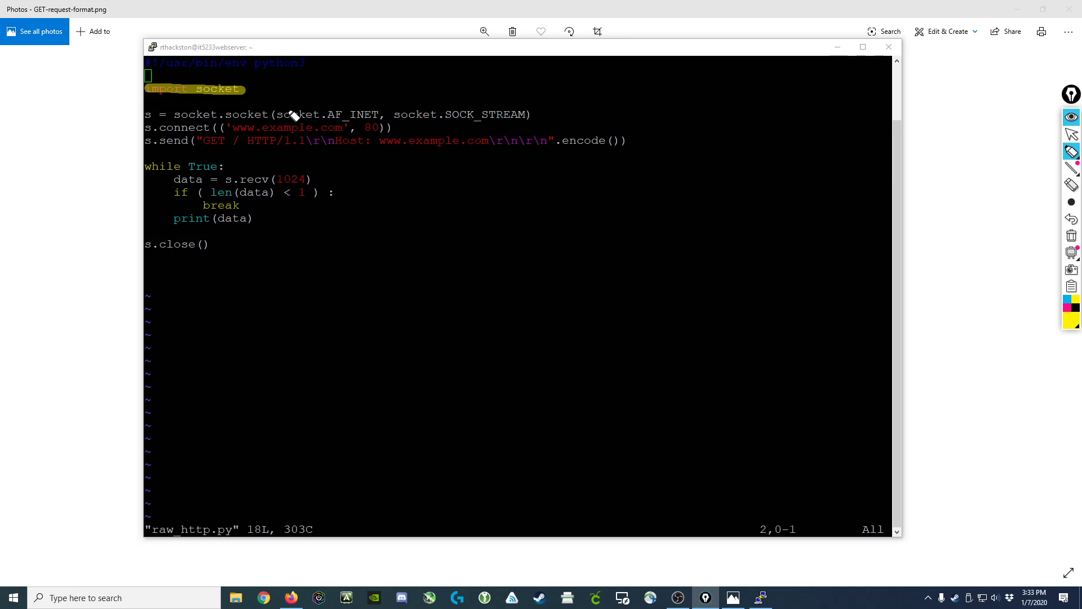
pyautogui.moveTo(142, 124)
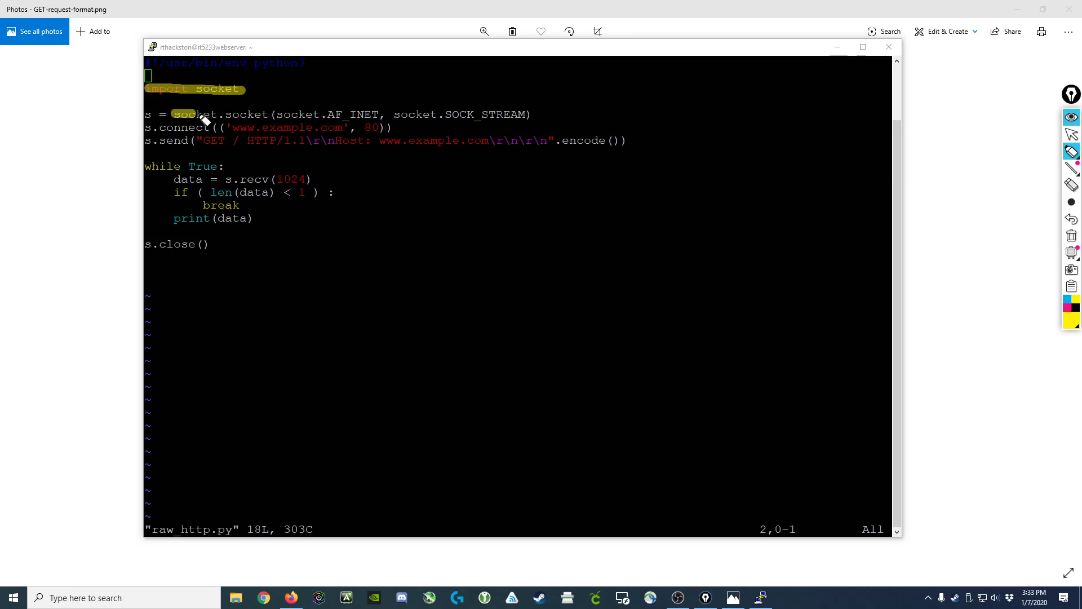
pyautogui.doubleClick(220, 114)
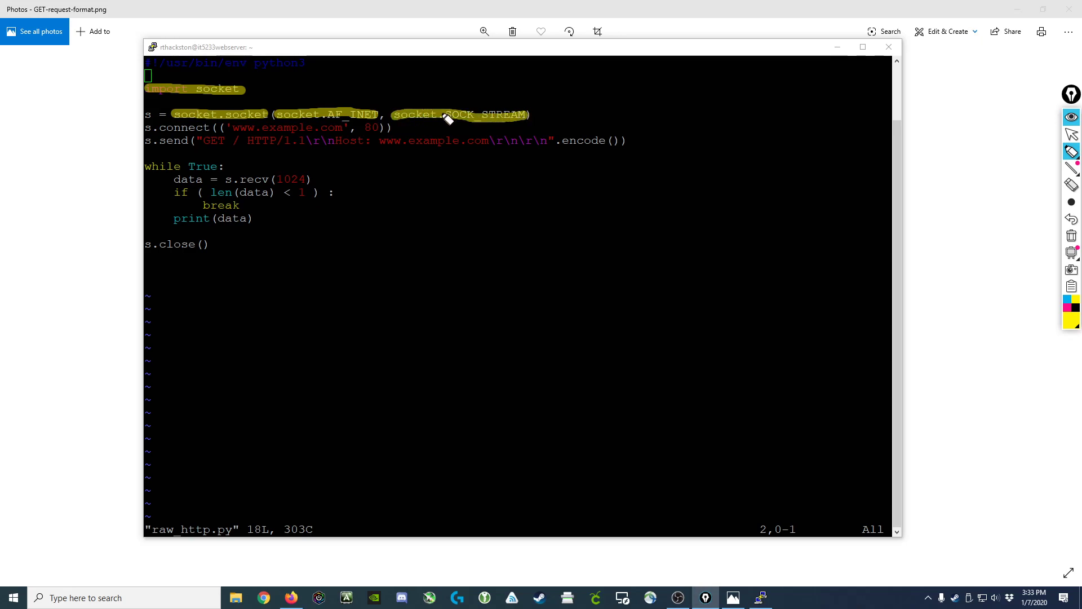
pyautogui.moveTo(345, 112)
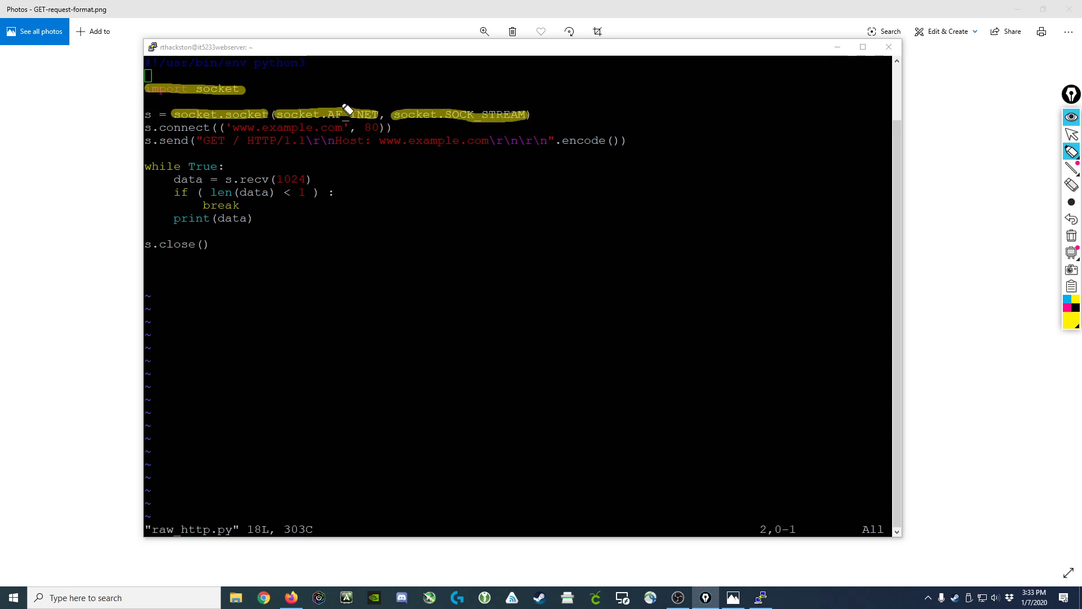
pyautogui.moveTo(224, 112)
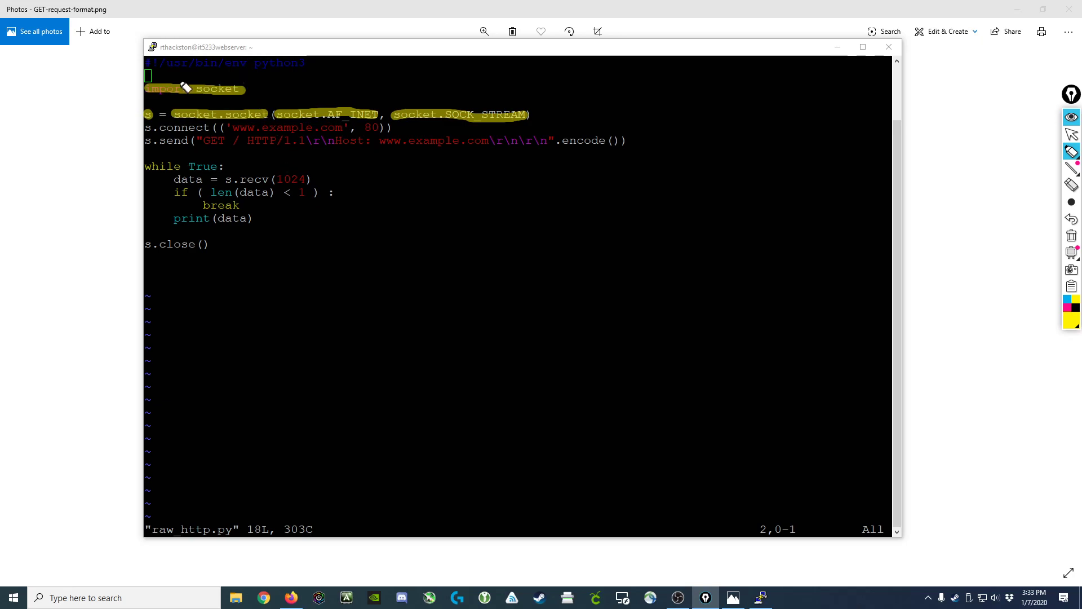
pyautogui.moveTo(165, 130)
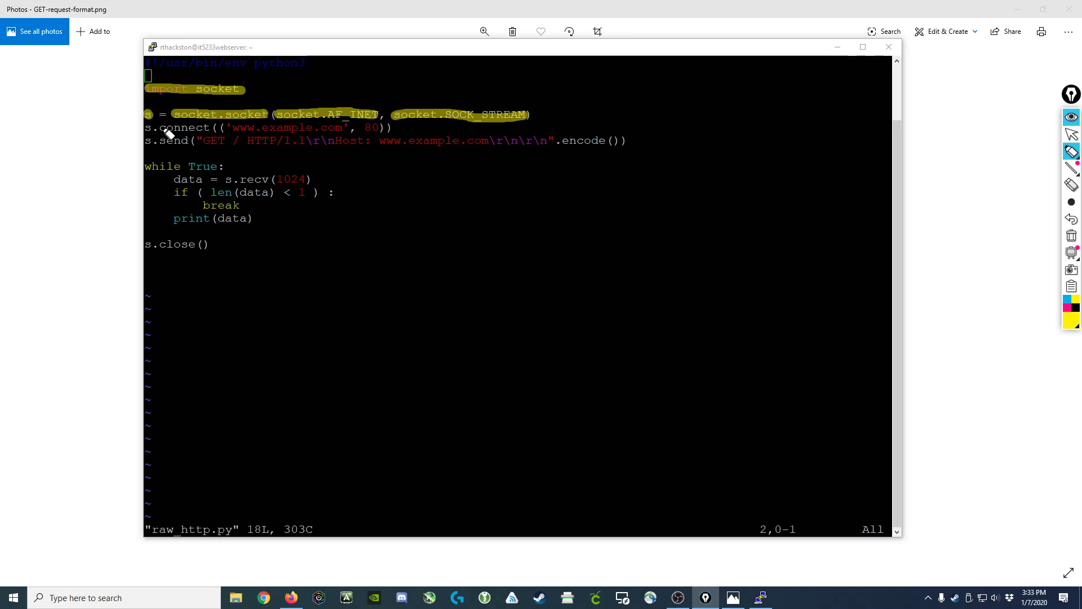
pyautogui.moveTo(245, 137)
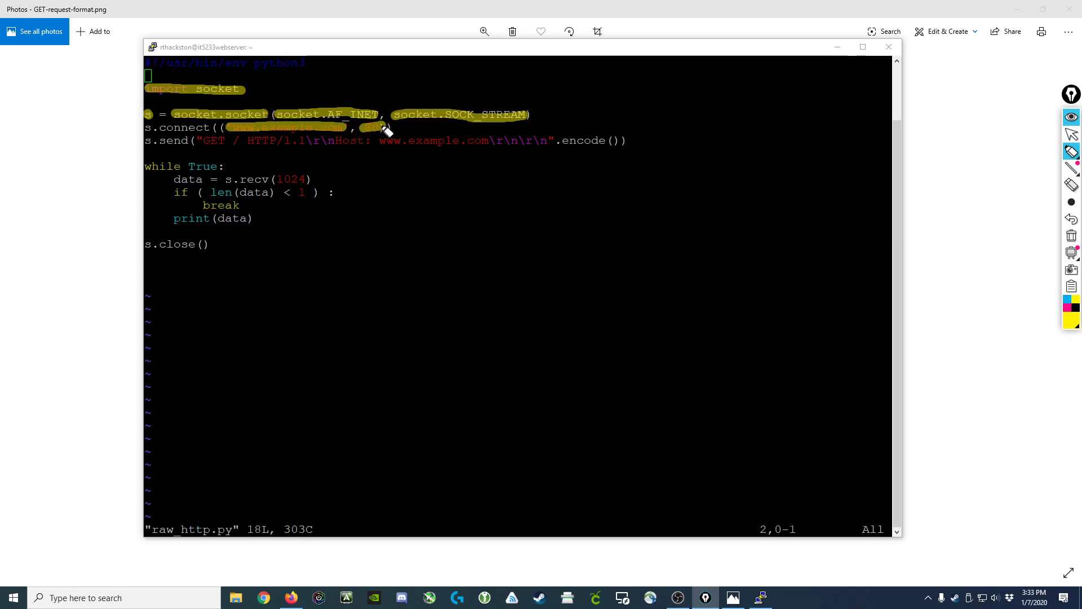
pyautogui.moveTo(156, 131)
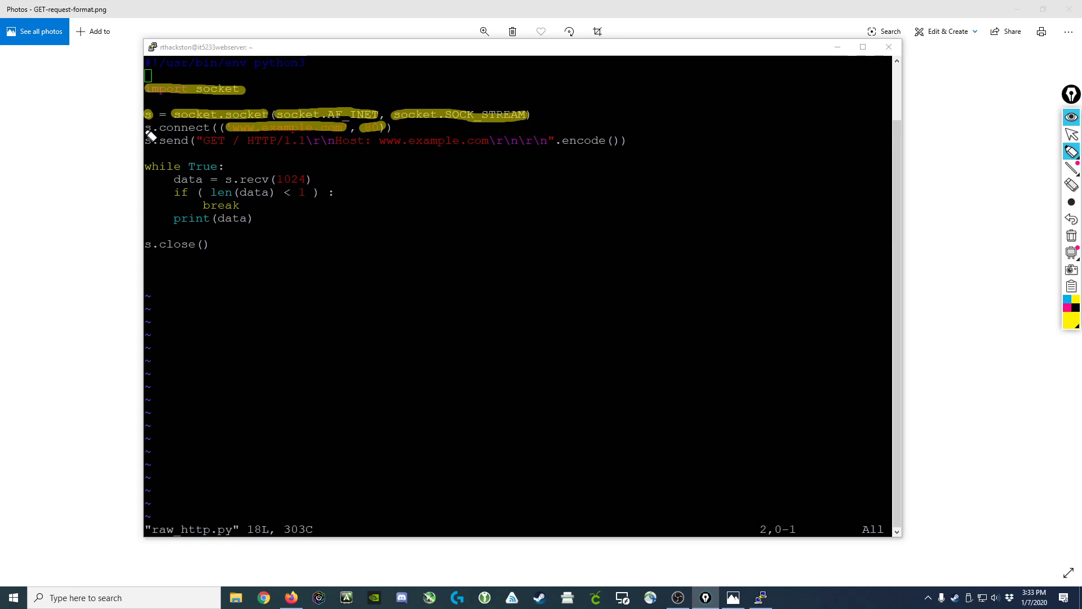
pyautogui.moveTo(178, 128)
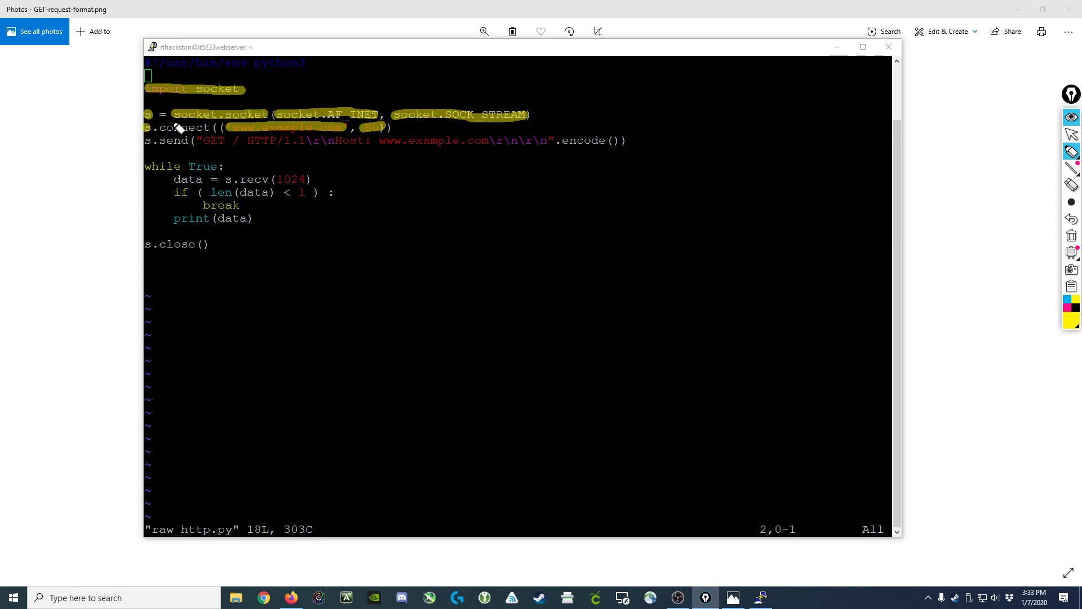
pyautogui.moveTo(370, 137)
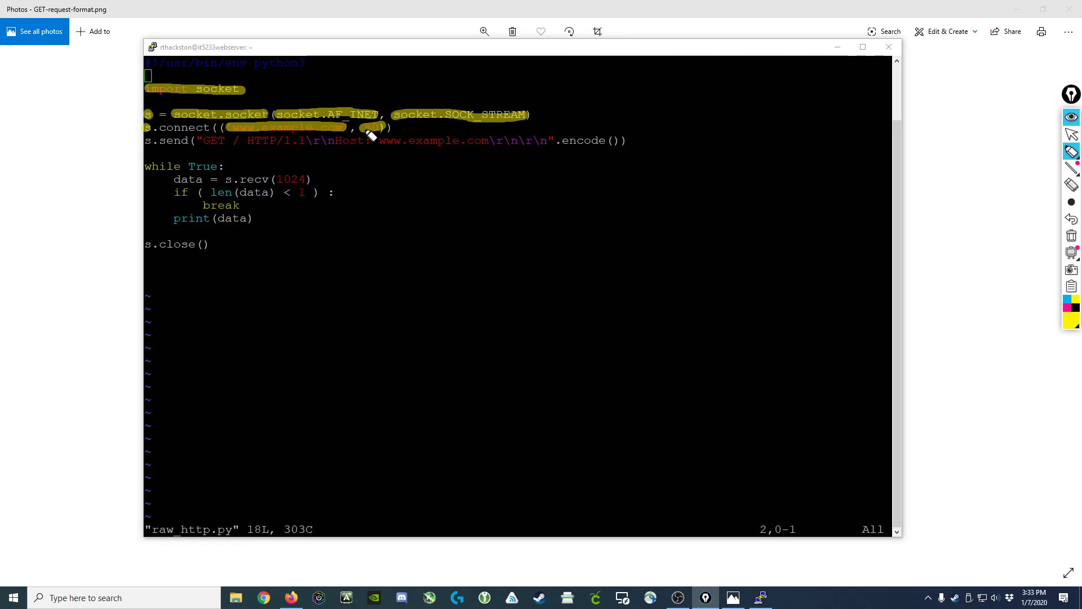
pyautogui.moveTo(222, 127)
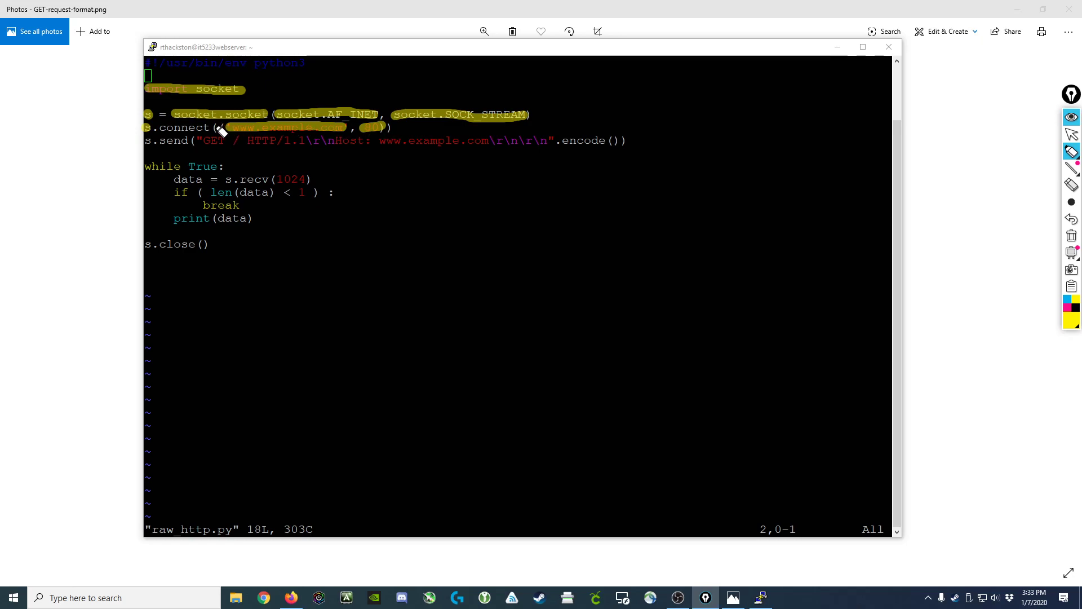
pyautogui.moveTo(390, 143)
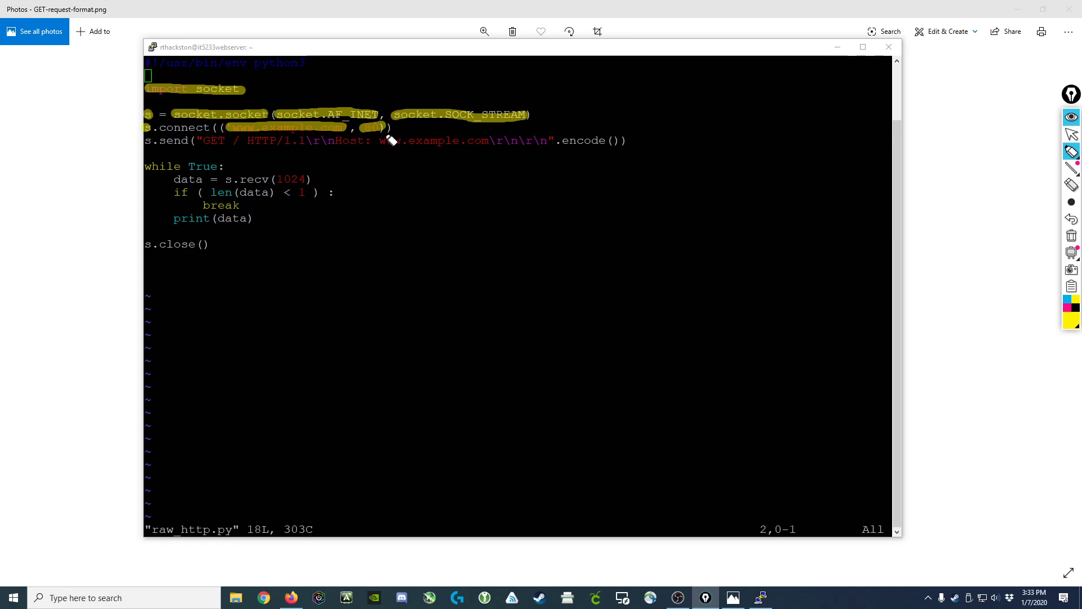
pyautogui.moveTo(179, 179)
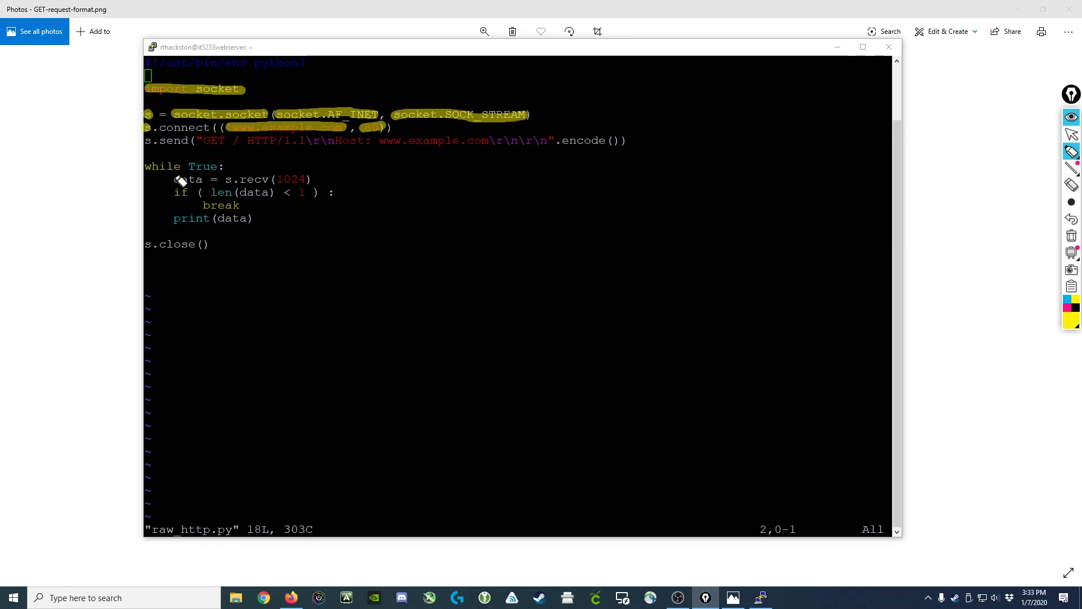
pyautogui.moveTo(180, 135)
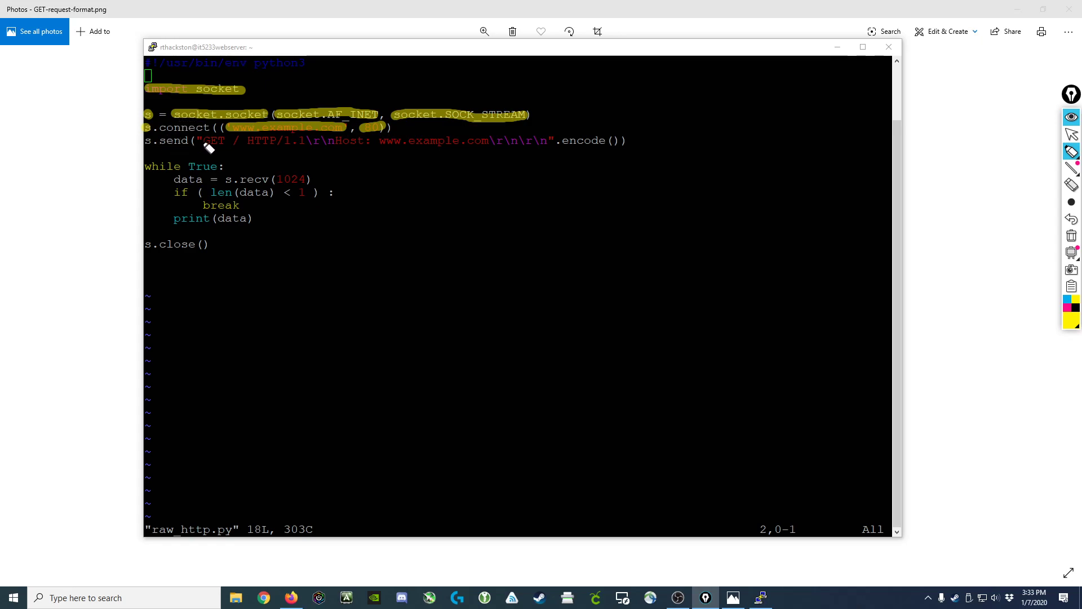
pyautogui.moveTo(152, 146)
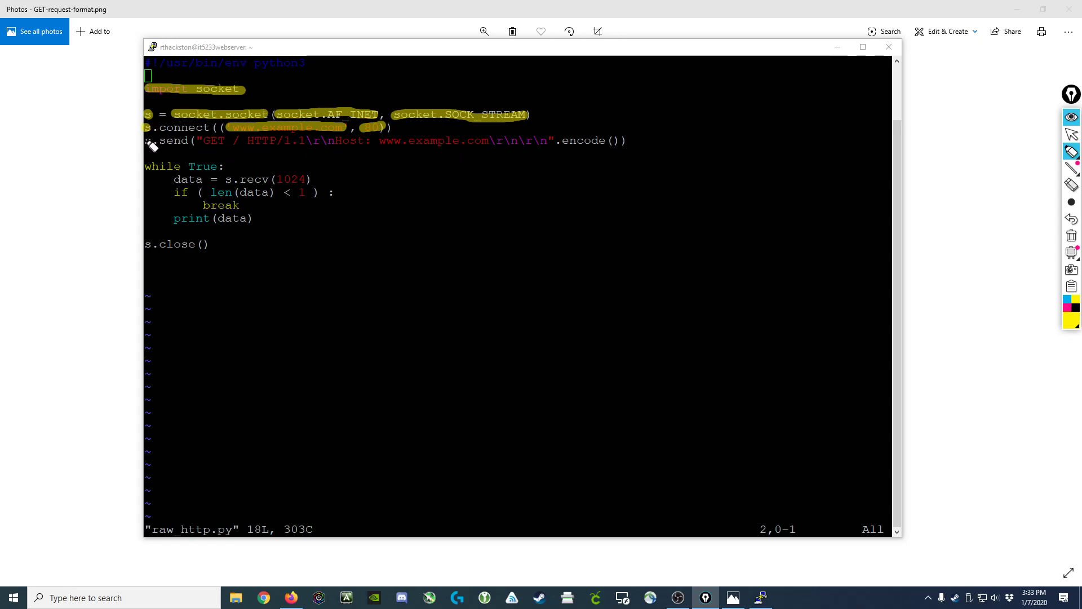
pyautogui.moveTo(158, 155)
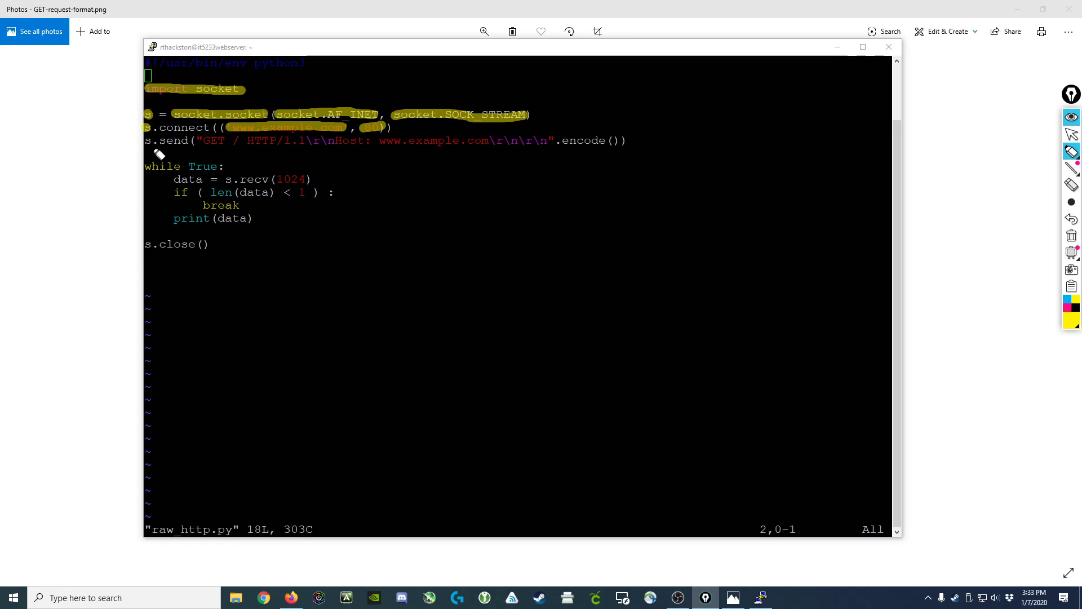
pyautogui.moveTo(238, 145)
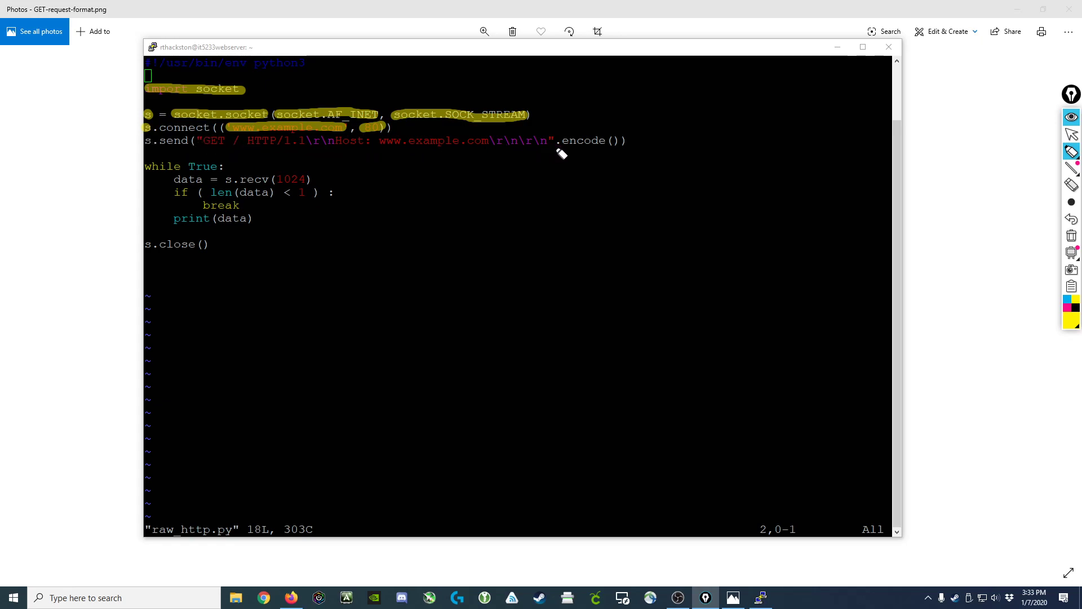
pyautogui.moveTo(1023, 152)
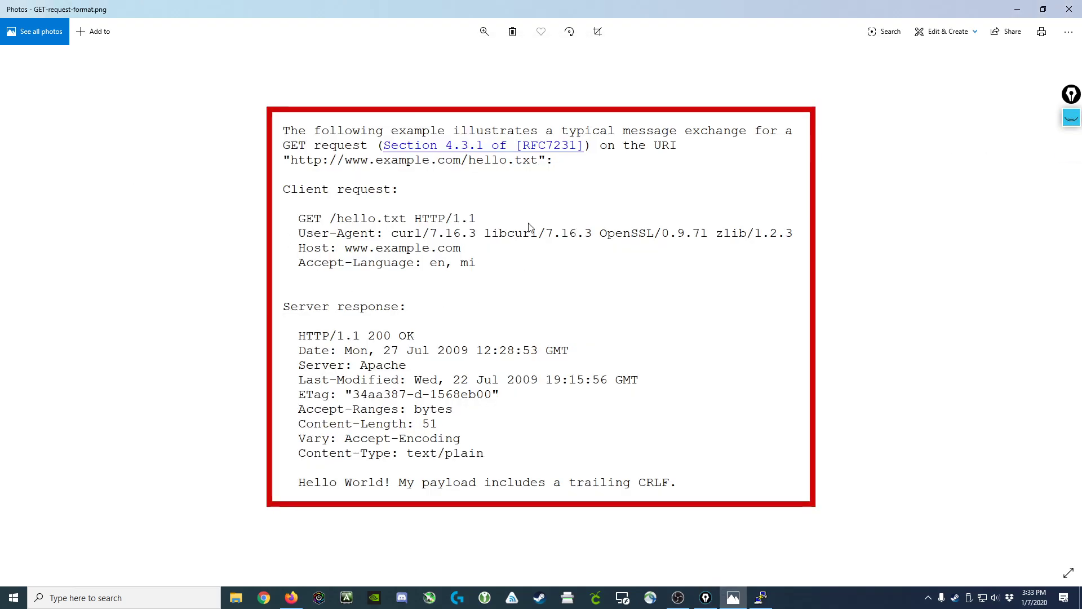
pyautogui.moveTo(303, 222)
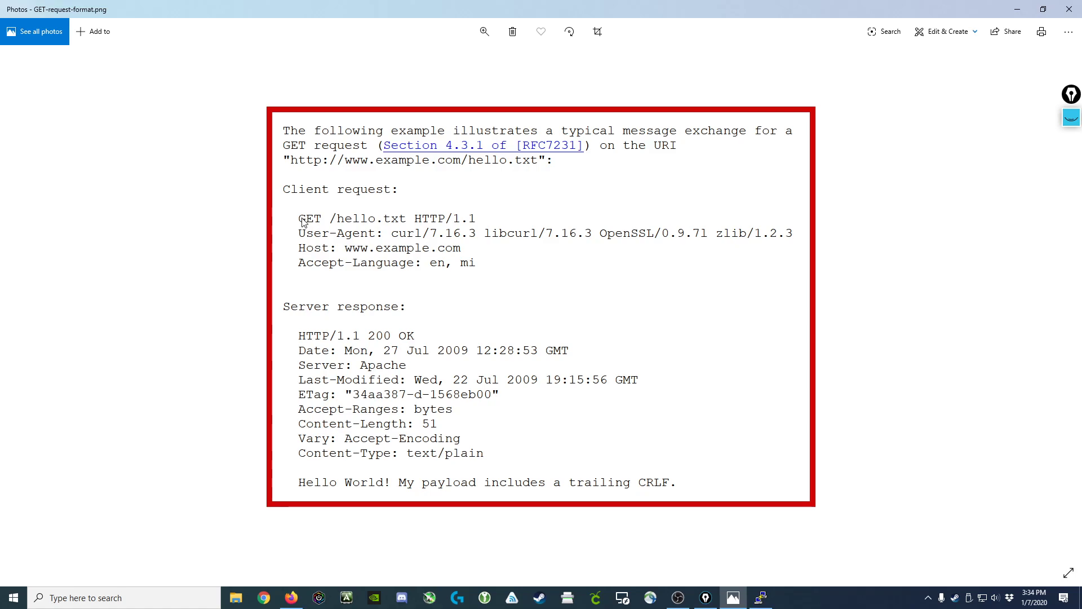
pyautogui.moveTo(457, 222)
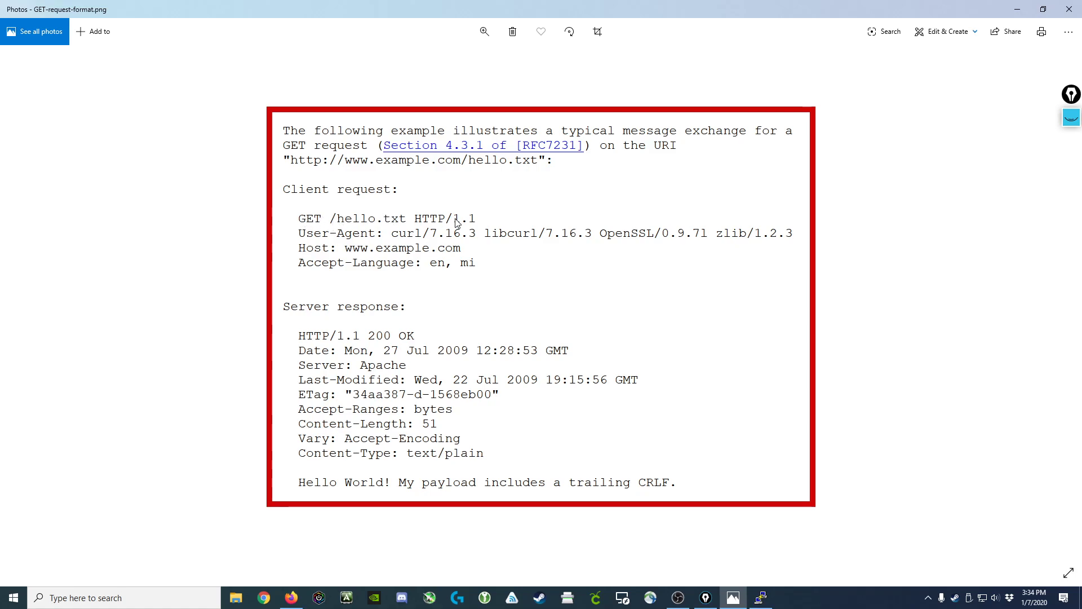
pyautogui.moveTo(431, 250)
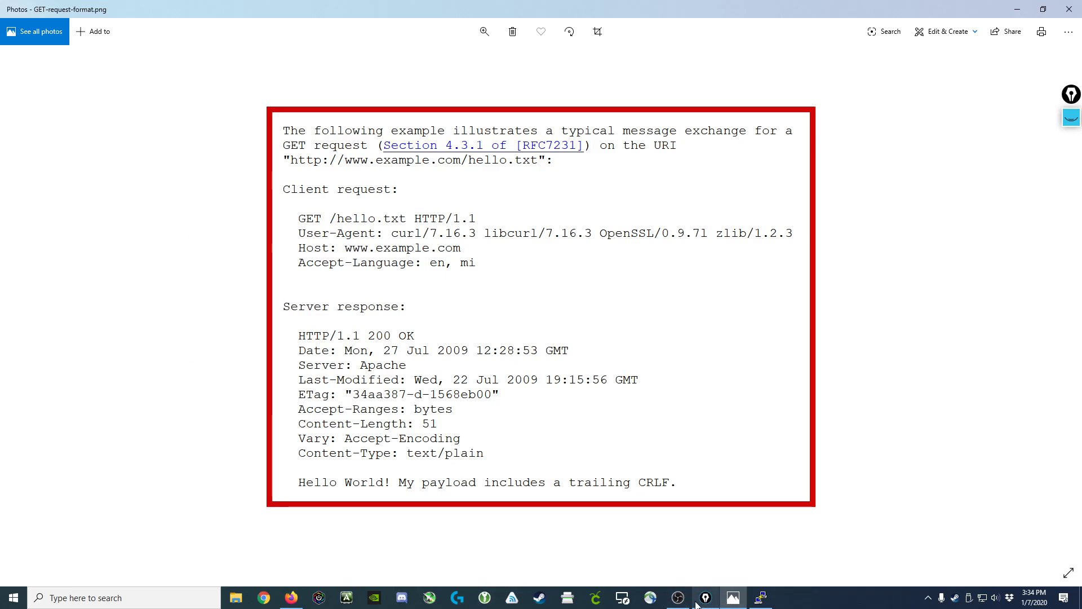
pyautogui.click(758, 598)
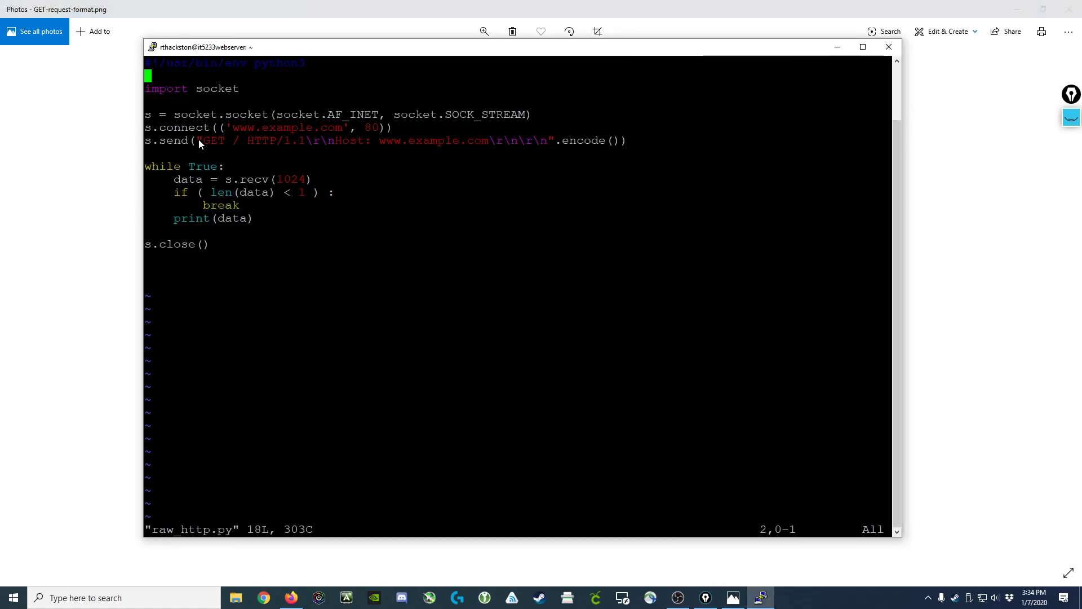
pyautogui.moveTo(226, 145)
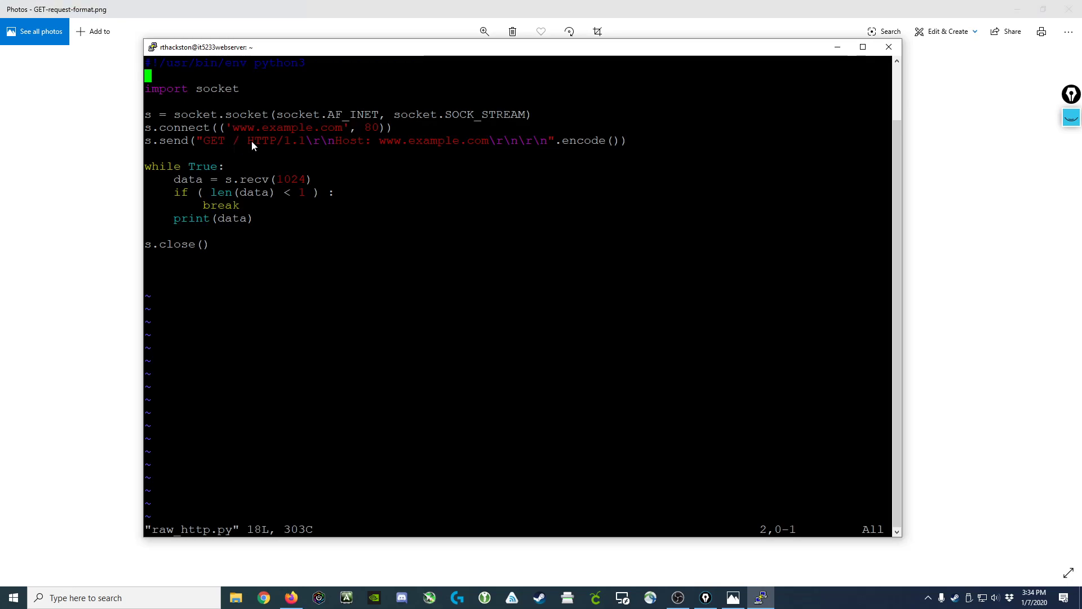
pyautogui.moveTo(311, 147)
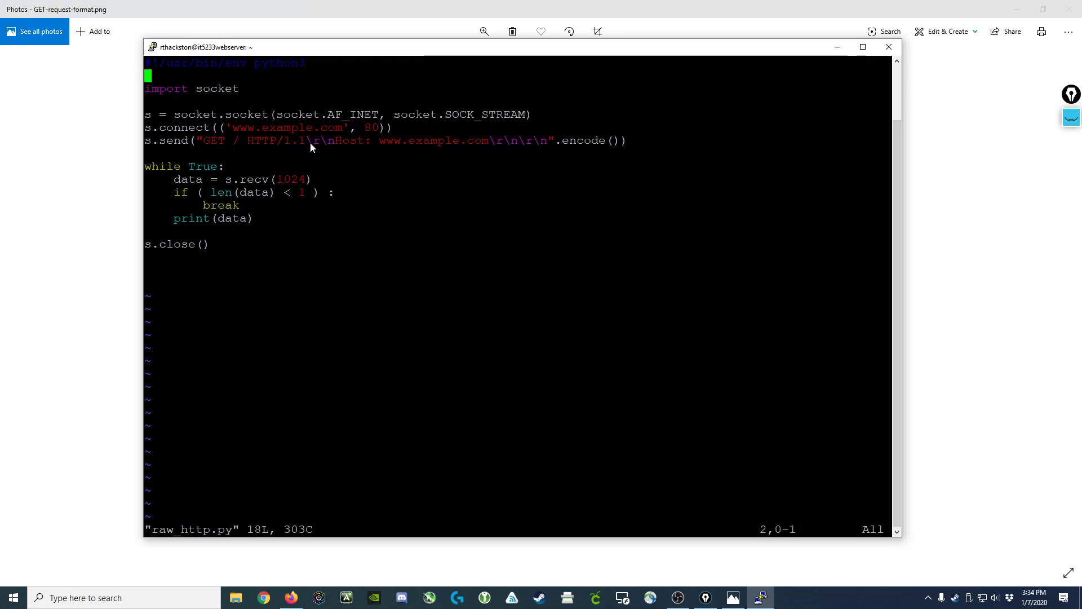
pyautogui.moveTo(325, 159)
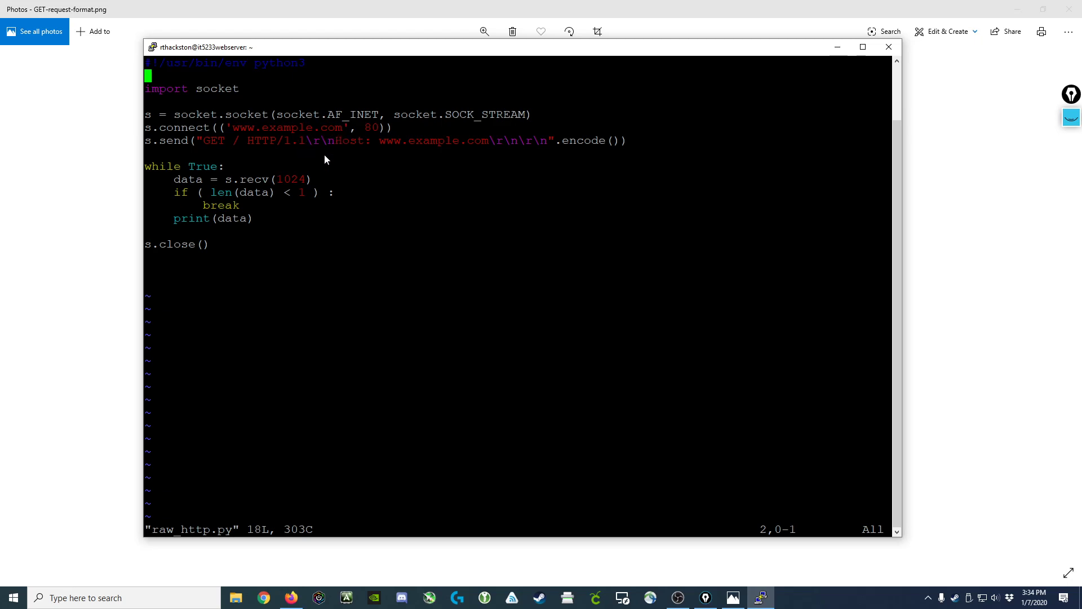
pyautogui.moveTo(334, 142)
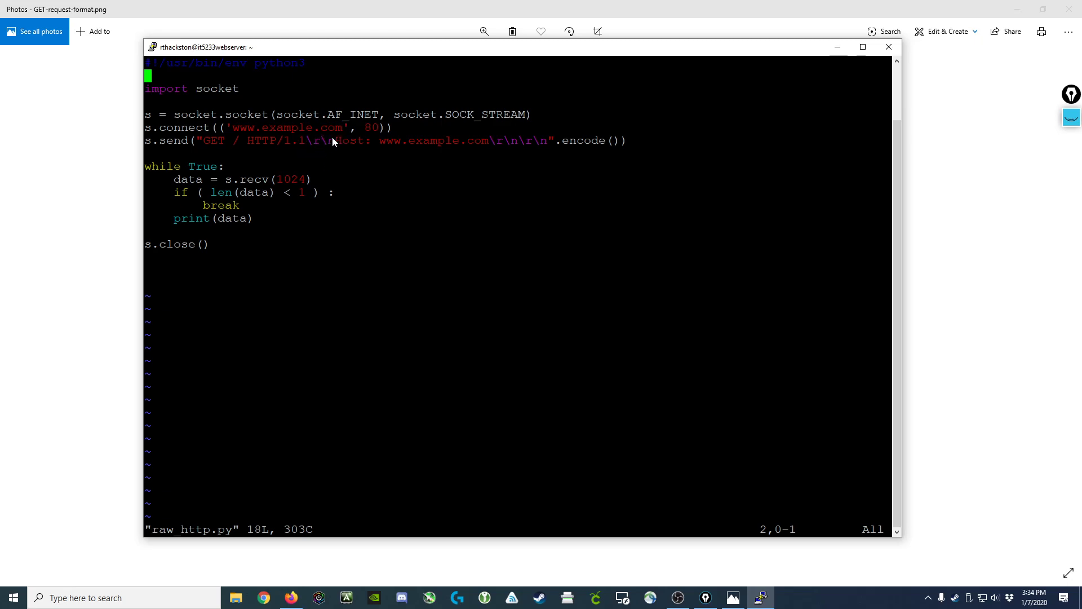
pyautogui.moveTo(330, 136)
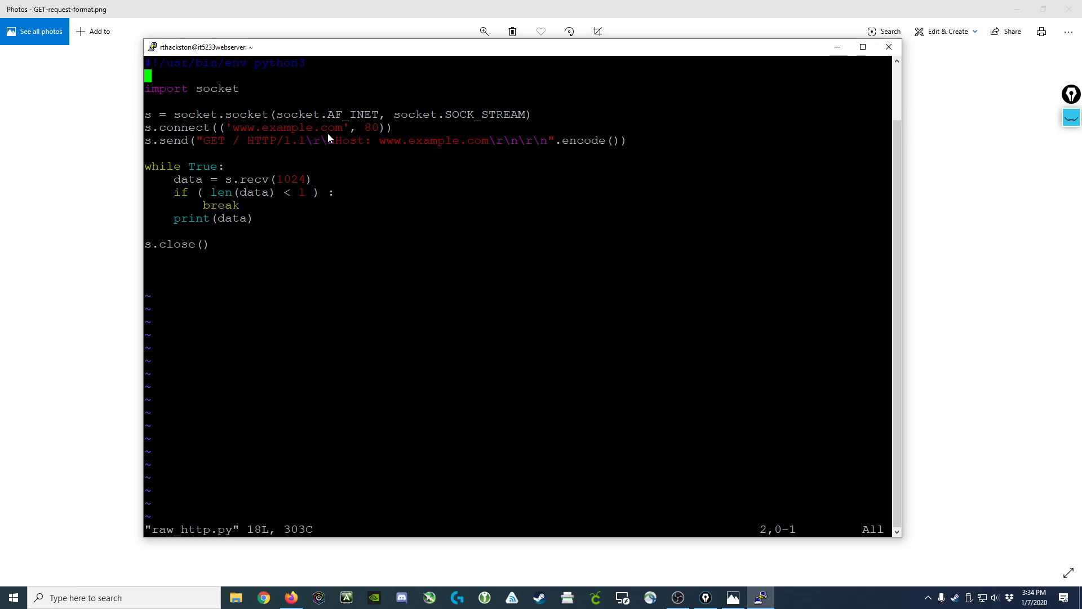
pyautogui.moveTo(331, 145)
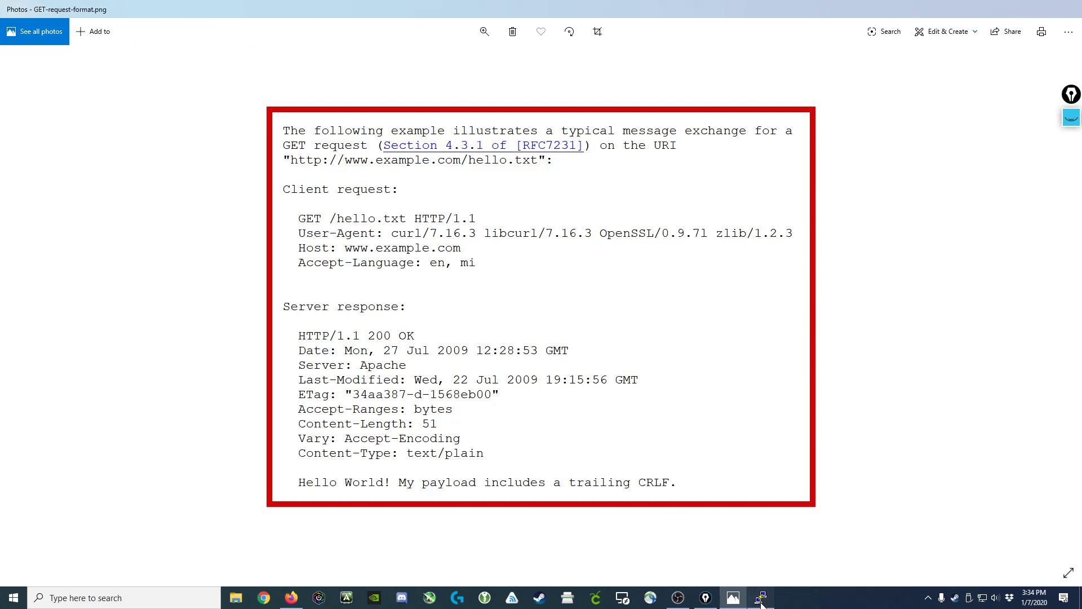
# Step: Bring the PuTTY vi session with raw_http.py back to the front
pyautogui.click(760, 598)
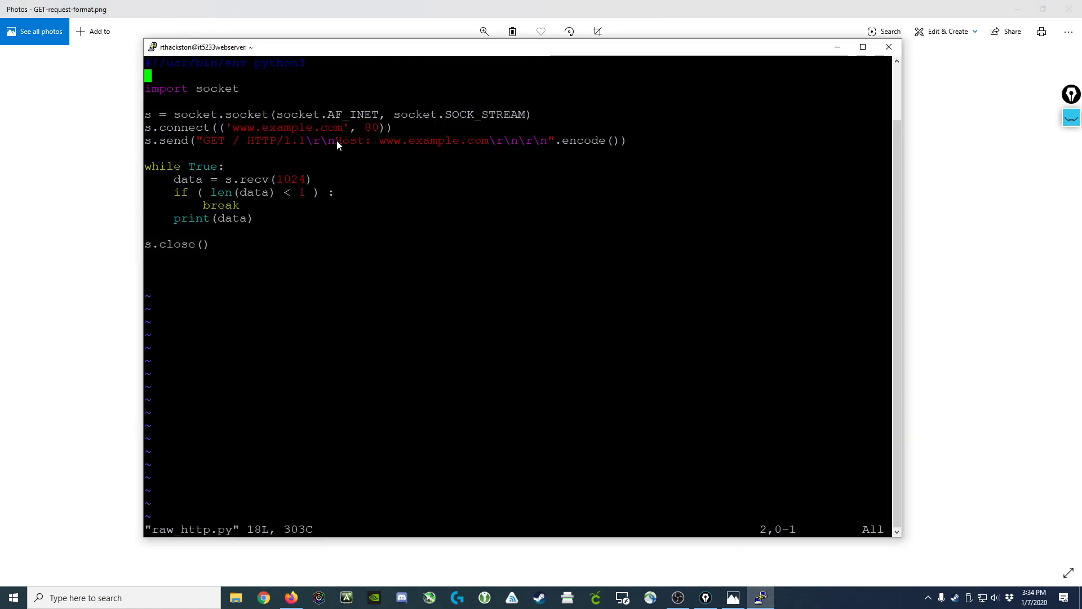
pyautogui.moveTo(484, 147)
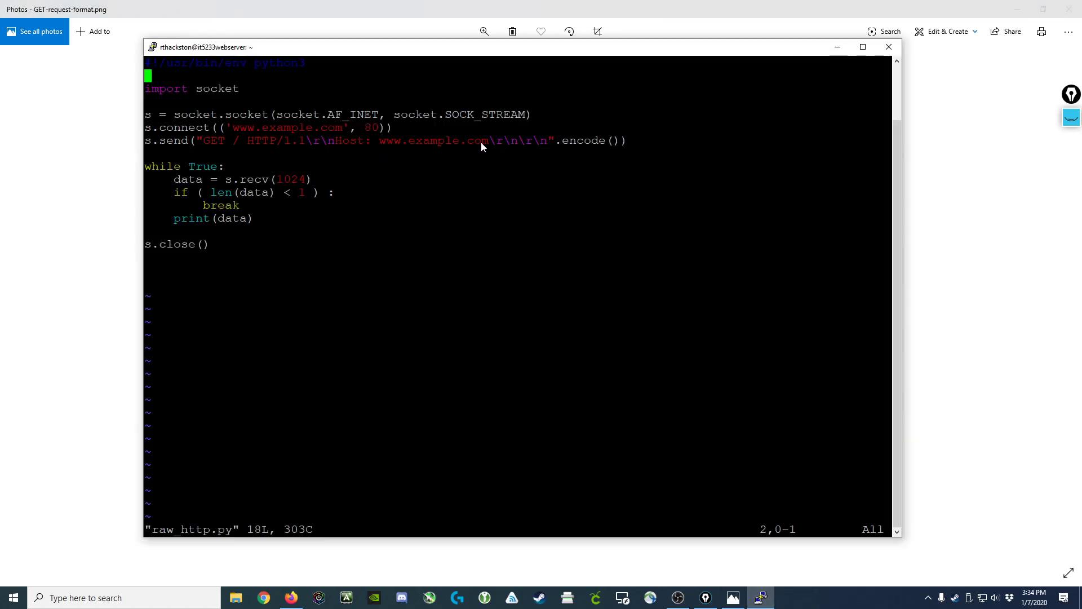
pyautogui.moveTo(504, 139)
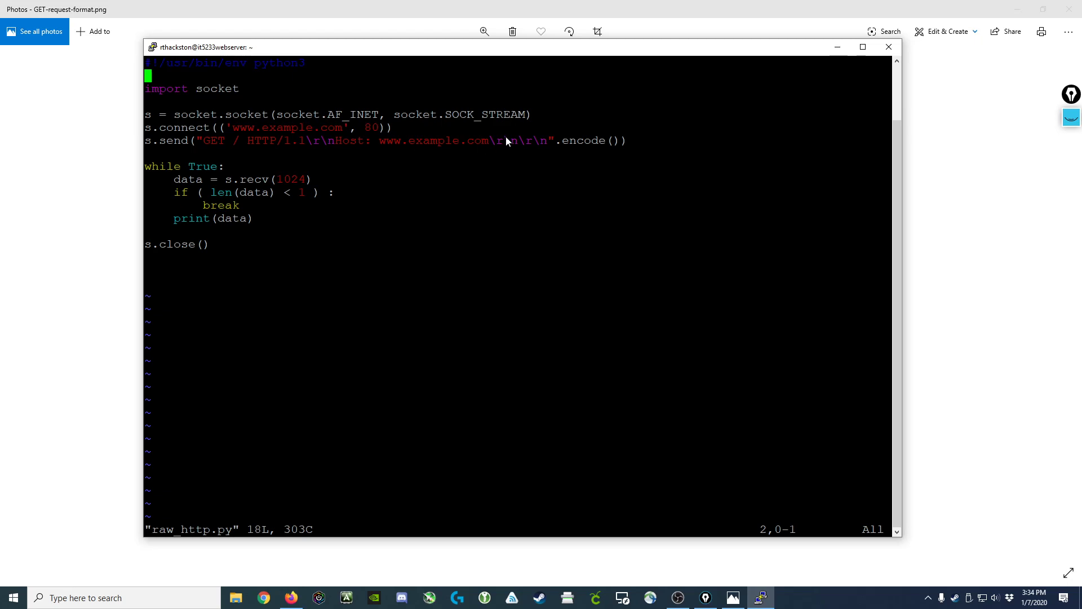
pyautogui.moveTo(499, 146)
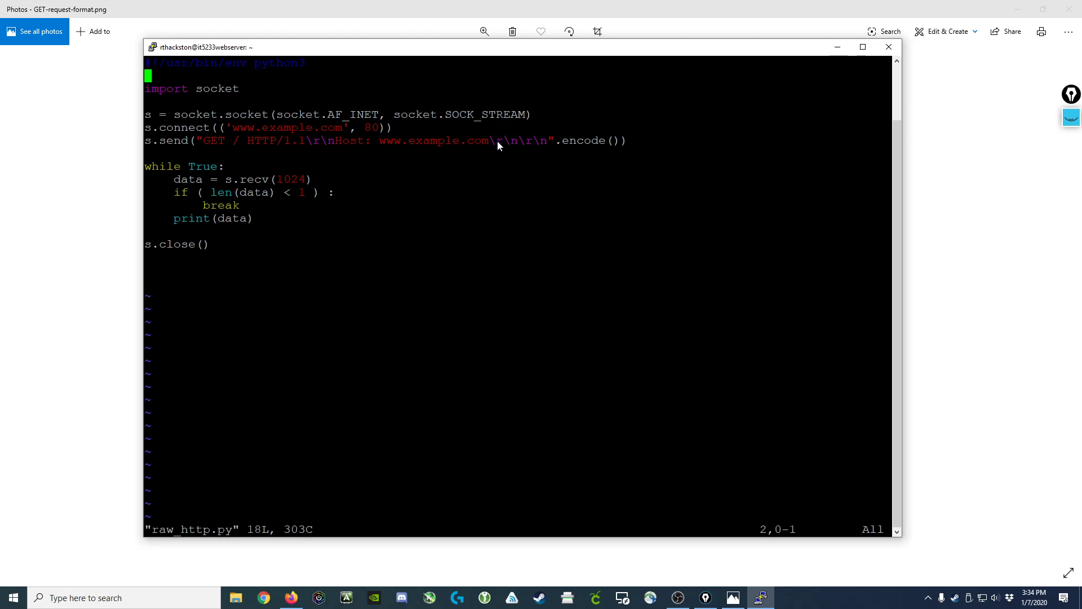
pyautogui.moveTo(514, 147)
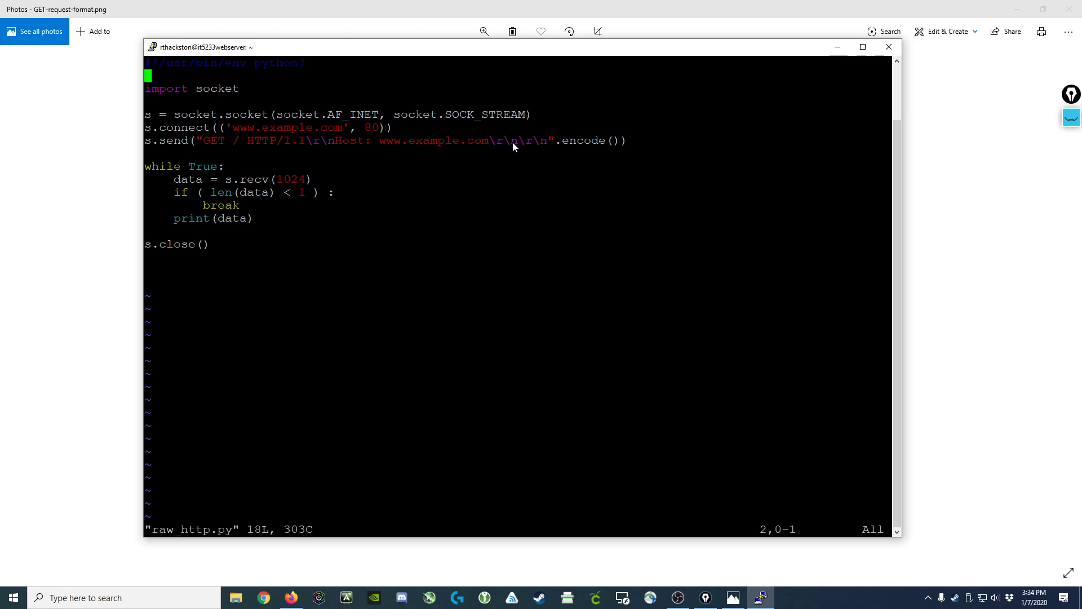
pyautogui.moveTo(531, 128)
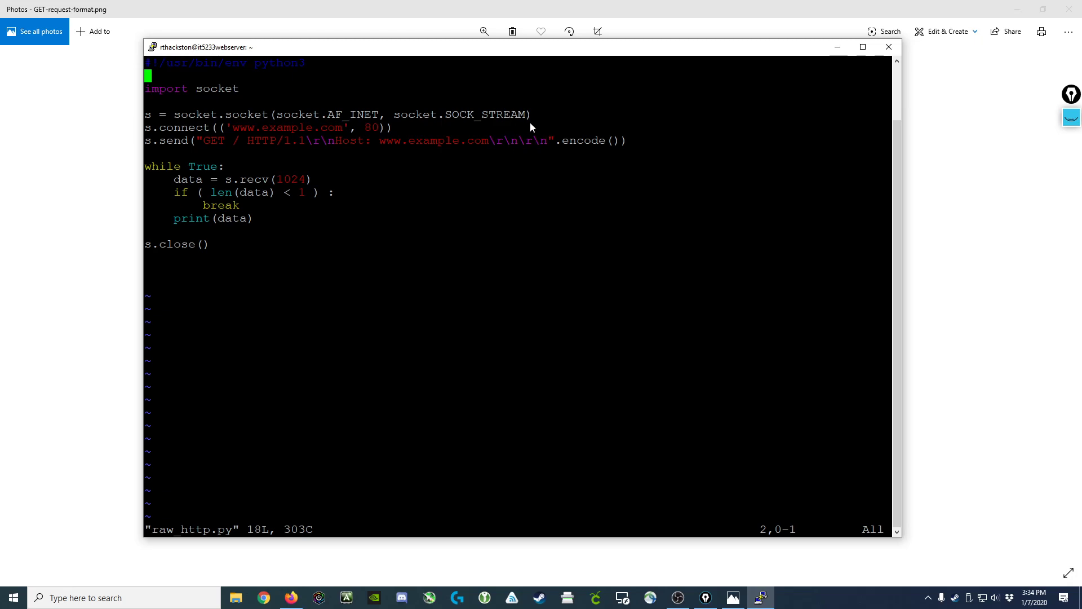
pyautogui.moveTo(497, 137)
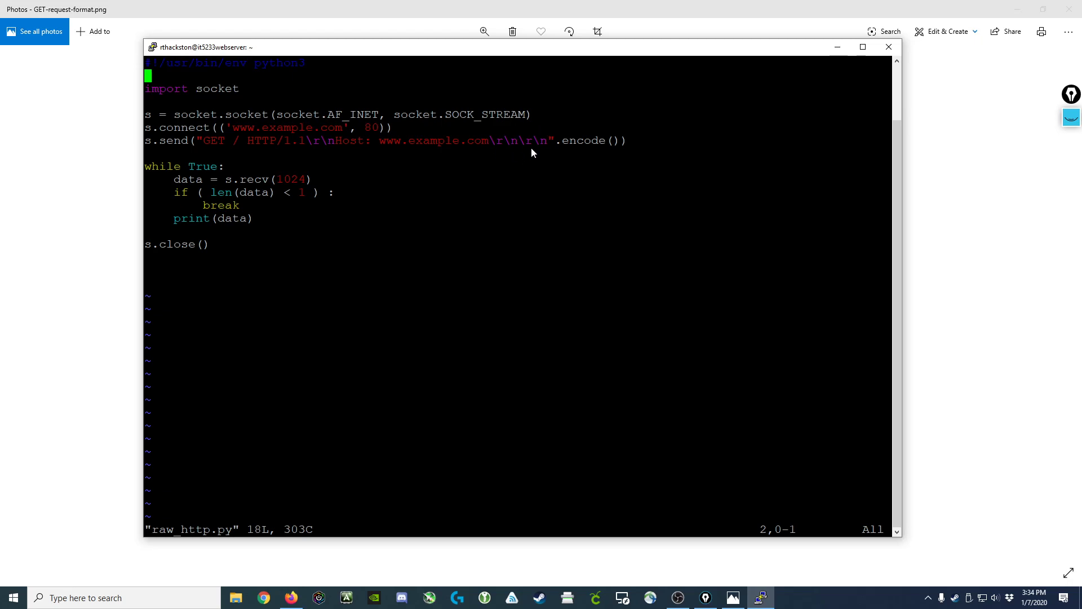
pyautogui.moveTo(369, 109)
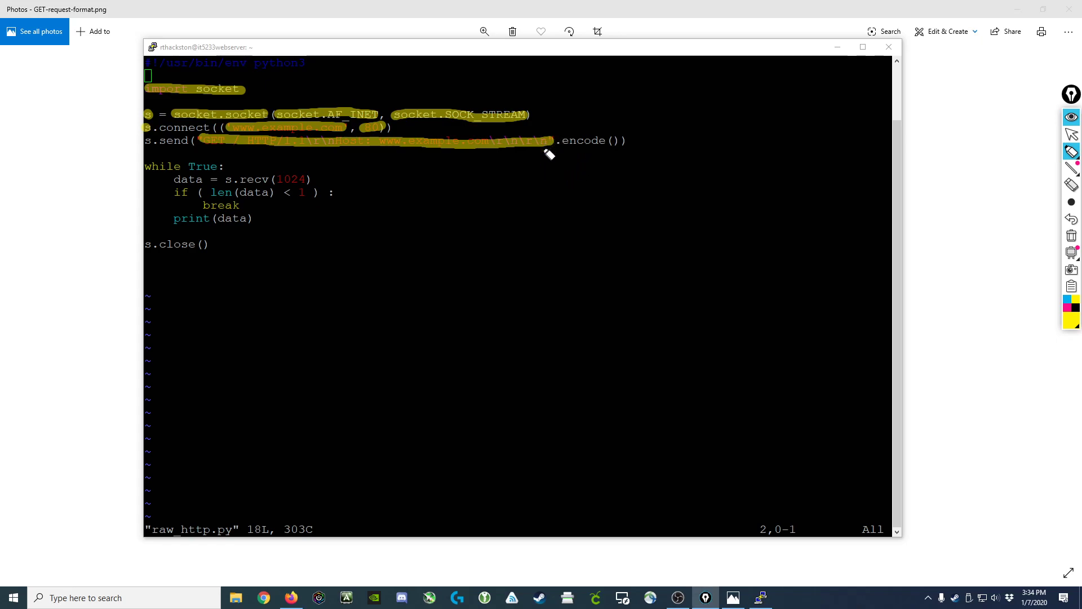
pyautogui.moveTo(575, 146)
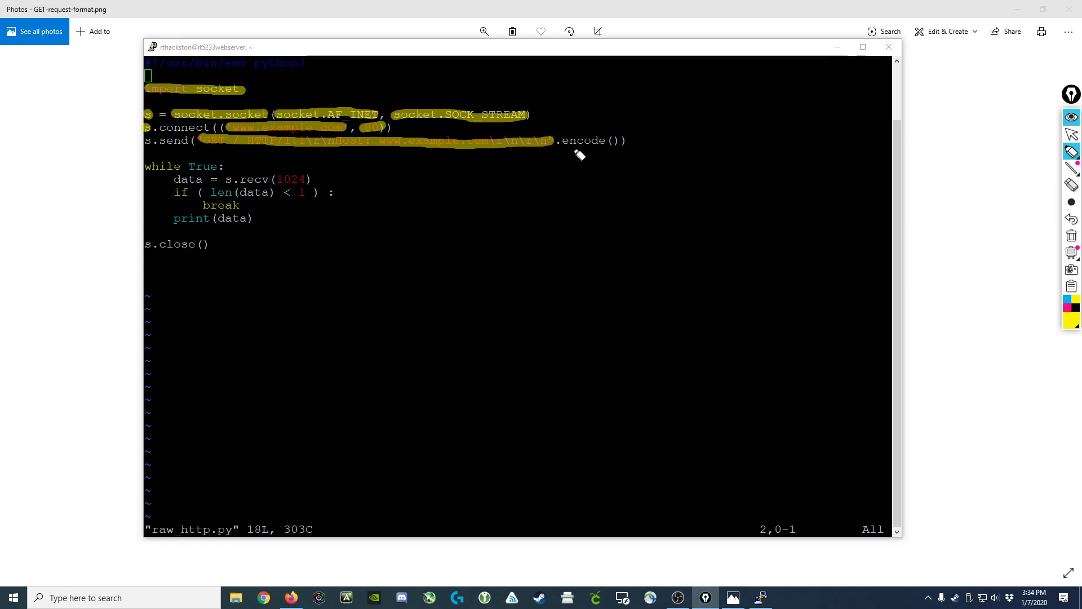
pyautogui.moveTo(303, 150)
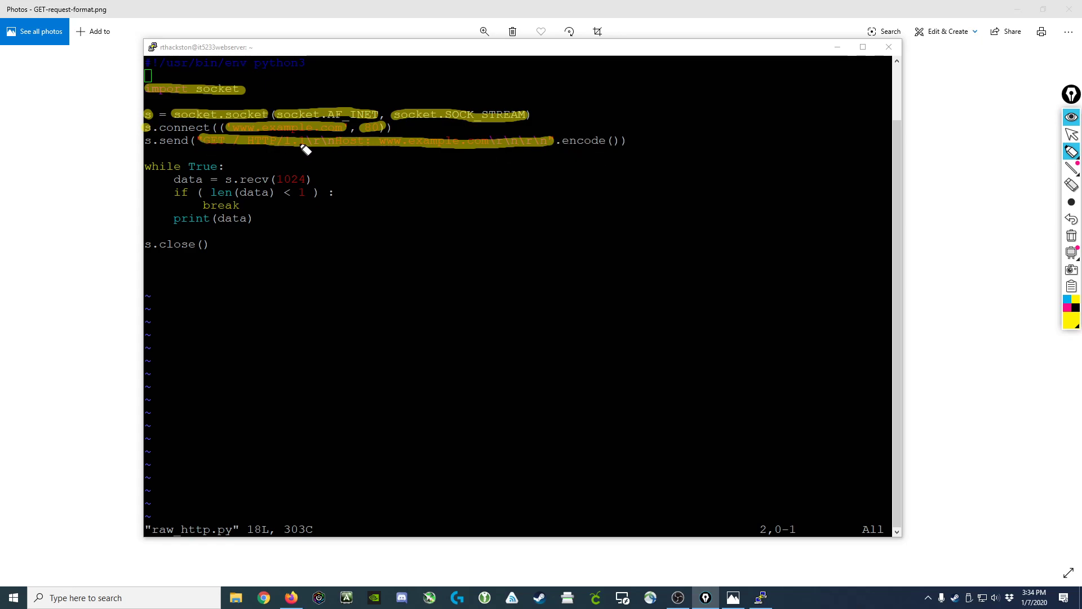
pyautogui.moveTo(611, 152)
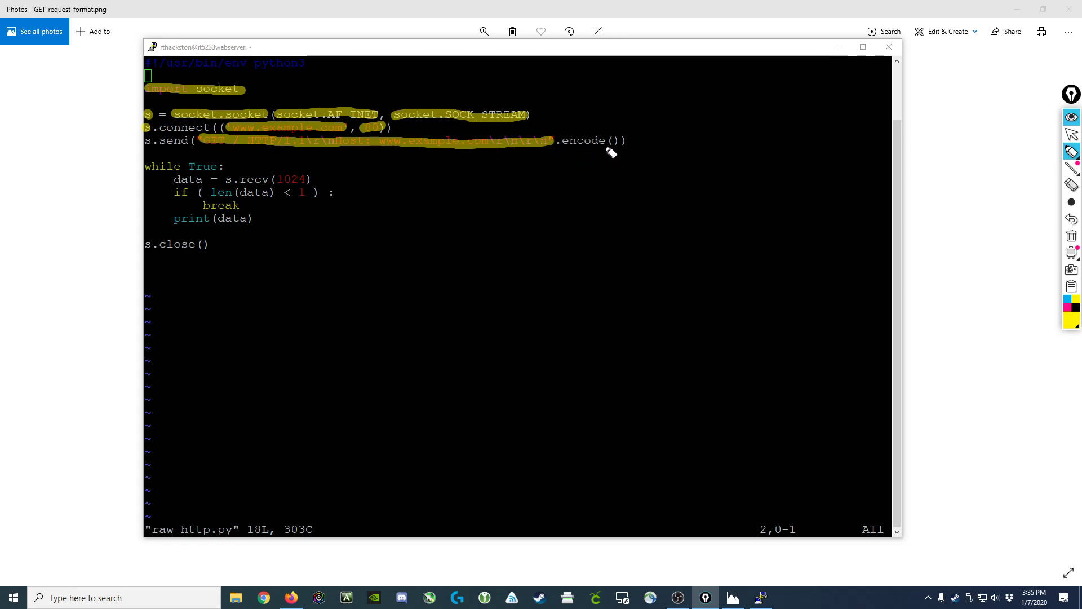
pyautogui.moveTo(181, 150)
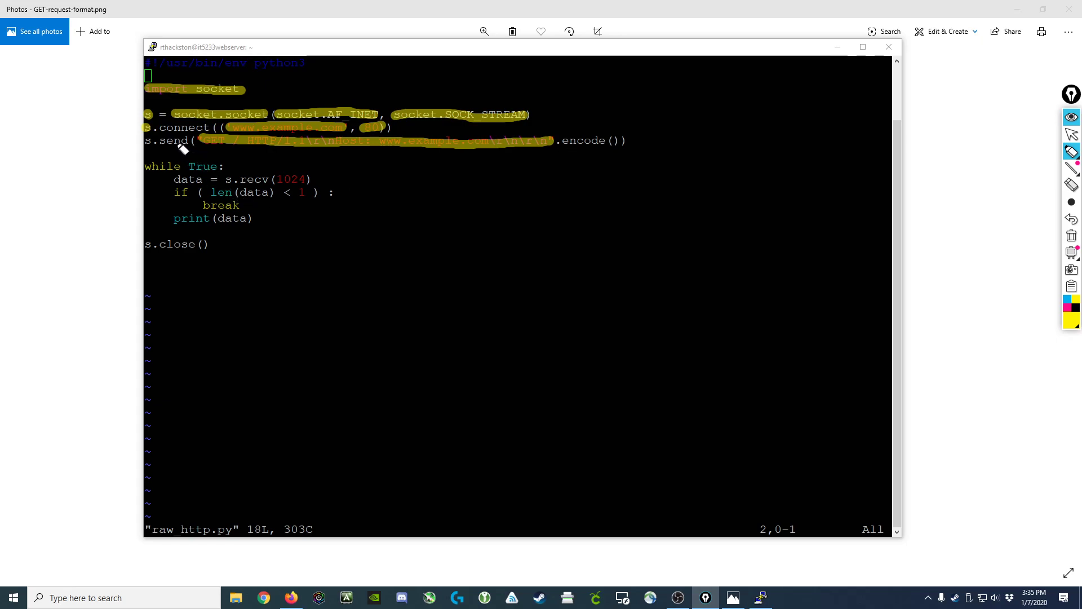
pyautogui.moveTo(594, 160)
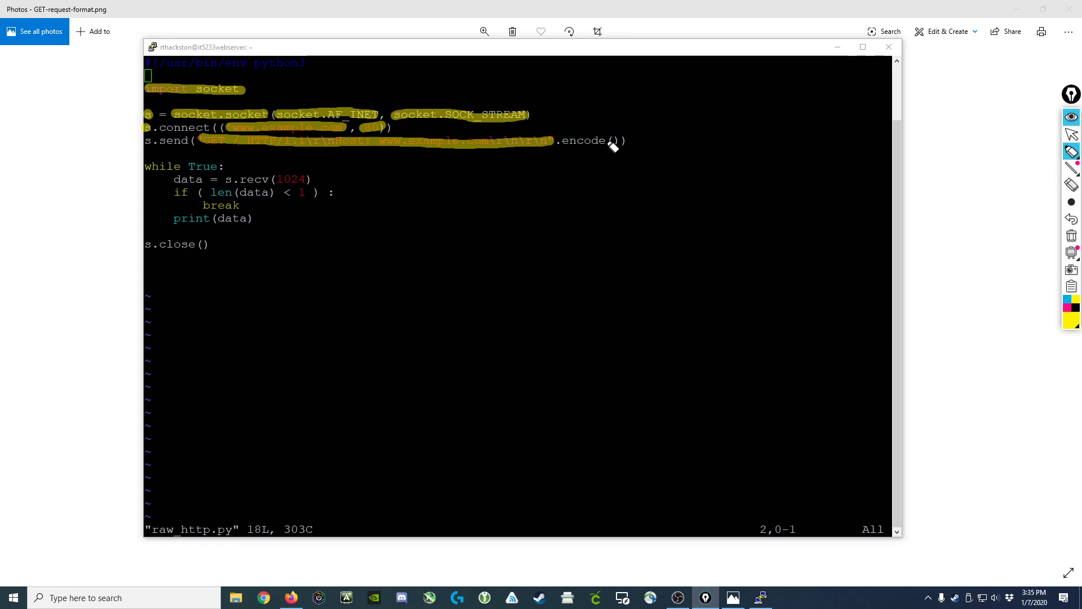
pyautogui.moveTo(726, 175)
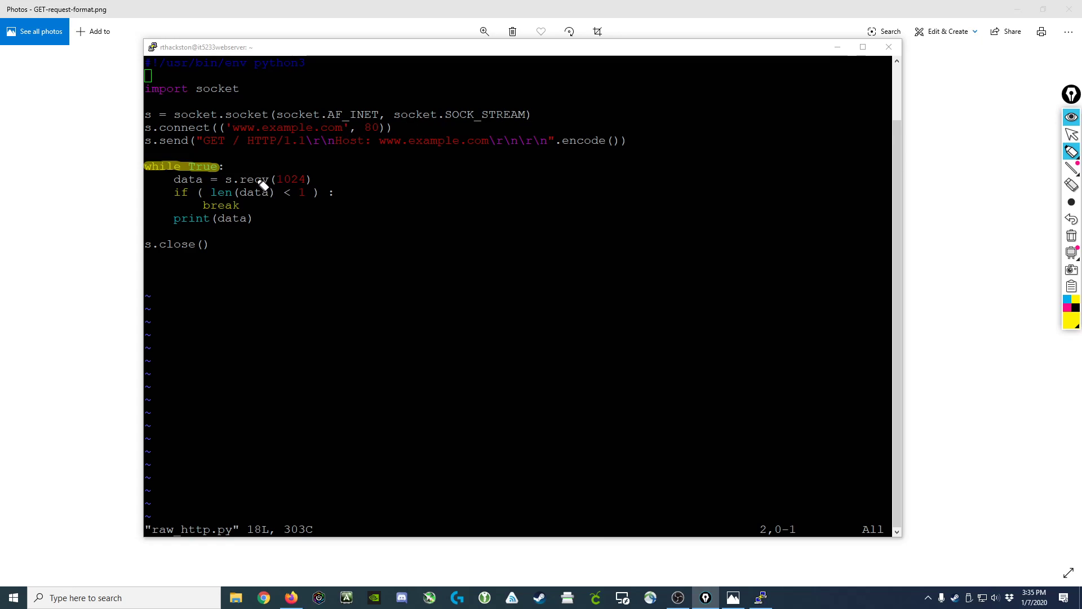
pyautogui.moveTo(236, 224)
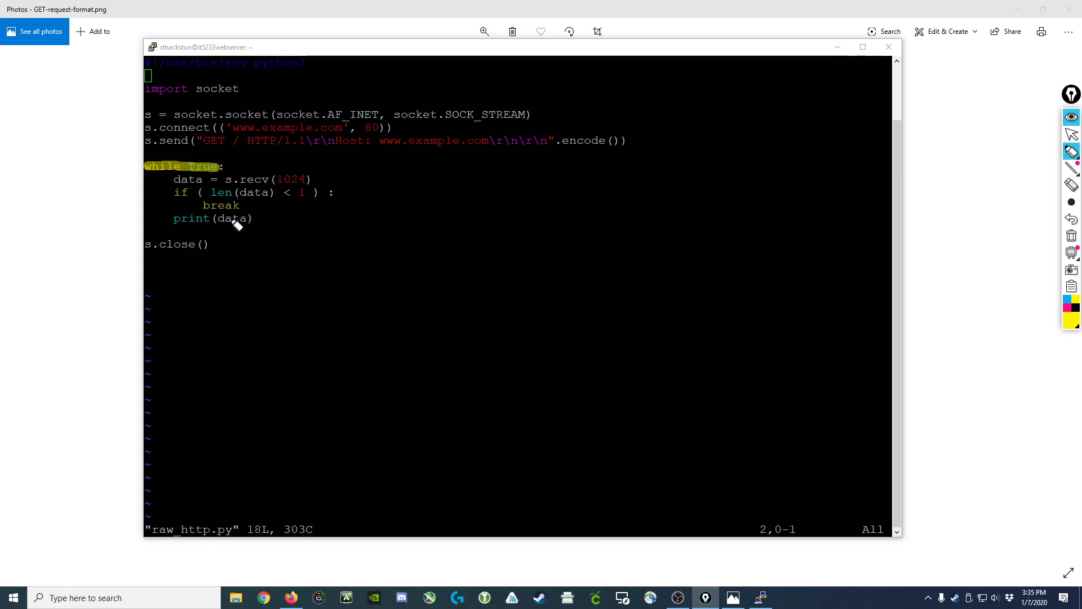
pyautogui.moveTo(235, 191)
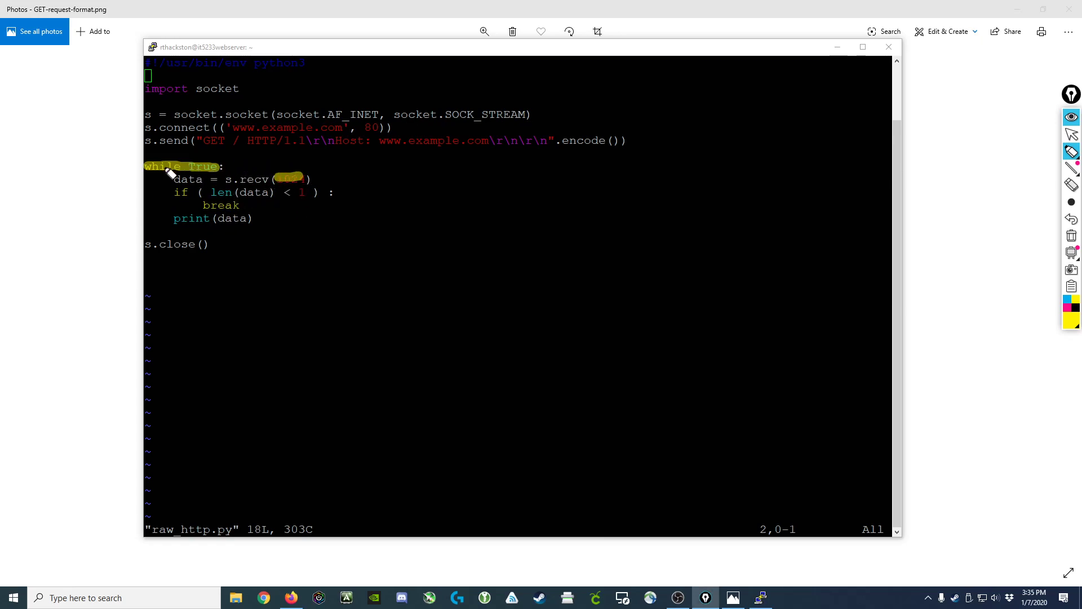
pyautogui.moveTo(293, 183)
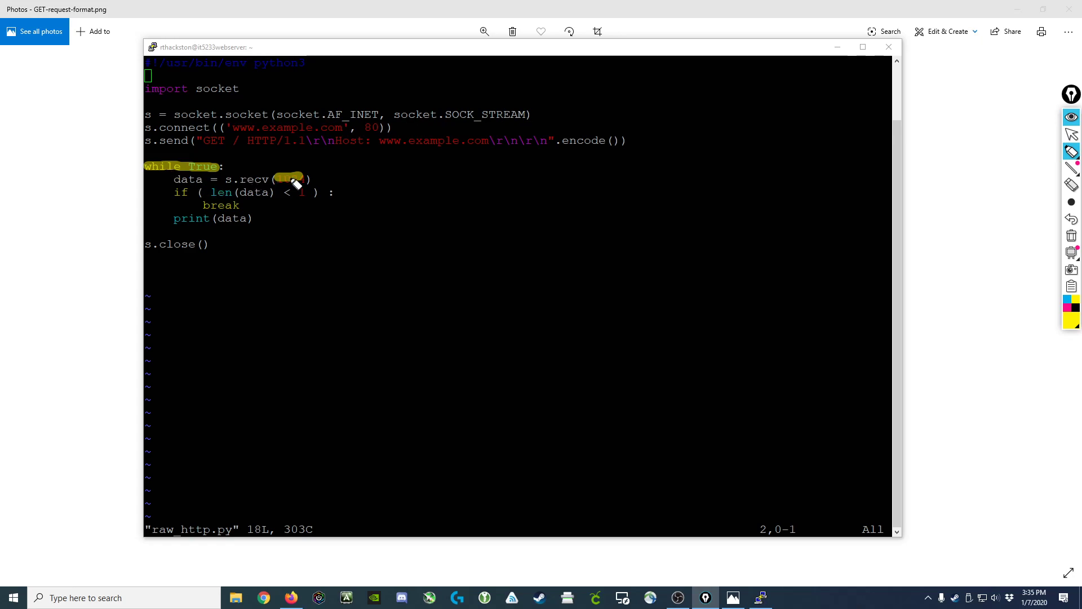
pyautogui.moveTo(204, 180)
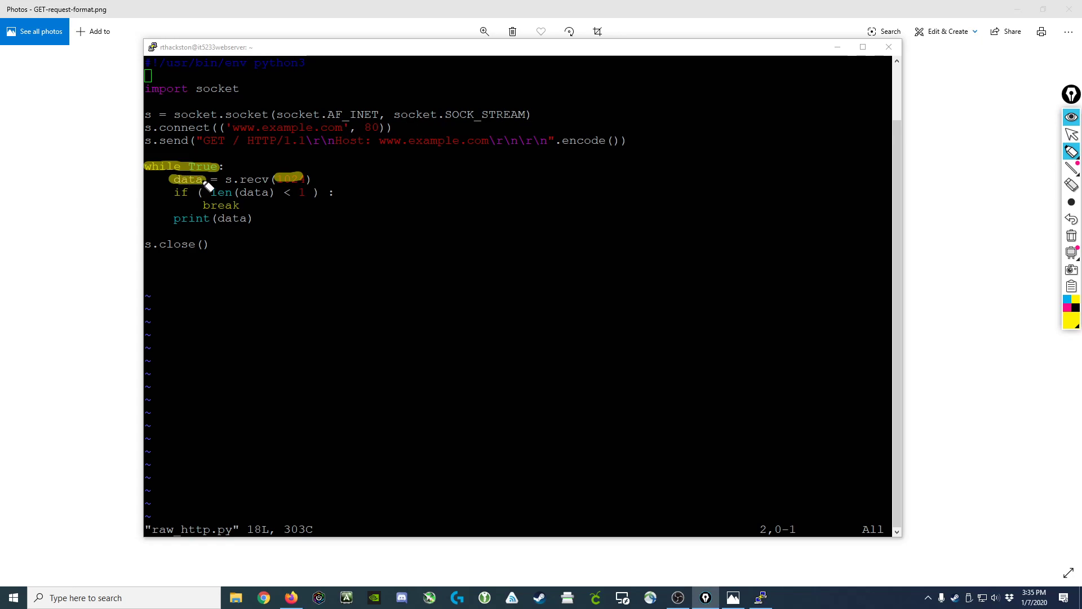
pyautogui.moveTo(226, 163)
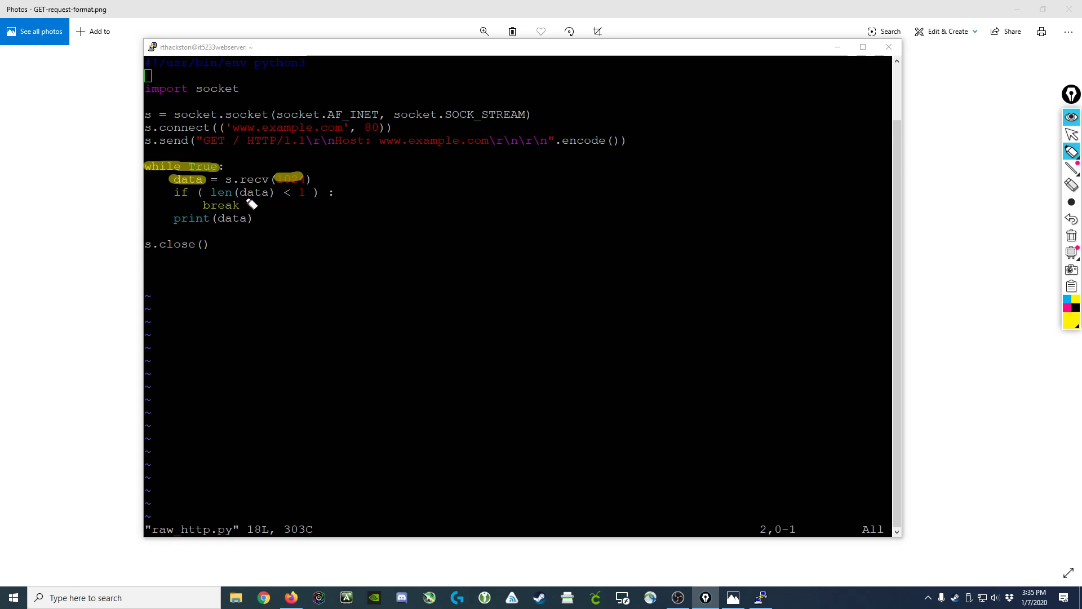
pyautogui.moveTo(259, 171)
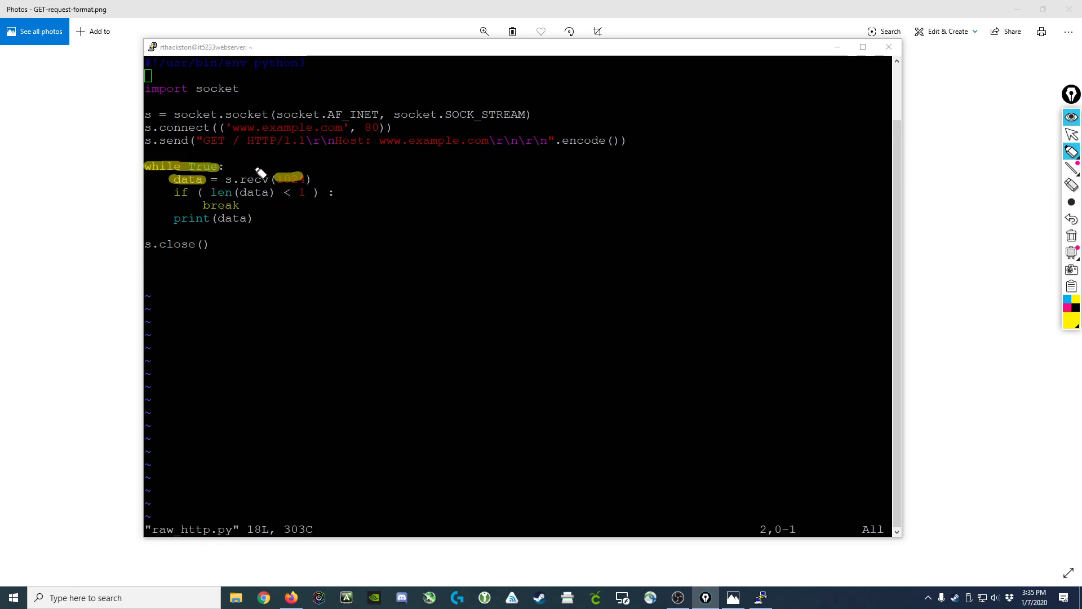
pyautogui.moveTo(252, 201)
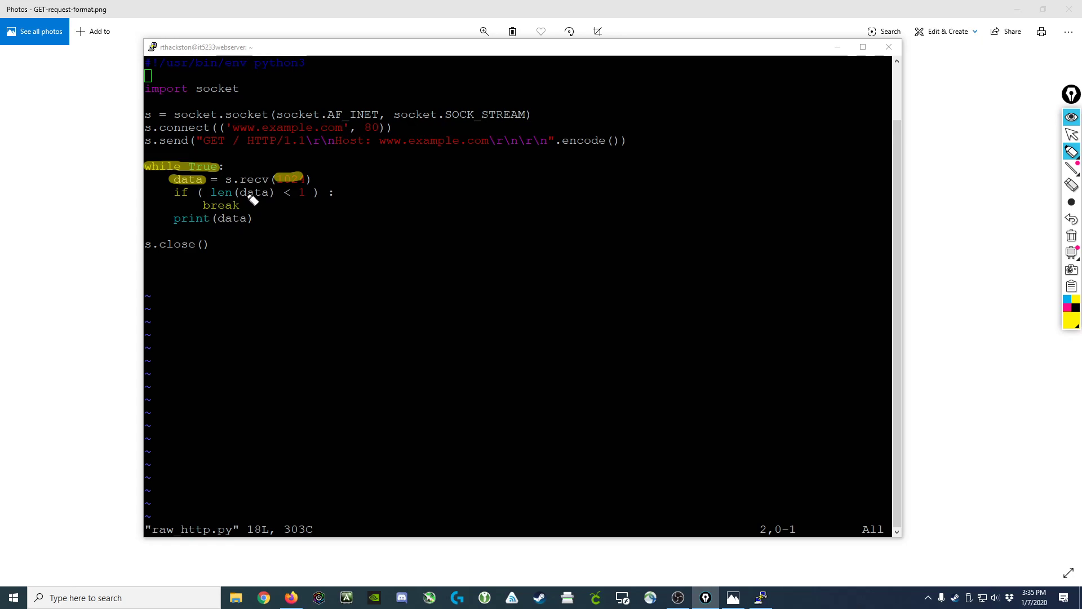
pyautogui.moveTo(180, 200)
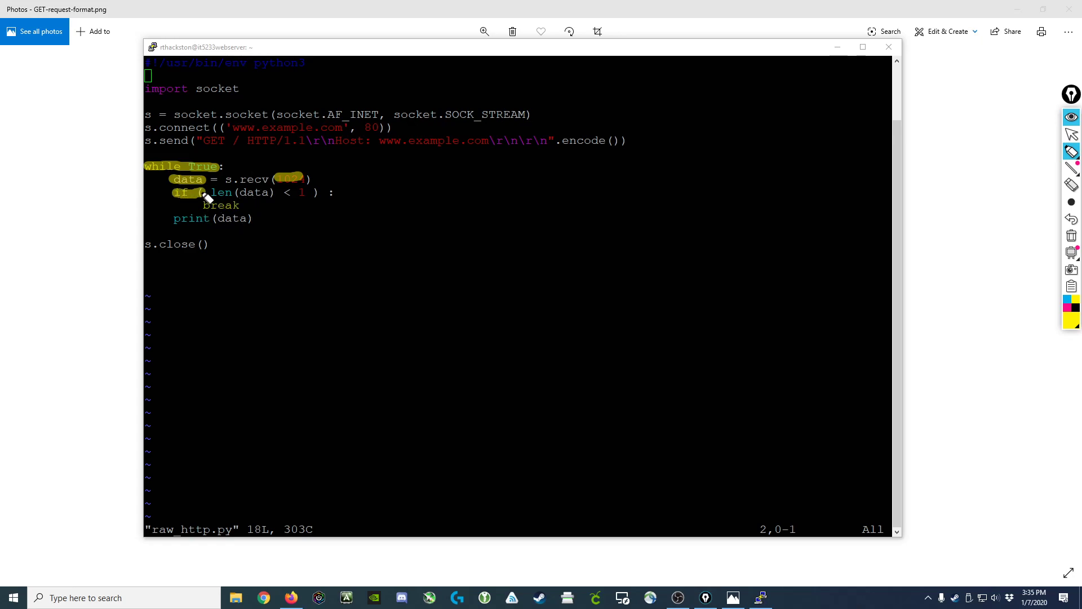
pyautogui.moveTo(201, 192); pyautogui.dragTo(334, 192)
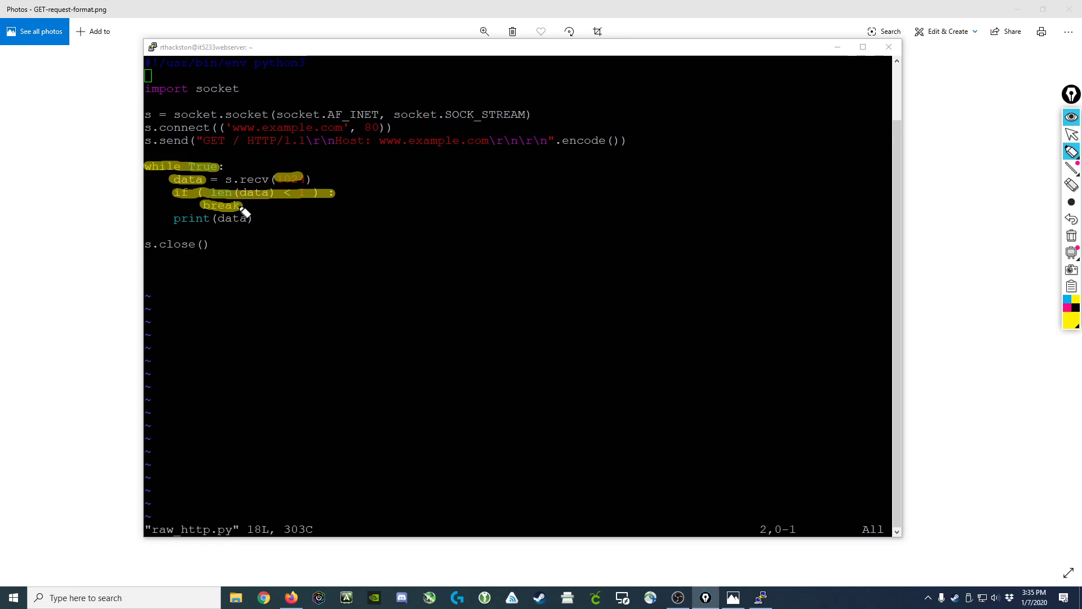
pyautogui.moveTo(231, 188)
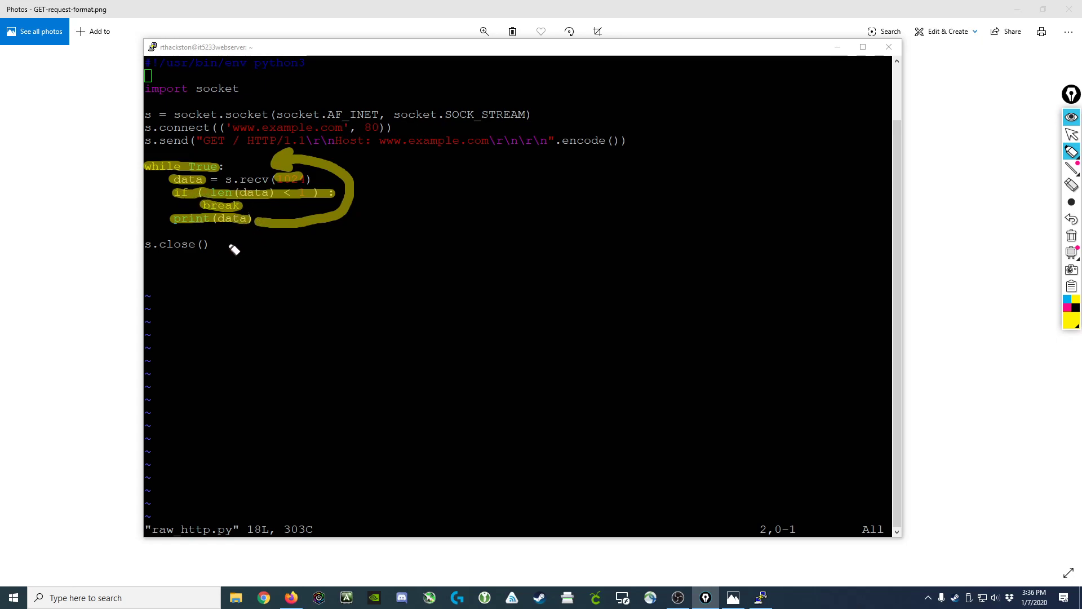
pyautogui.moveTo(303, 303)
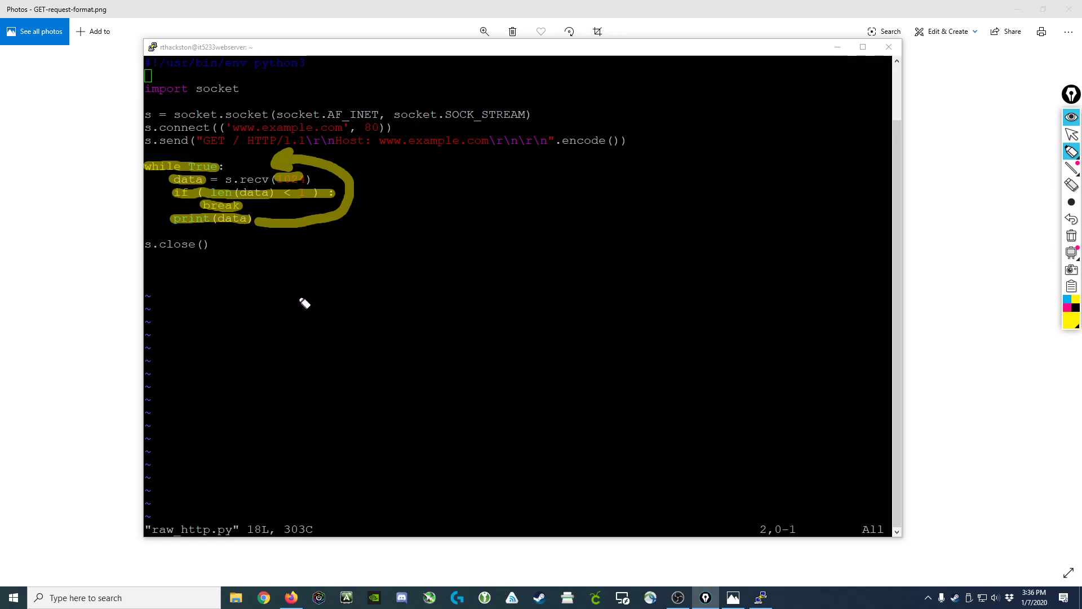
pyautogui.moveTo(1070, 234)
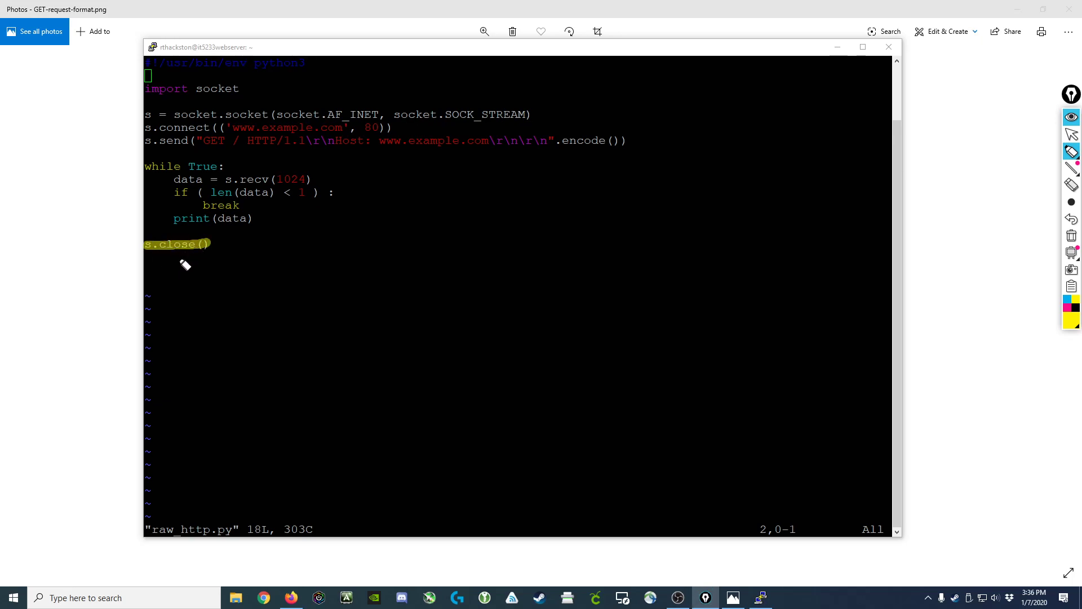
pyautogui.moveTo(232, 260)
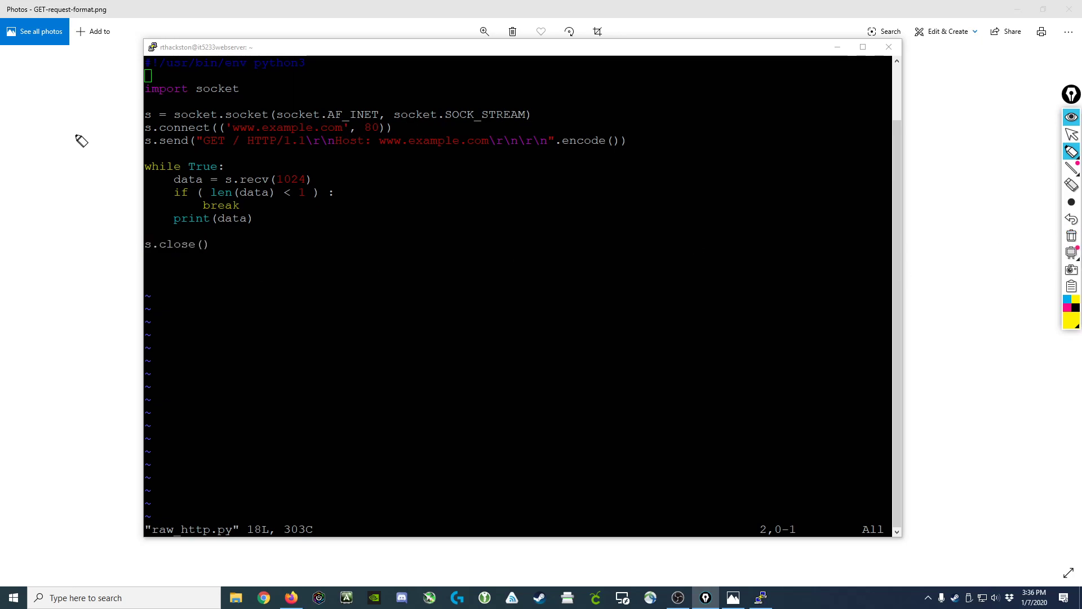
pyautogui.moveTo(319, 108)
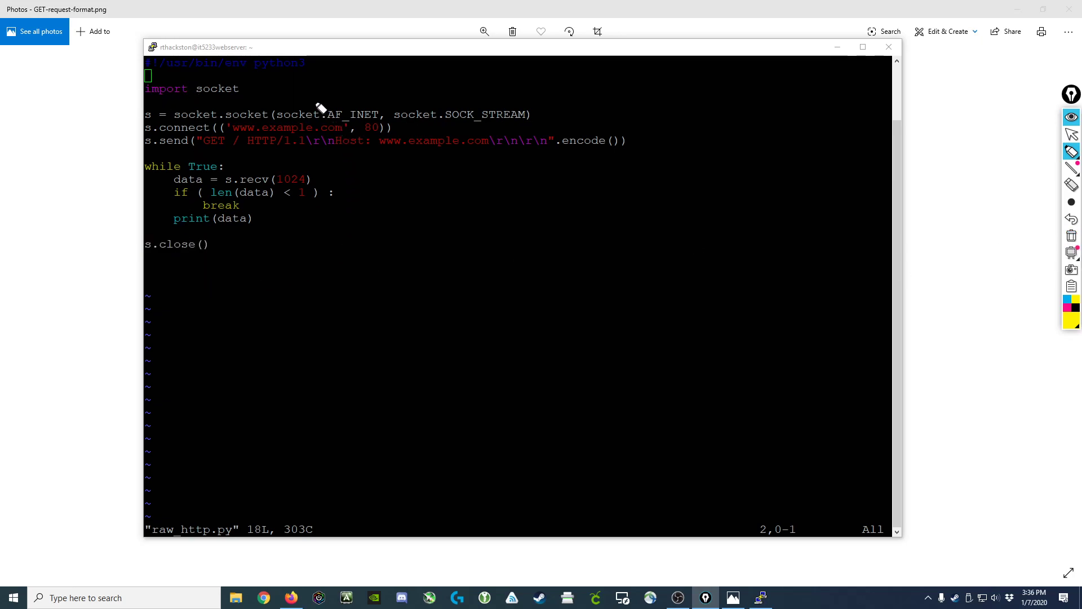
pyautogui.moveTo(394, 266)
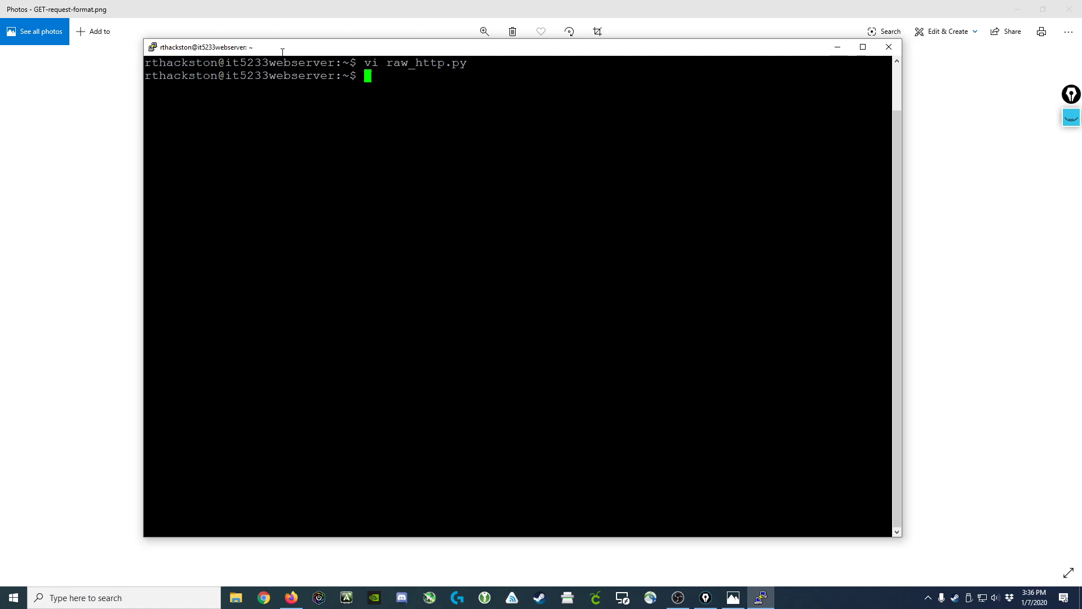
# Step: Make raw_http.py executable for its owner with chmod u+x
pyautogui.write('chmo')
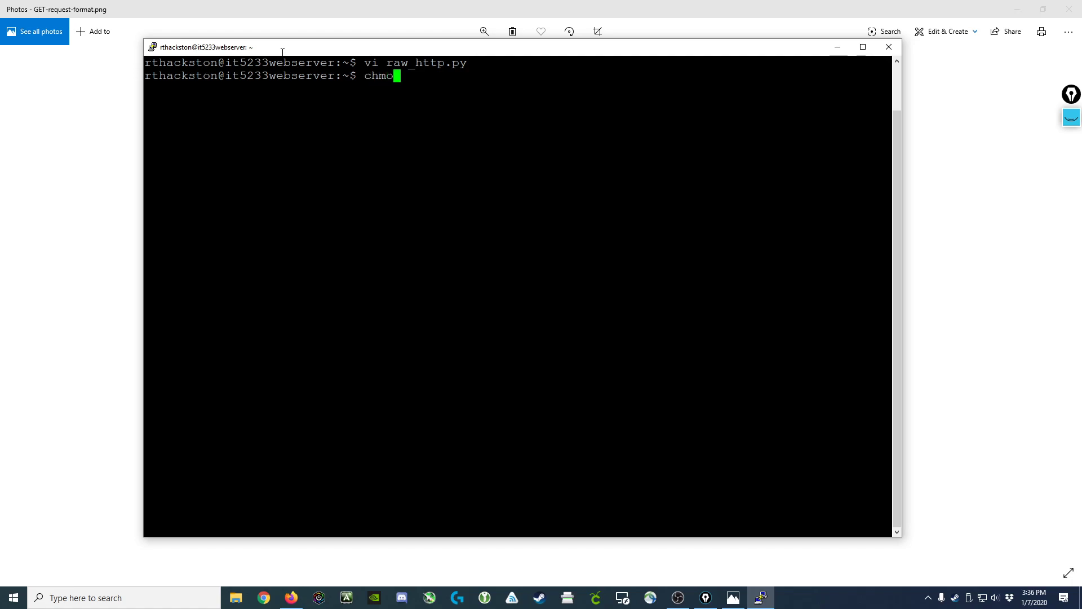
pyautogui.write('d')
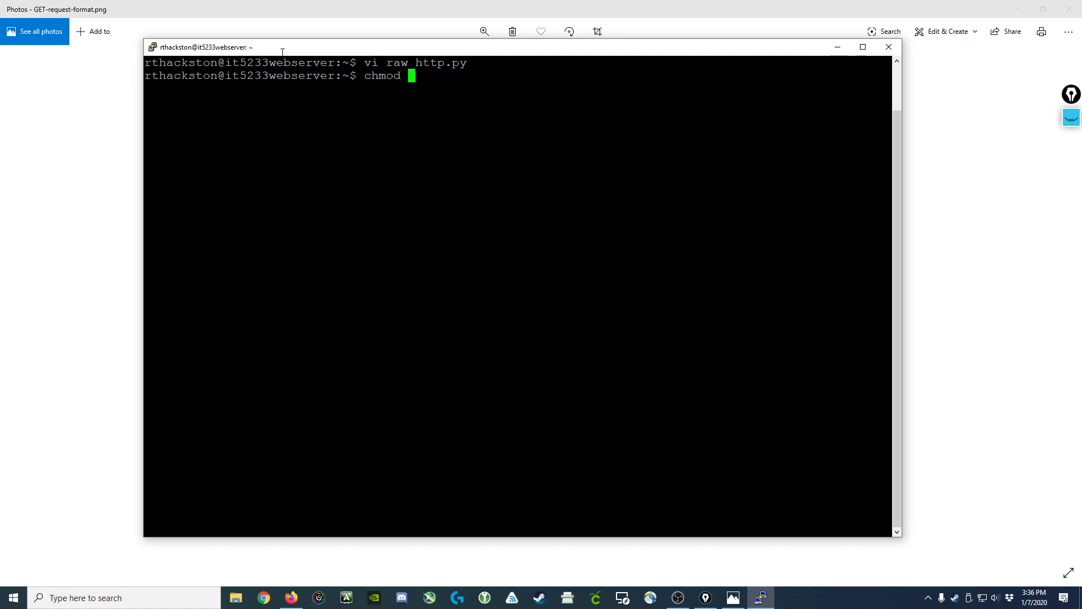
pyautogui.write('u+')
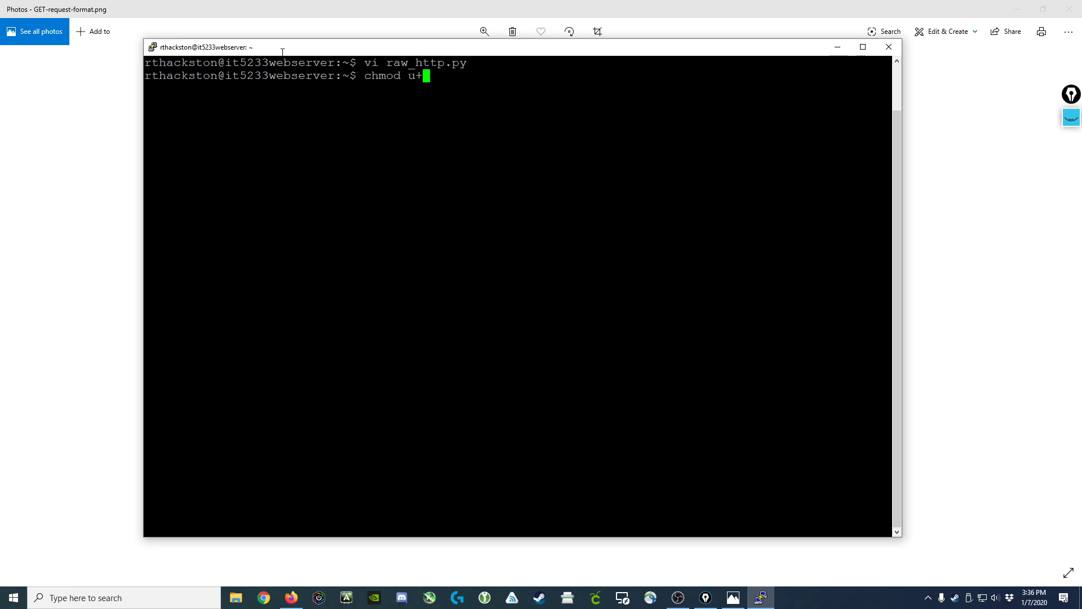
pyautogui.write('x')
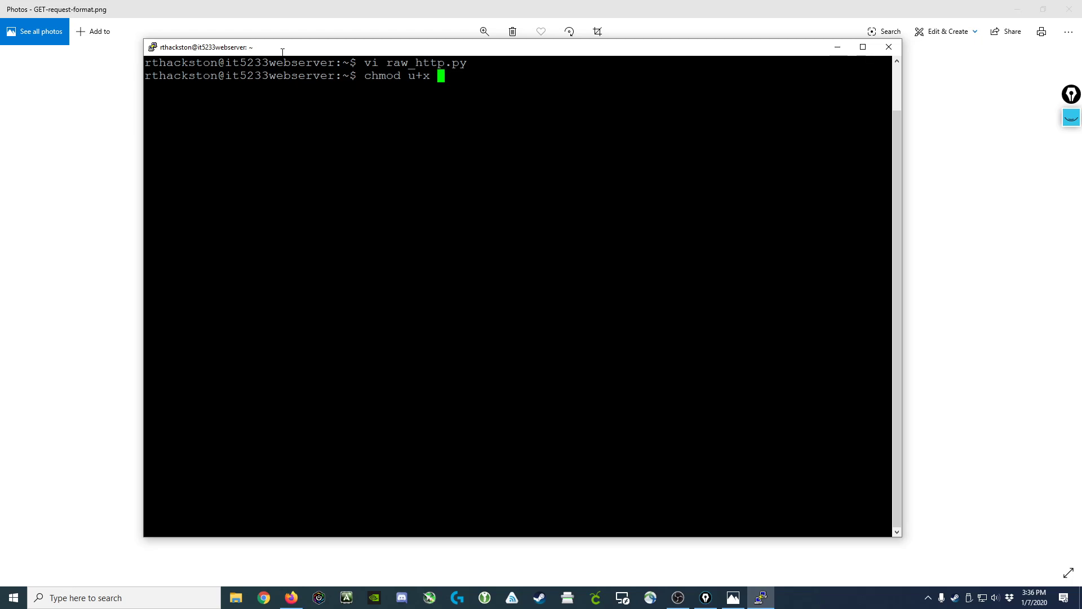
pyautogui.write('raw_http.py')
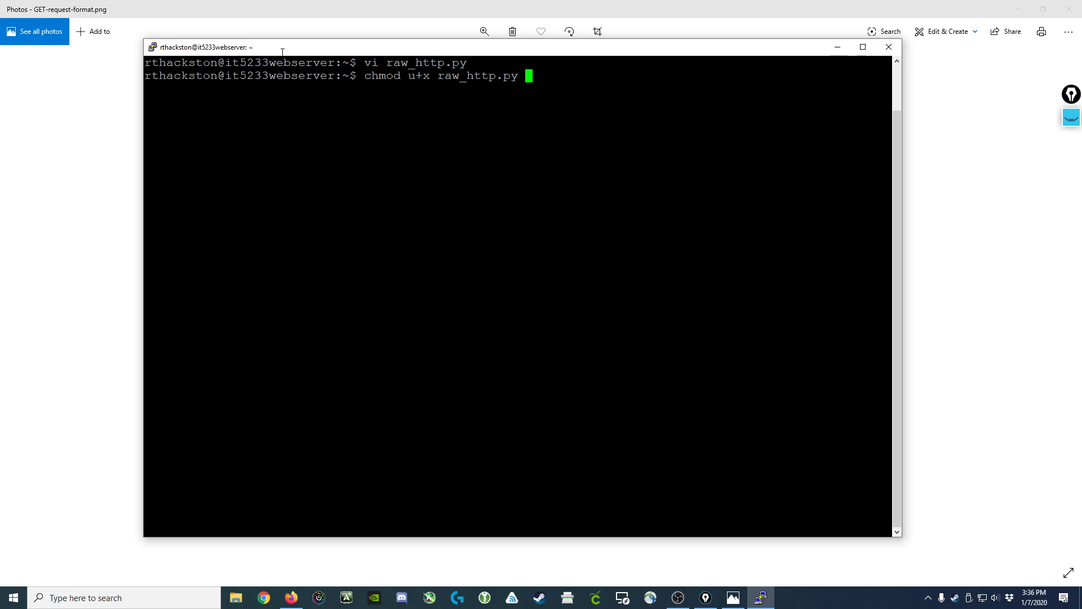
pyautogui.press('Return')
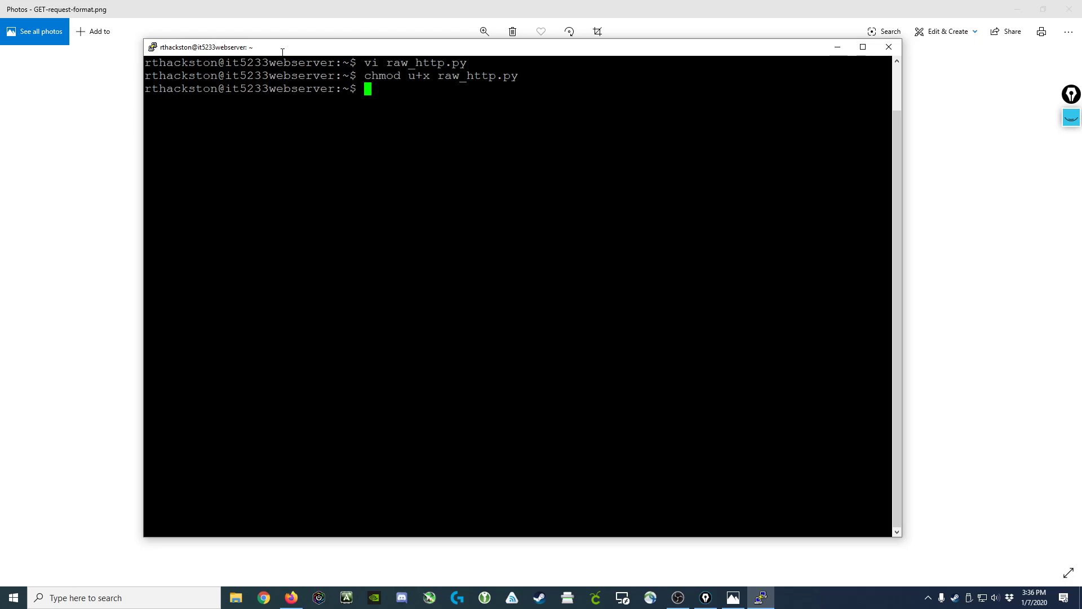
# Step: List the home directory with ls -l to confirm the new permissions
pyautogui.write('ls -l')
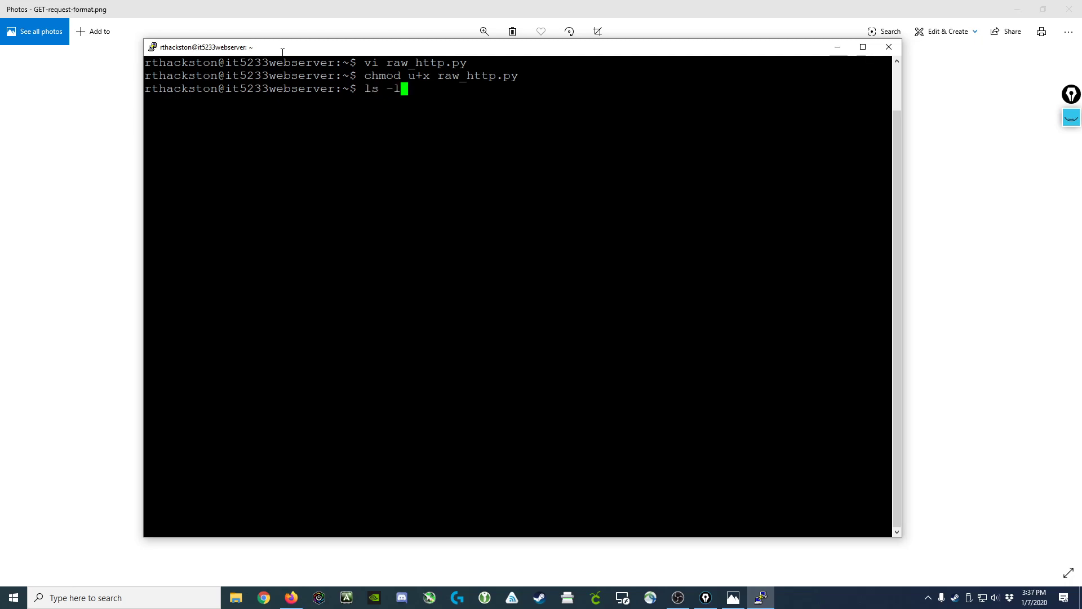
pyautogui.press('Return')
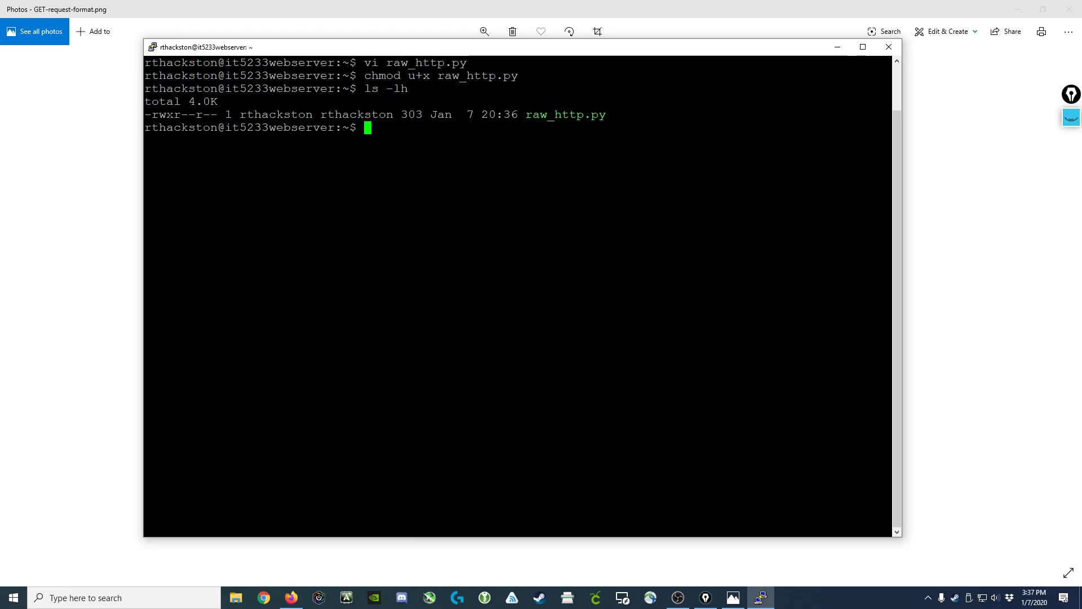
# Step: Run ./raw_http.py directly as a program from the home directory
pyautogui.write('./')
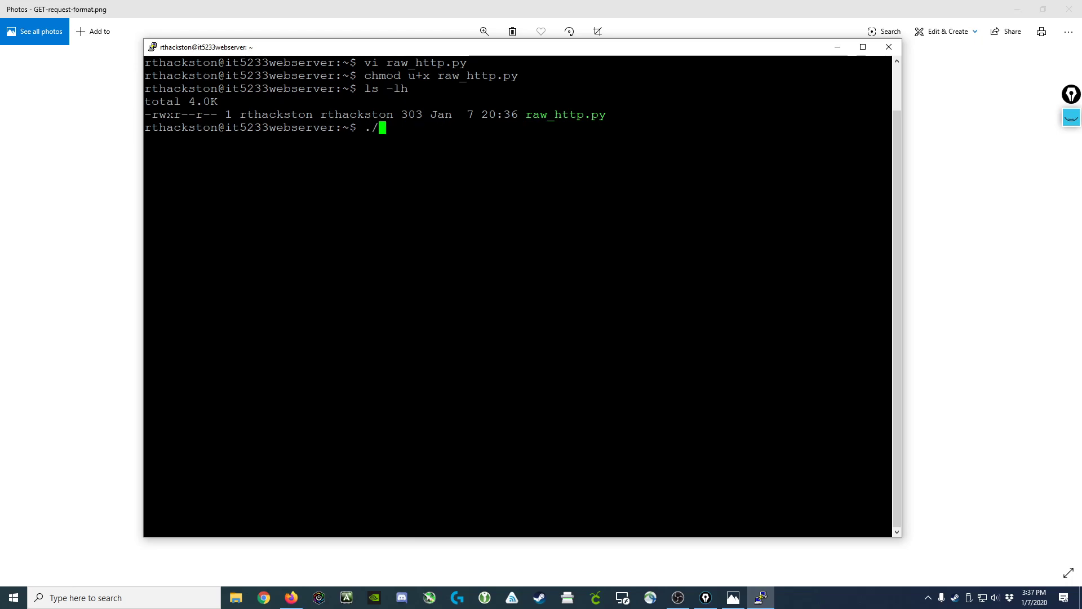
pyautogui.write('raw_http.py')
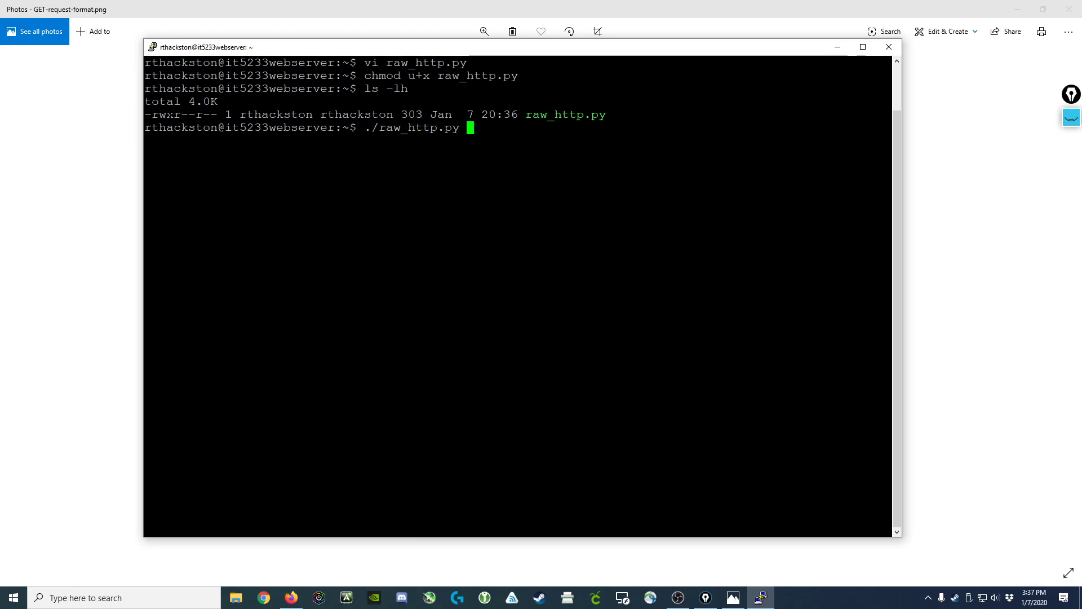
pyautogui.press('Return')
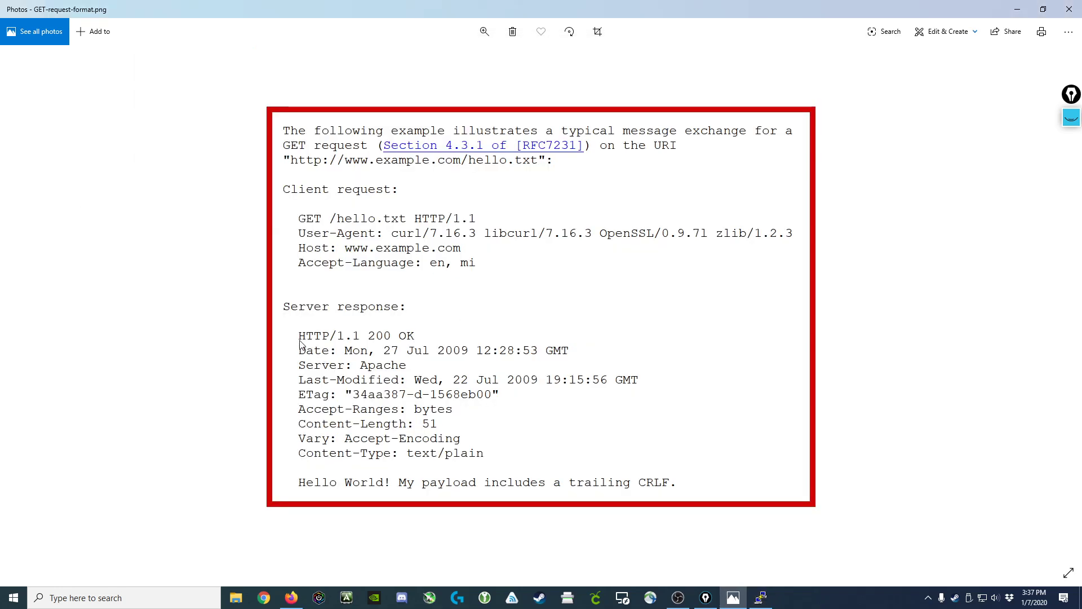
pyautogui.moveTo(339, 342)
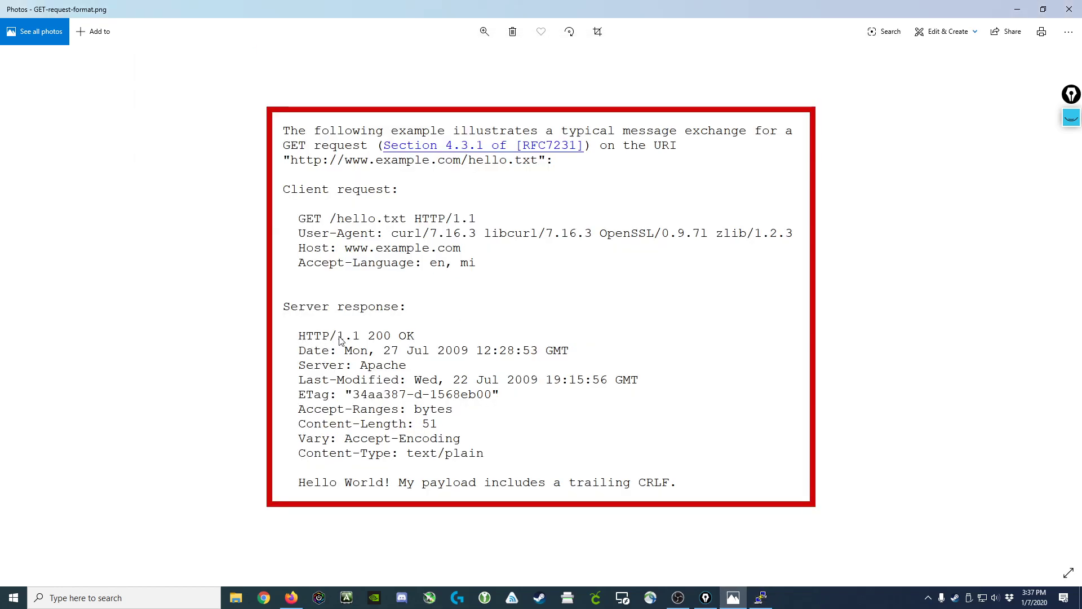
pyautogui.moveTo(757, 588)
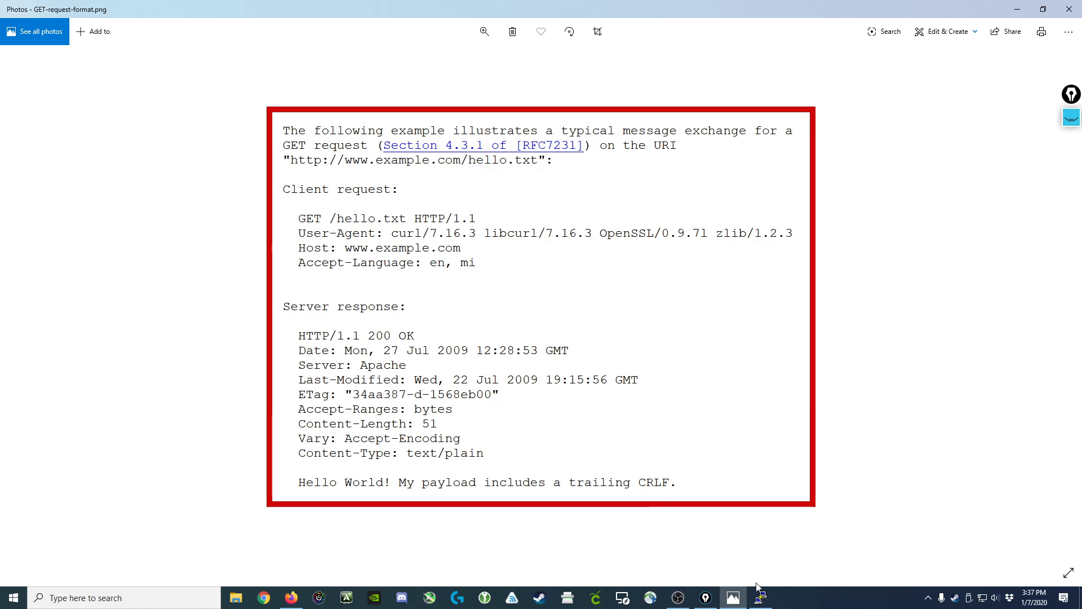
# Step: Return to the PuTTY terminal session showing the script's HTTP response
pyautogui.click(759, 597)
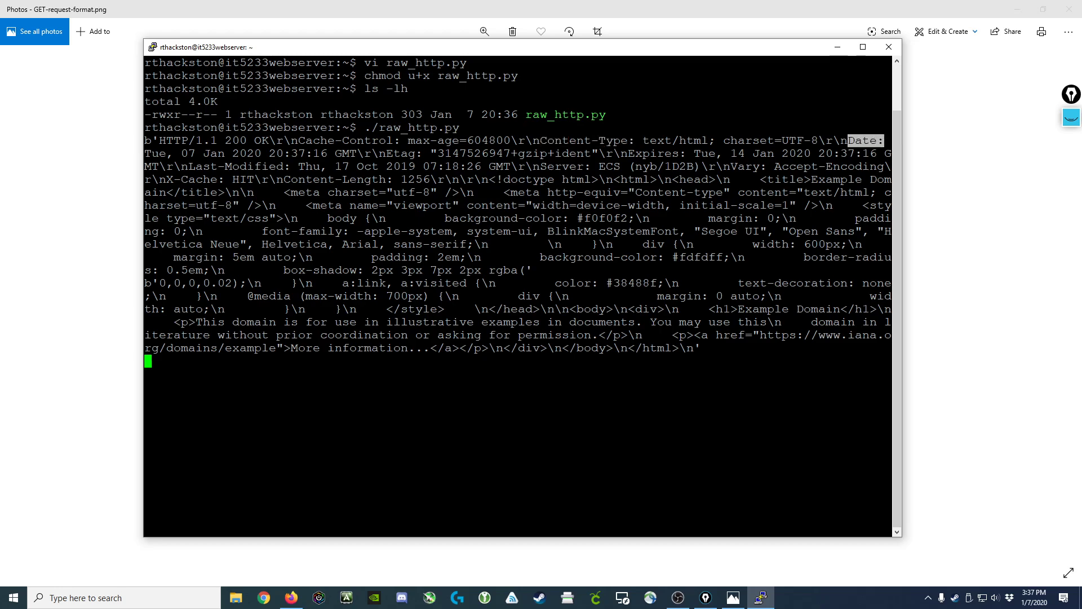
pyautogui.moveTo(113, 394)
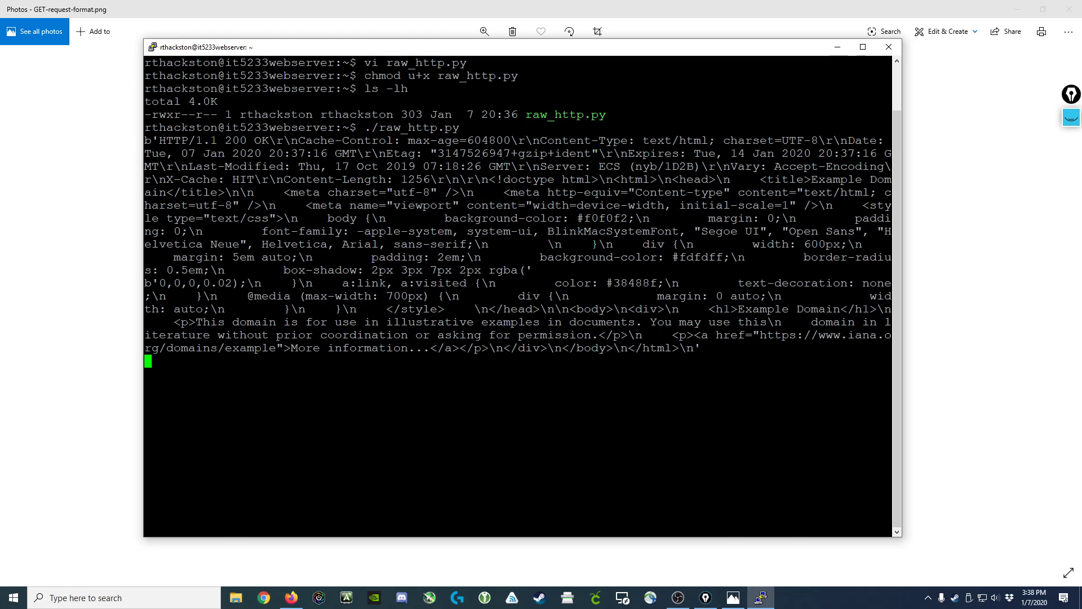
# Step: Interrupt the waiting script with Ctrl+C and reopen raw_http.py in vi
pyautogui.press('ctrl+c')
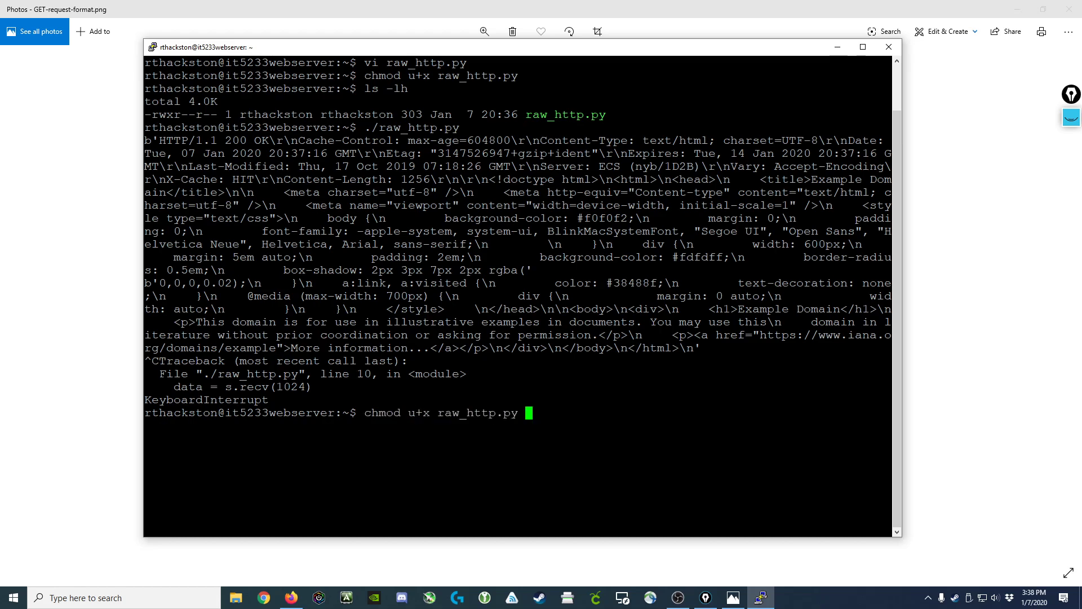
pyautogui.write('vi raw_http.py')
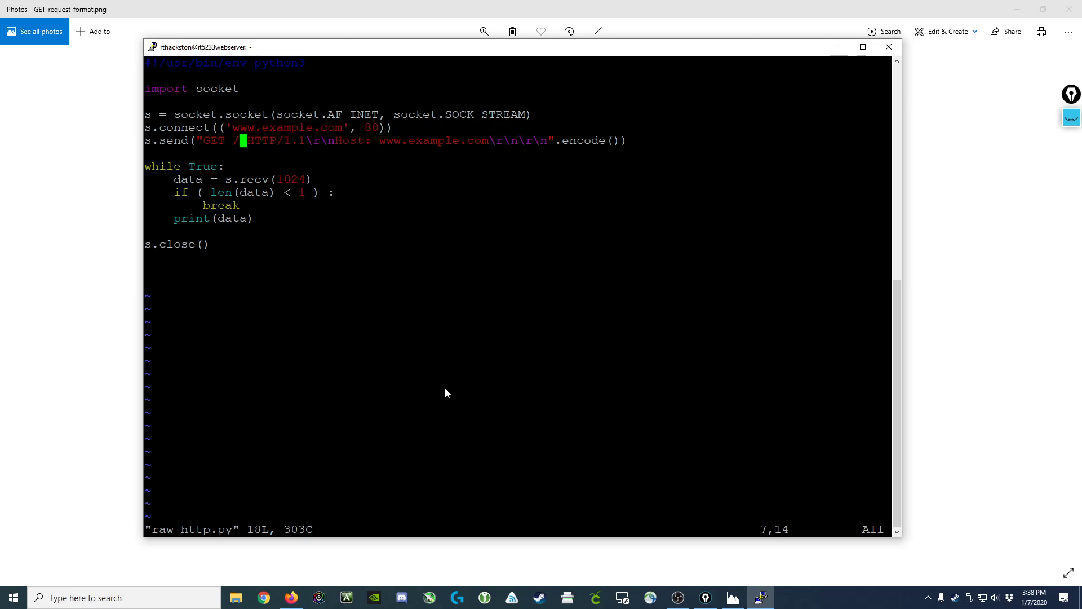
# Step: Move the cursor onto the / request path after GET in the send line
pyautogui.press('Left')
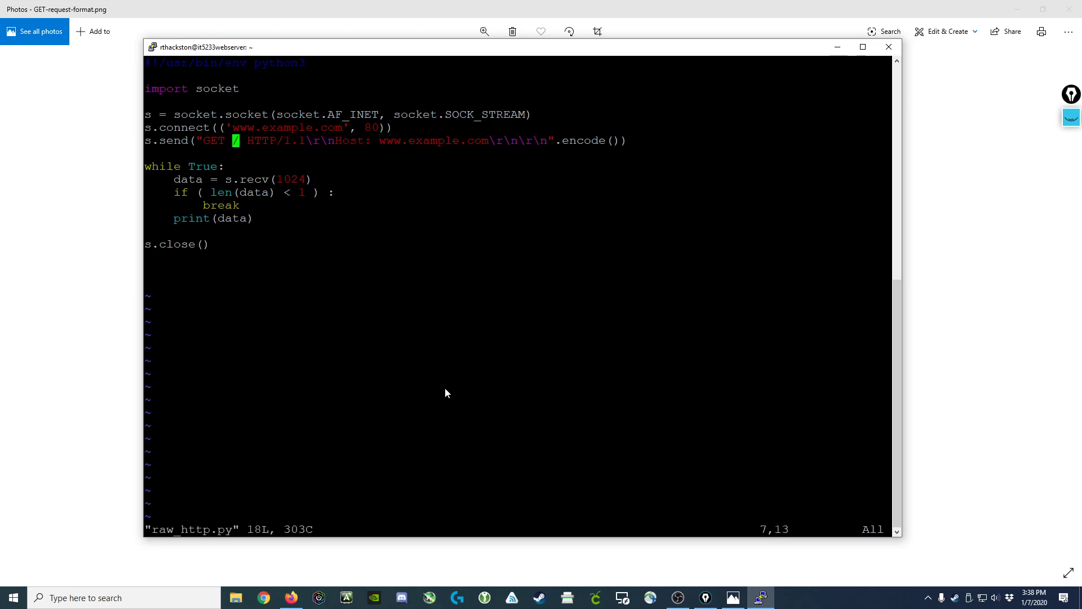